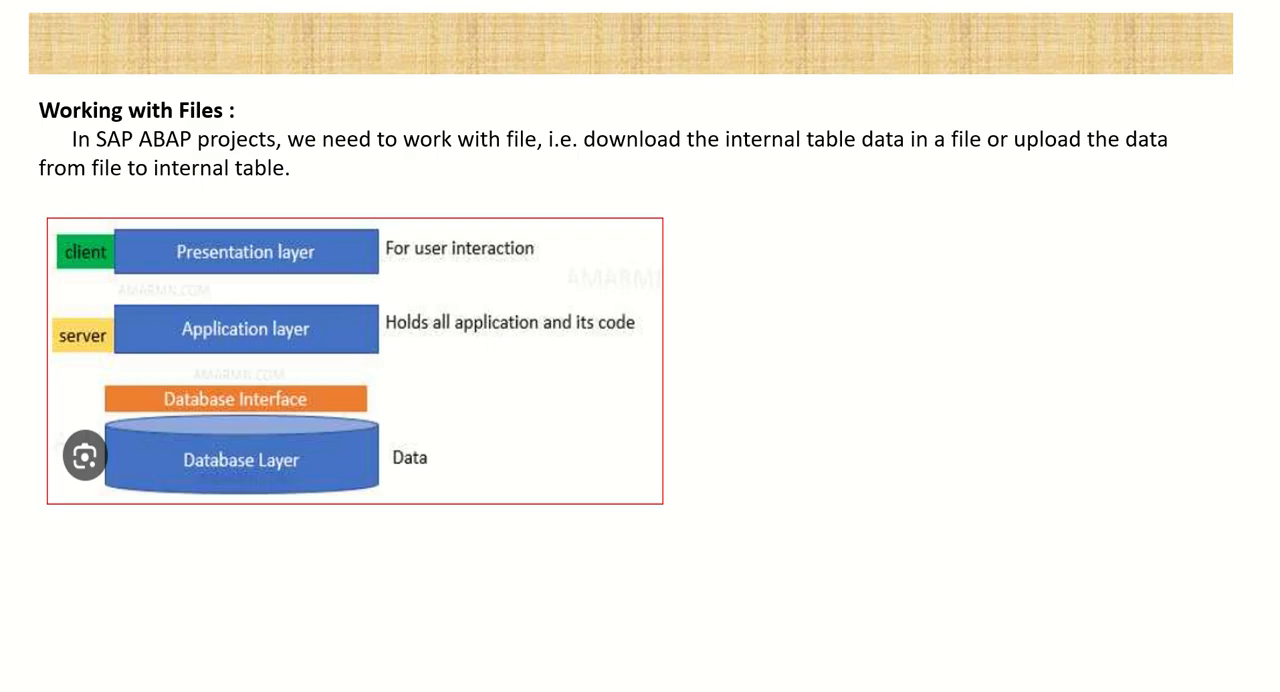
mouse_move(323, 271)
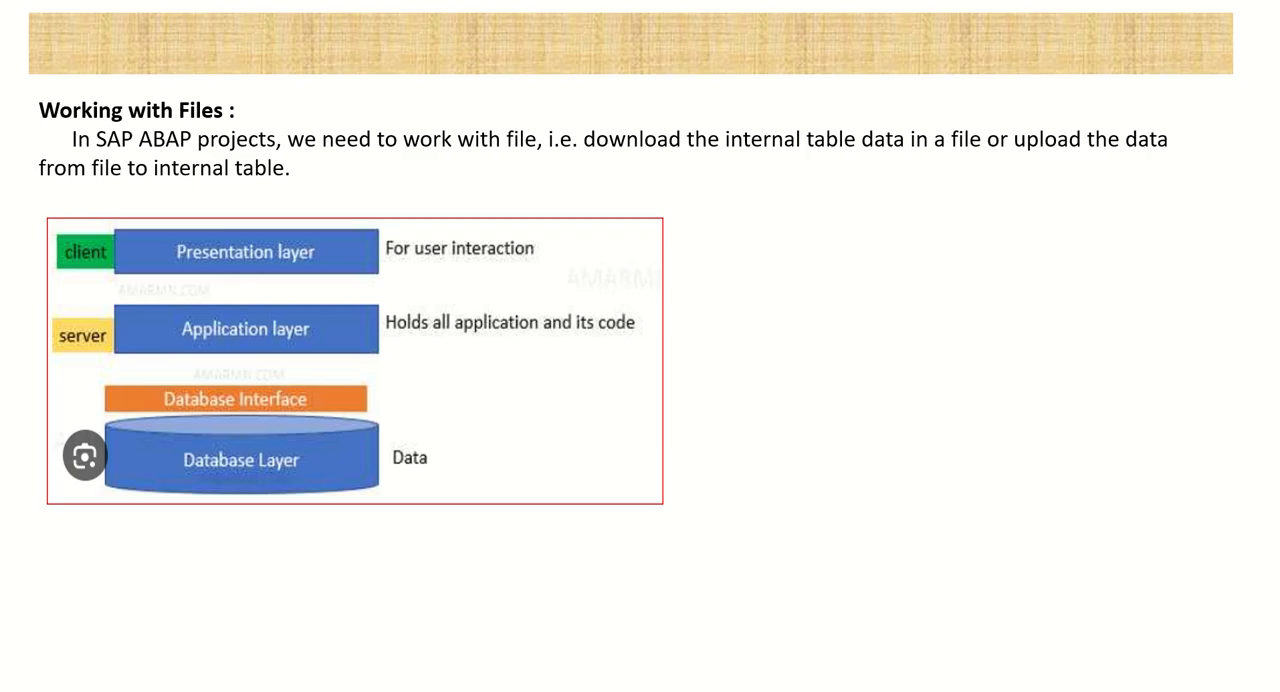
mouse_move(437, 351)
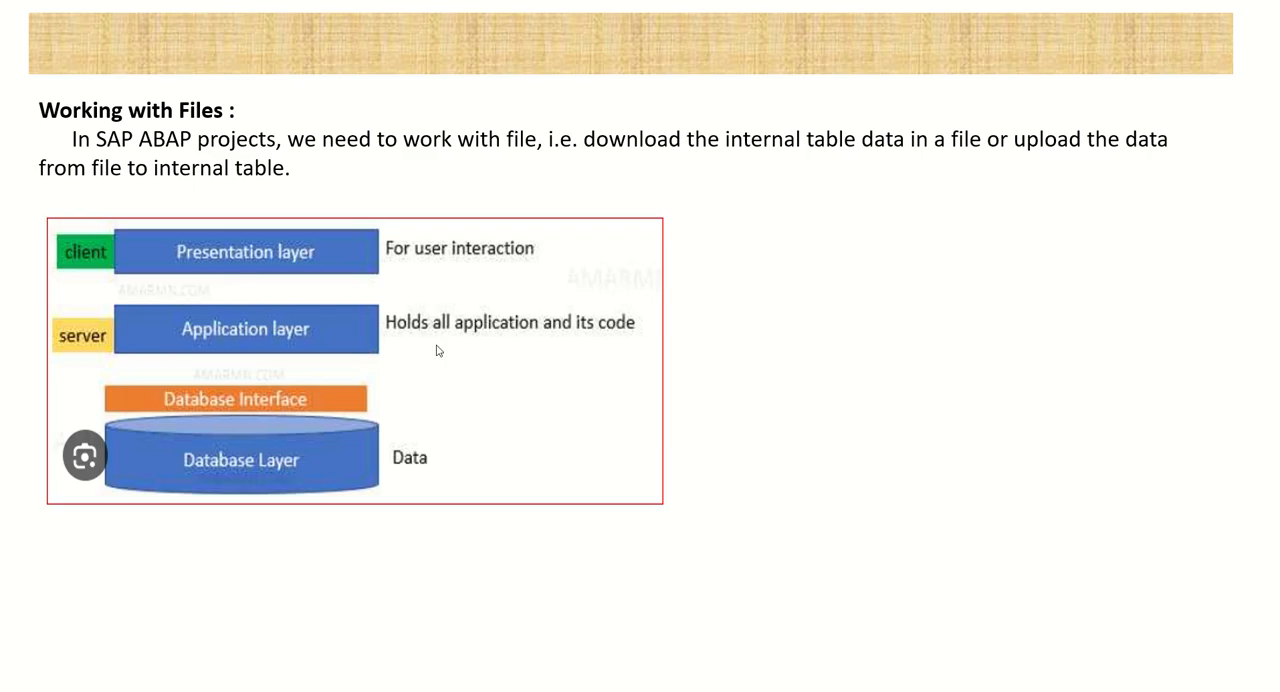
mouse_move(451, 351)
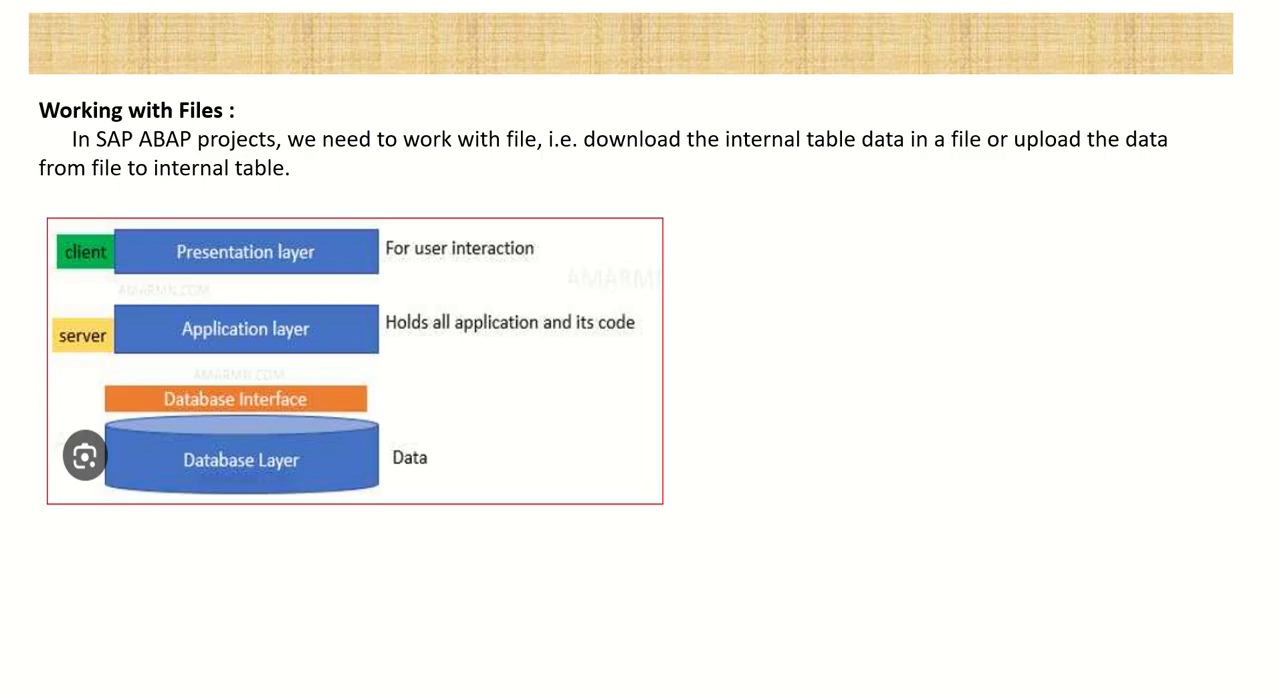
mouse_move(461, 391)
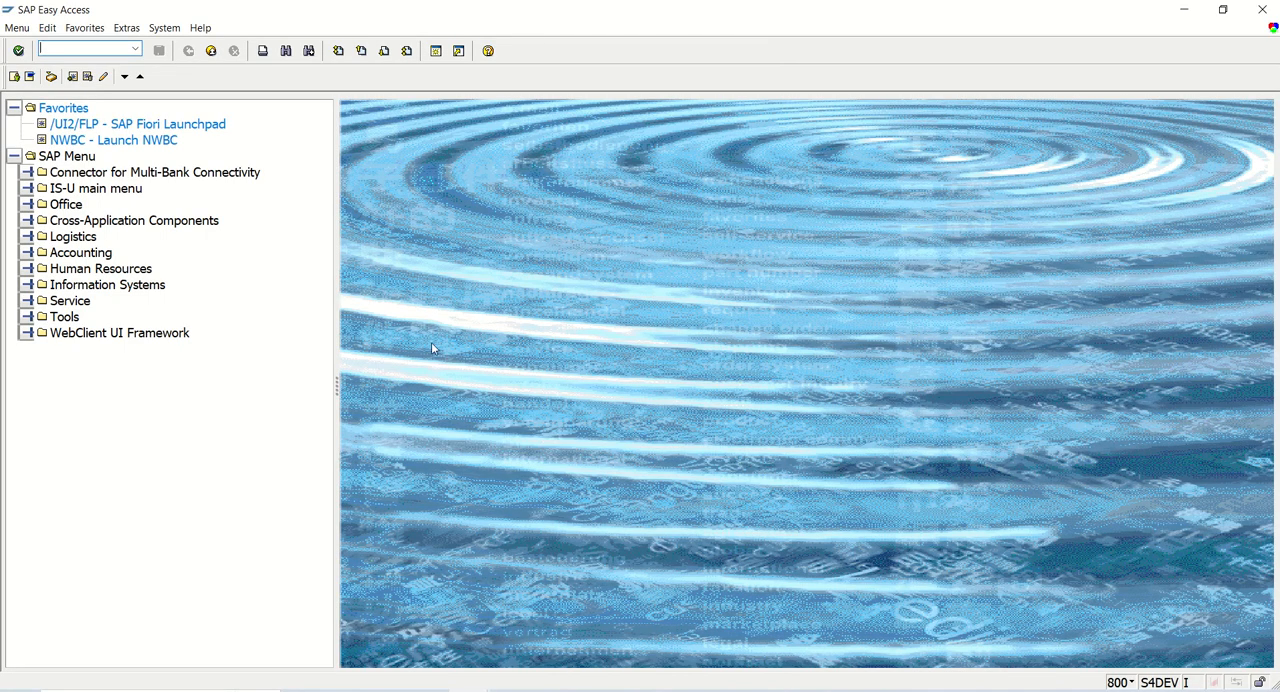
mouse_move(428, 348)
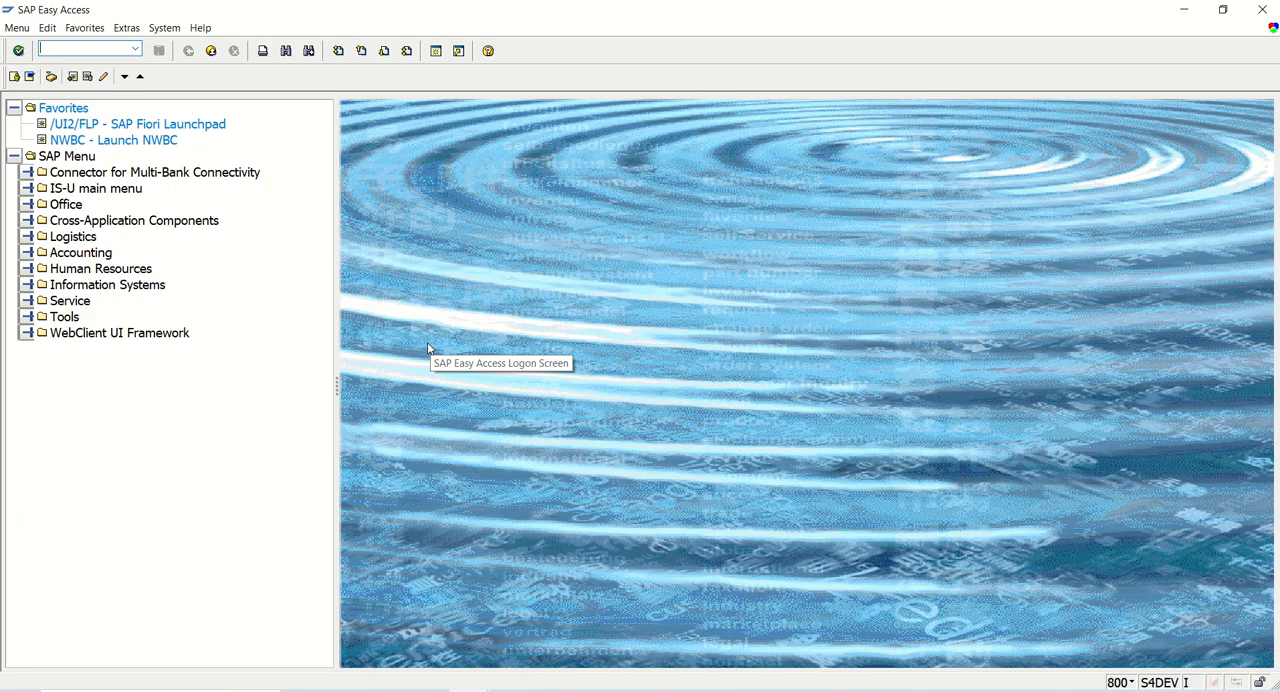
mouse_move(428, 348)
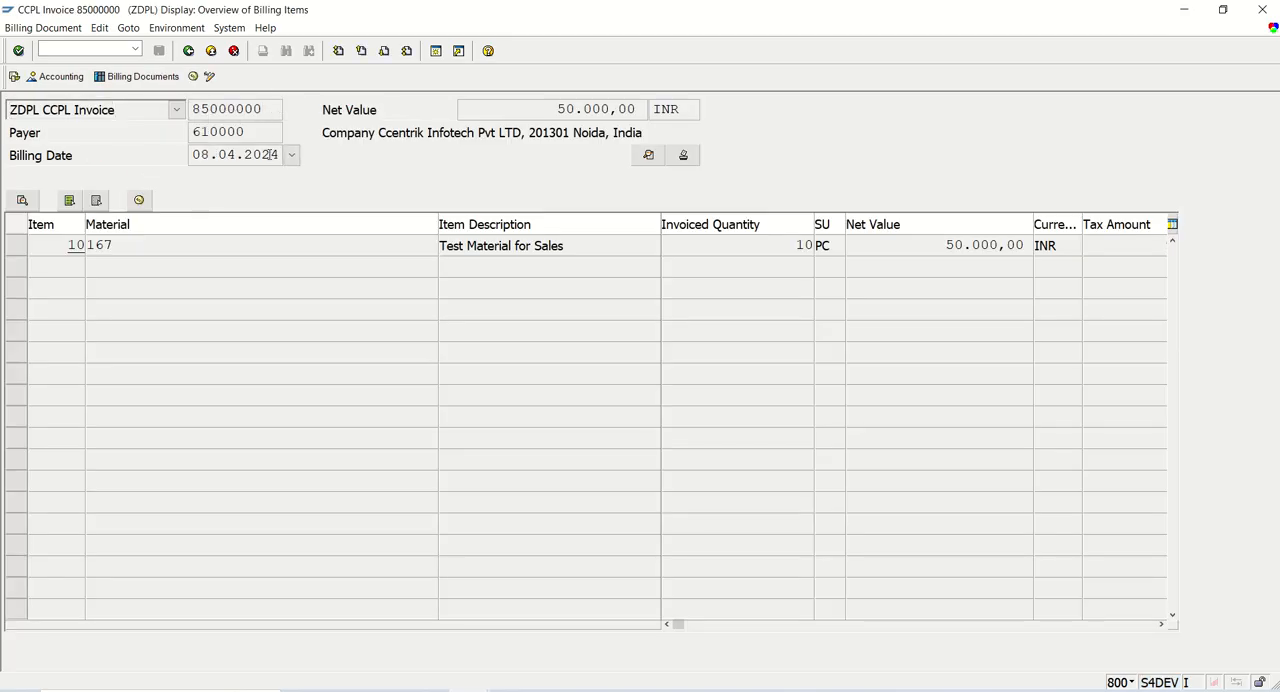
Review item 10's pricing conditions, return to the billing items overview, and start SE11.
click(240, 131)
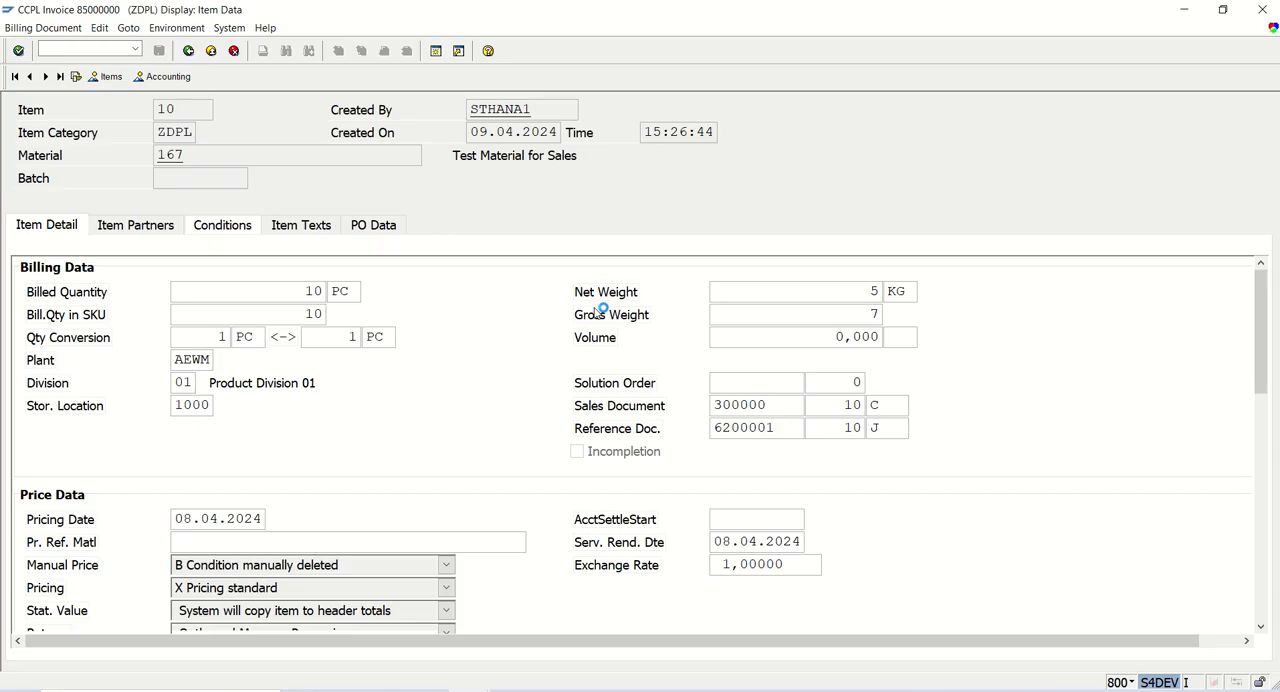
mouse_move(493, 280)
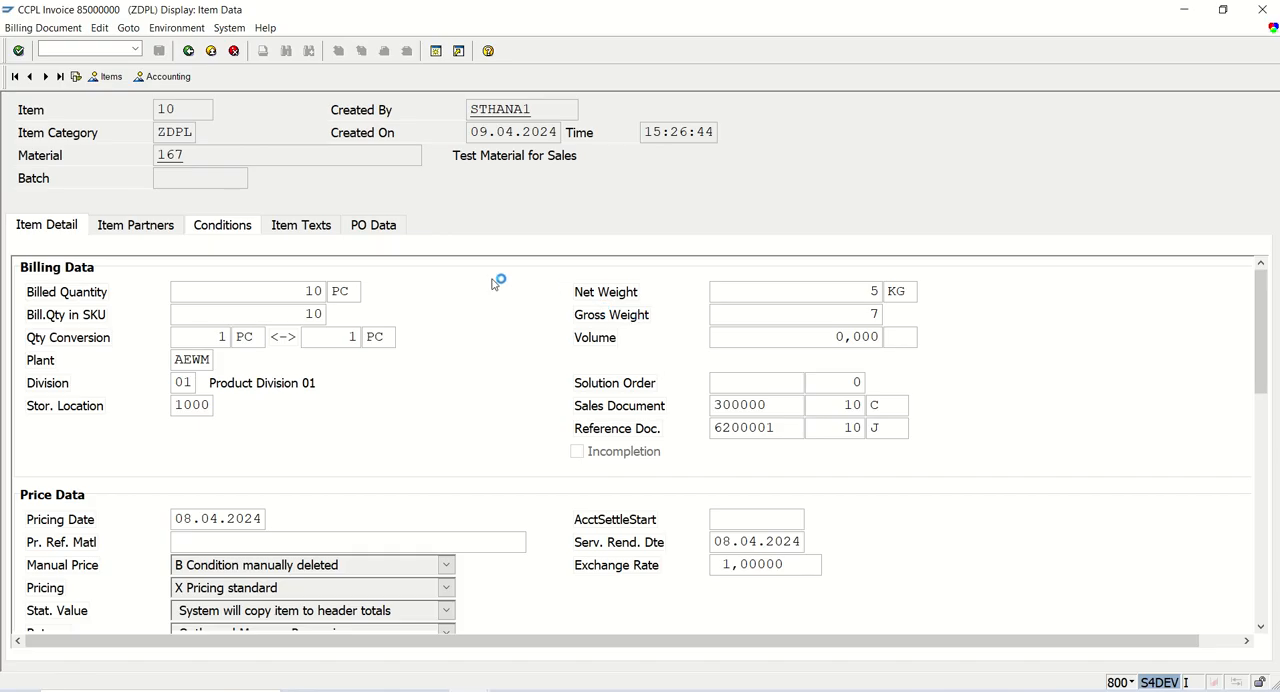
mouse_move(235, 232)
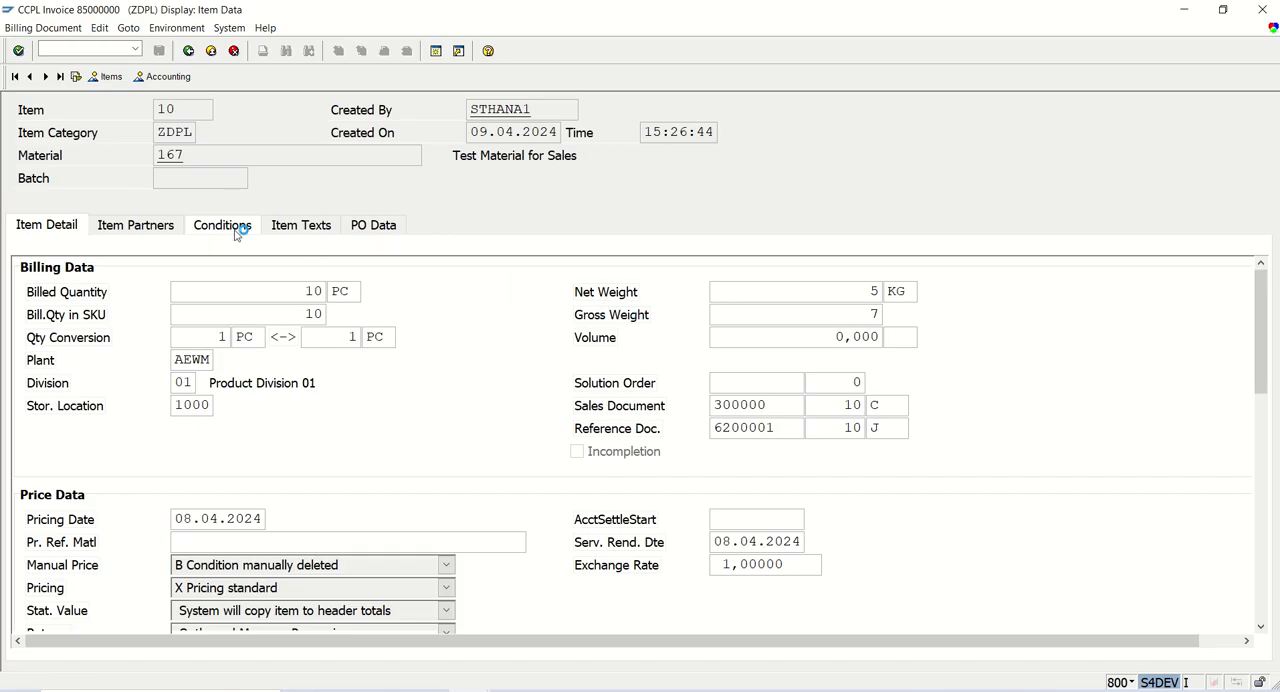
click(221, 224)
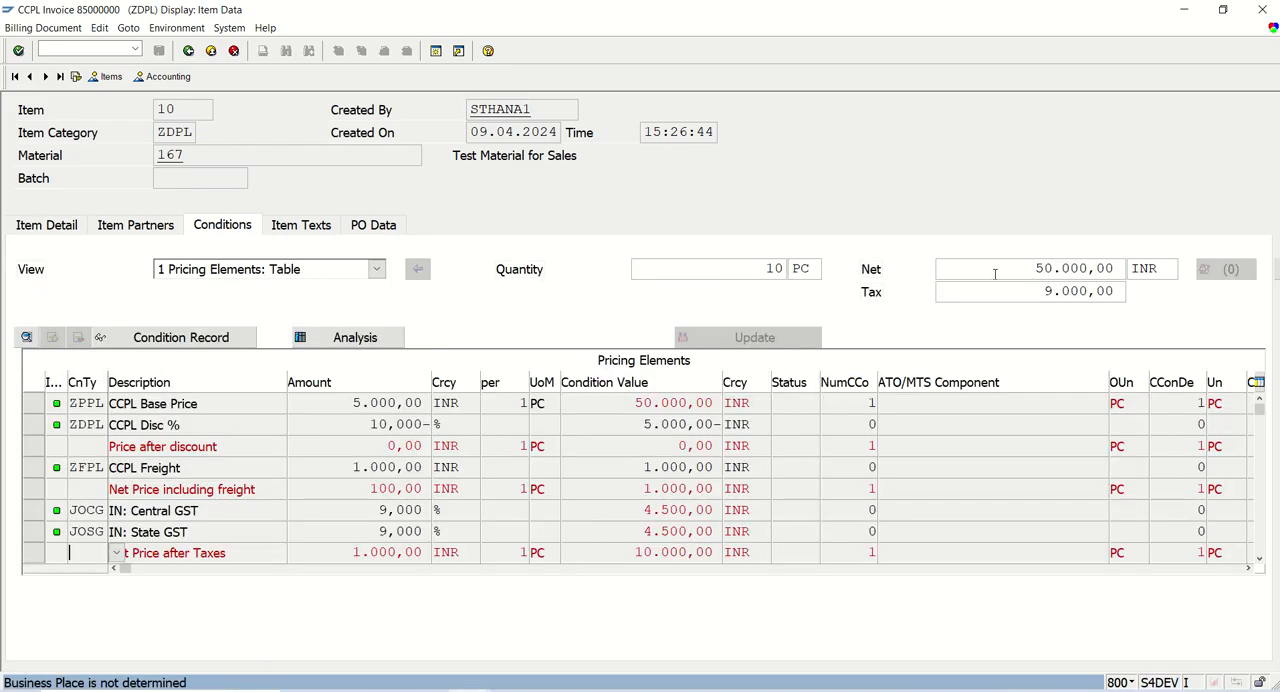
click(1030, 291)
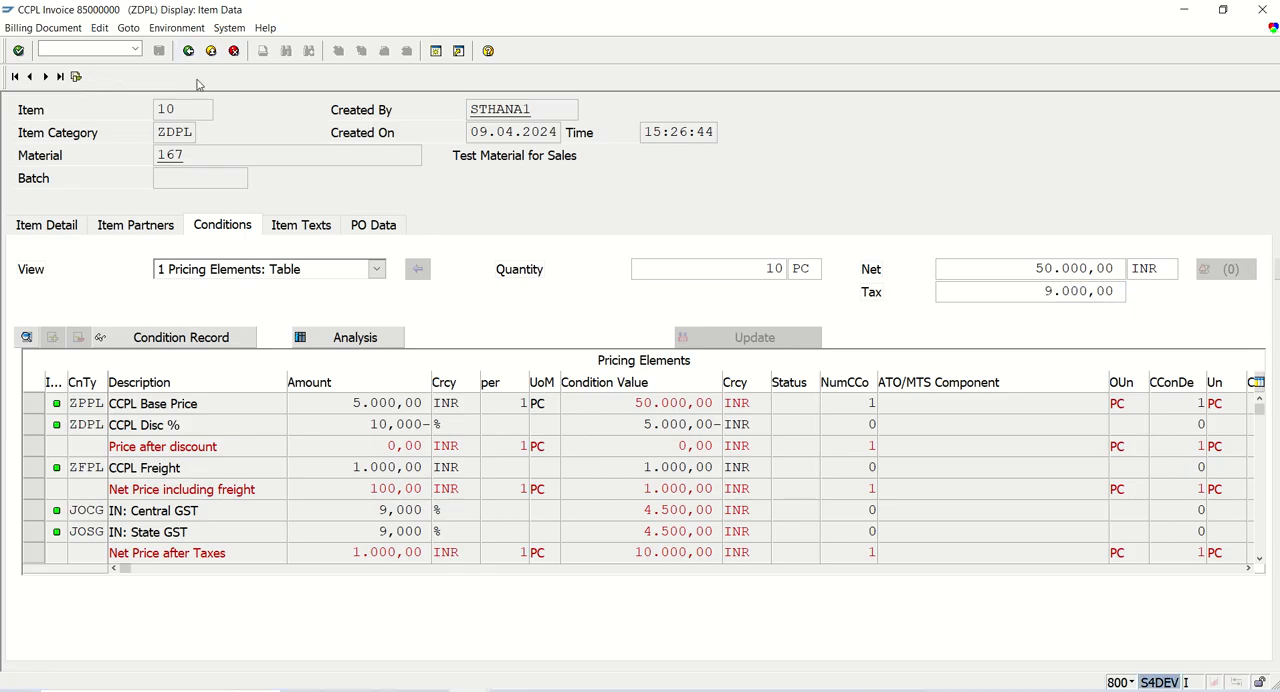
click(14, 76)
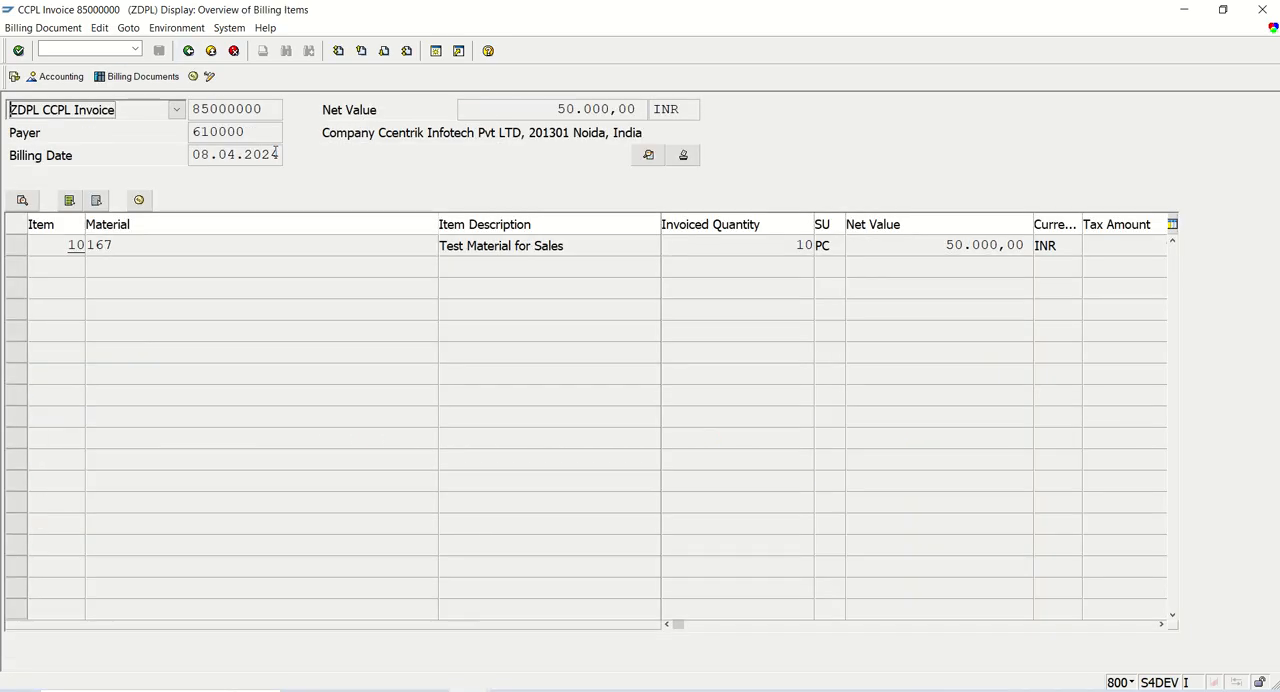
mouse_move(338, 150)
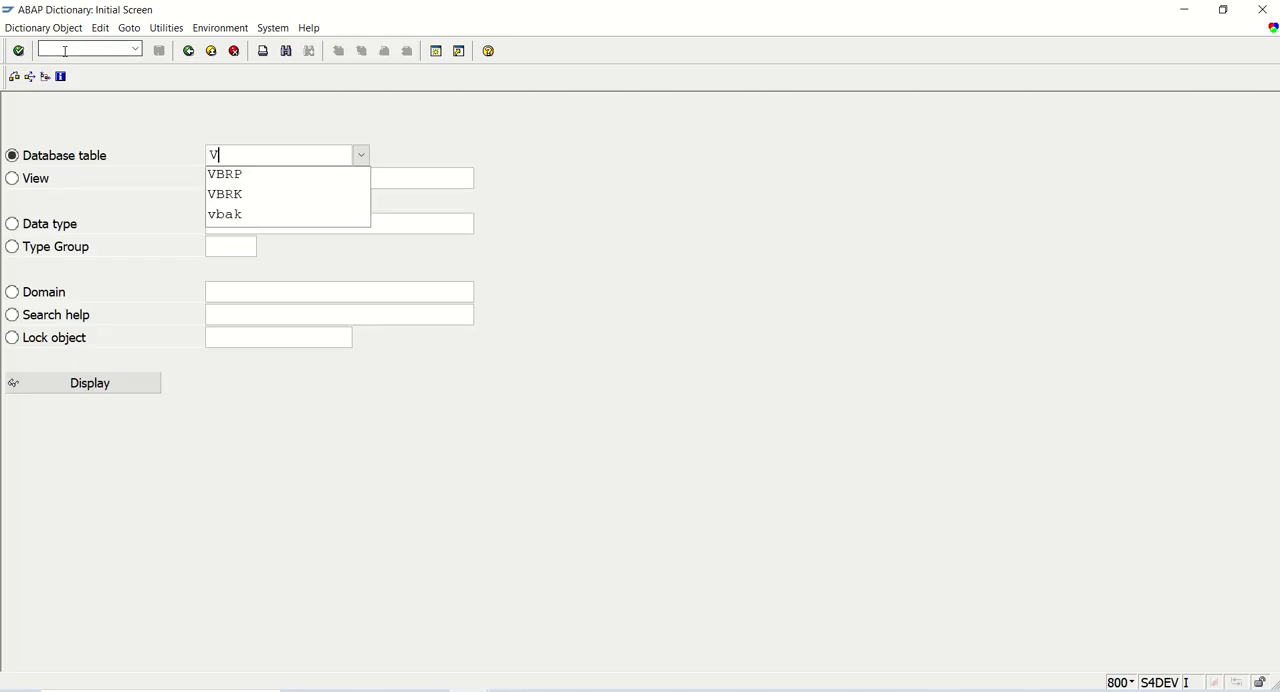
click(224, 194)
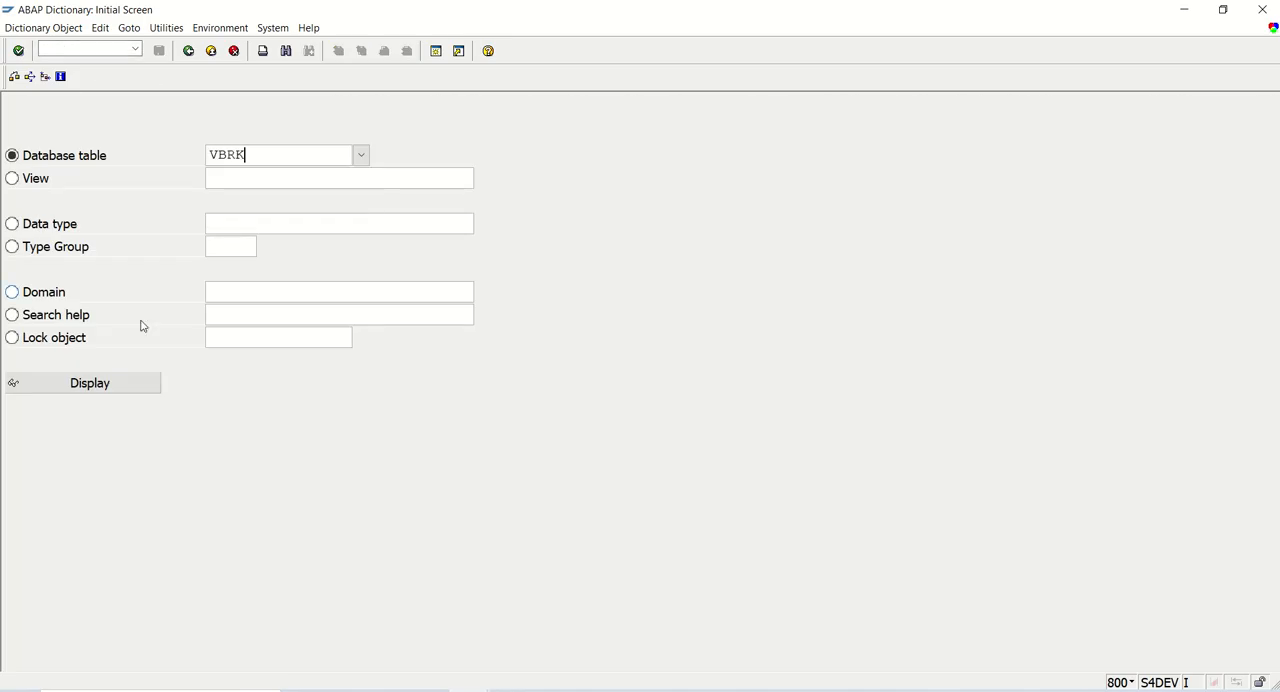
click(89, 382)
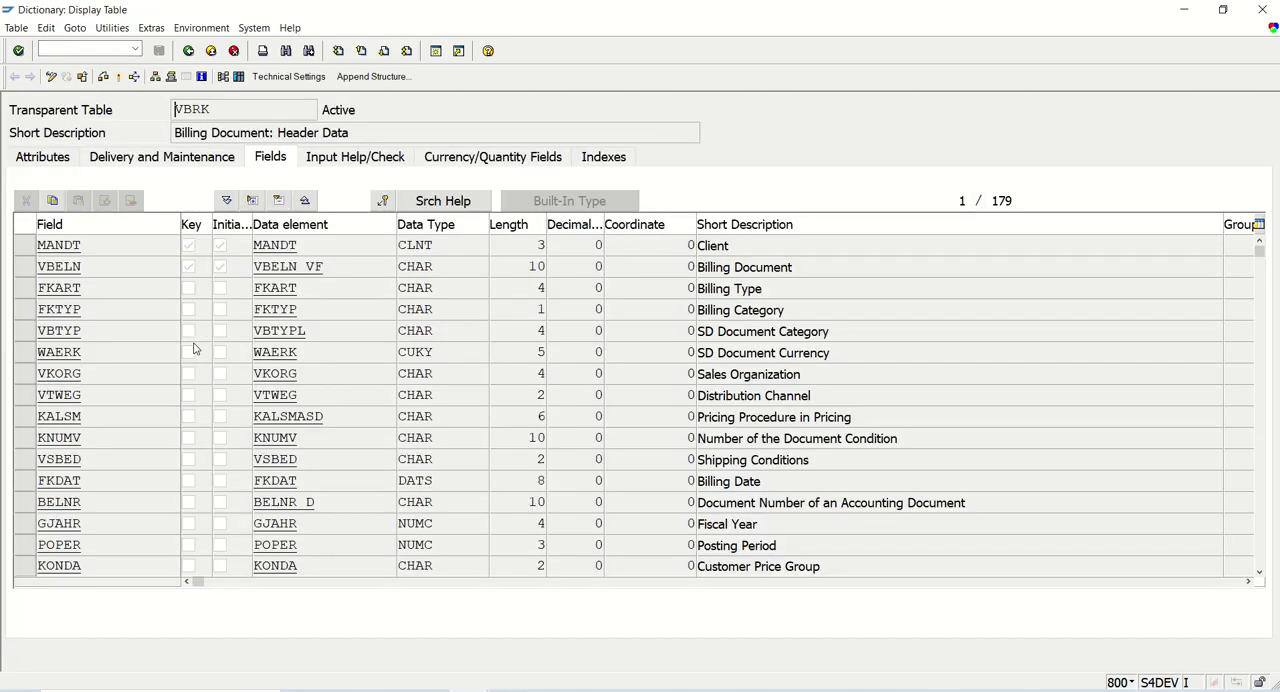
click(59, 266)
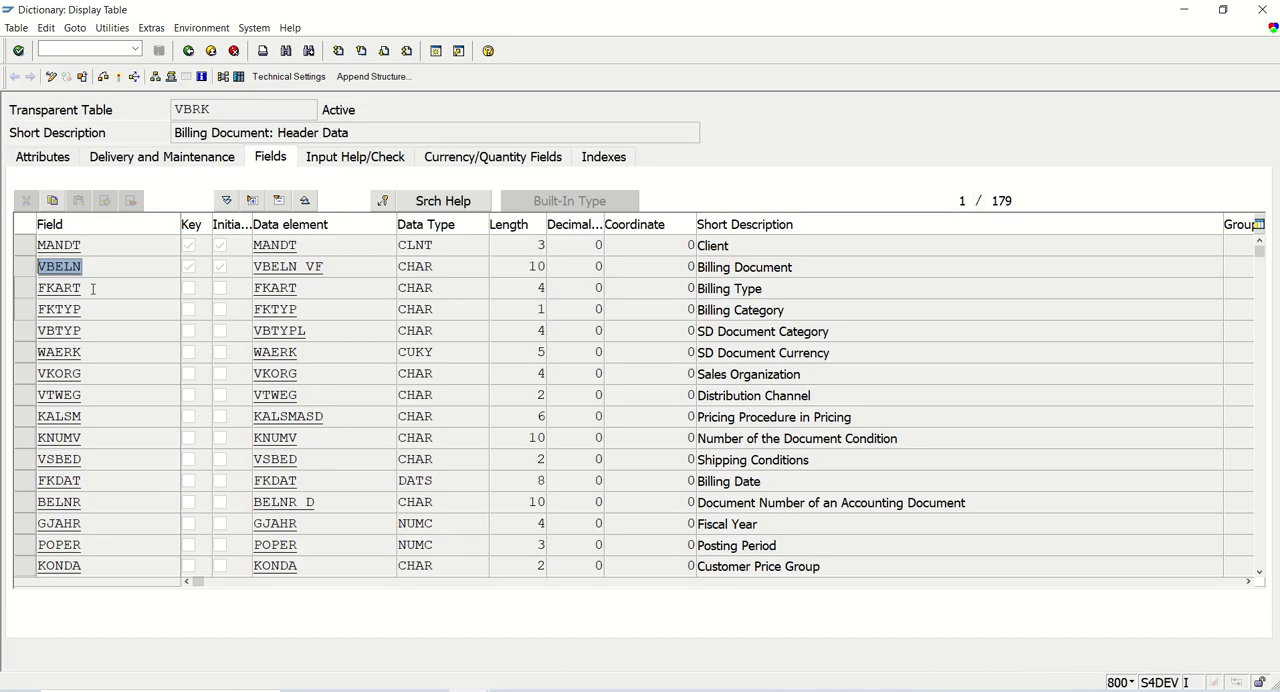
click(60, 480)
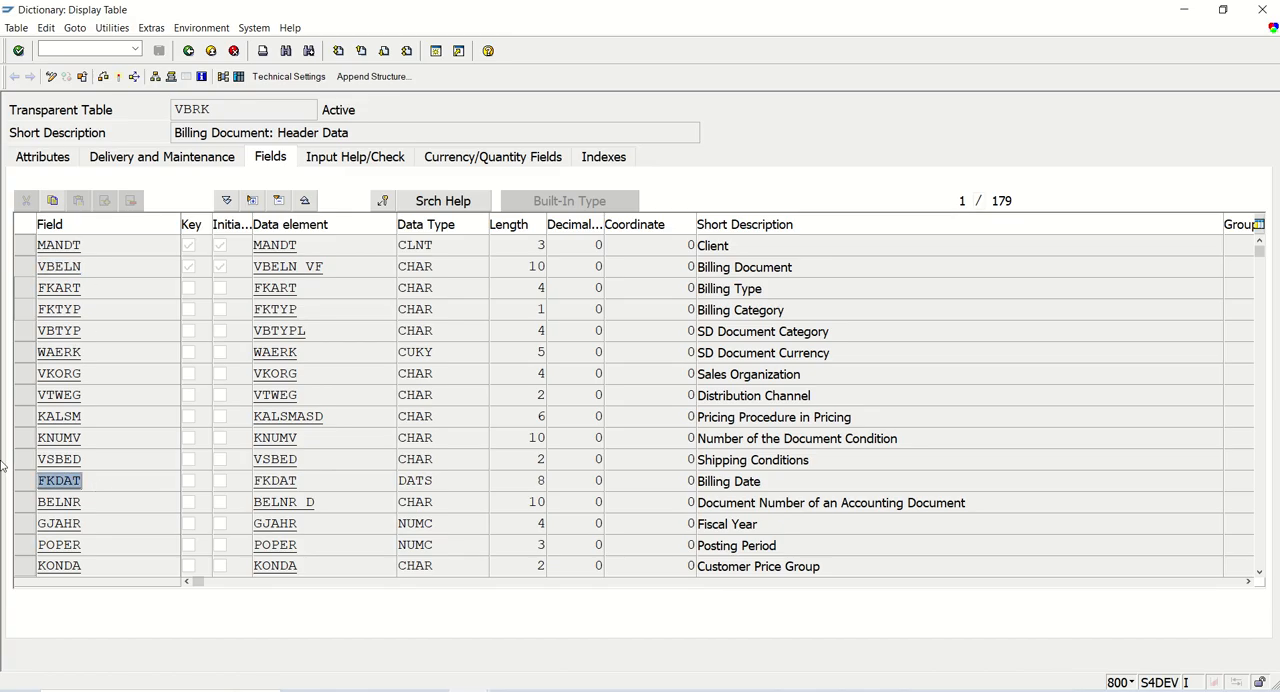
scroll(down, 3)
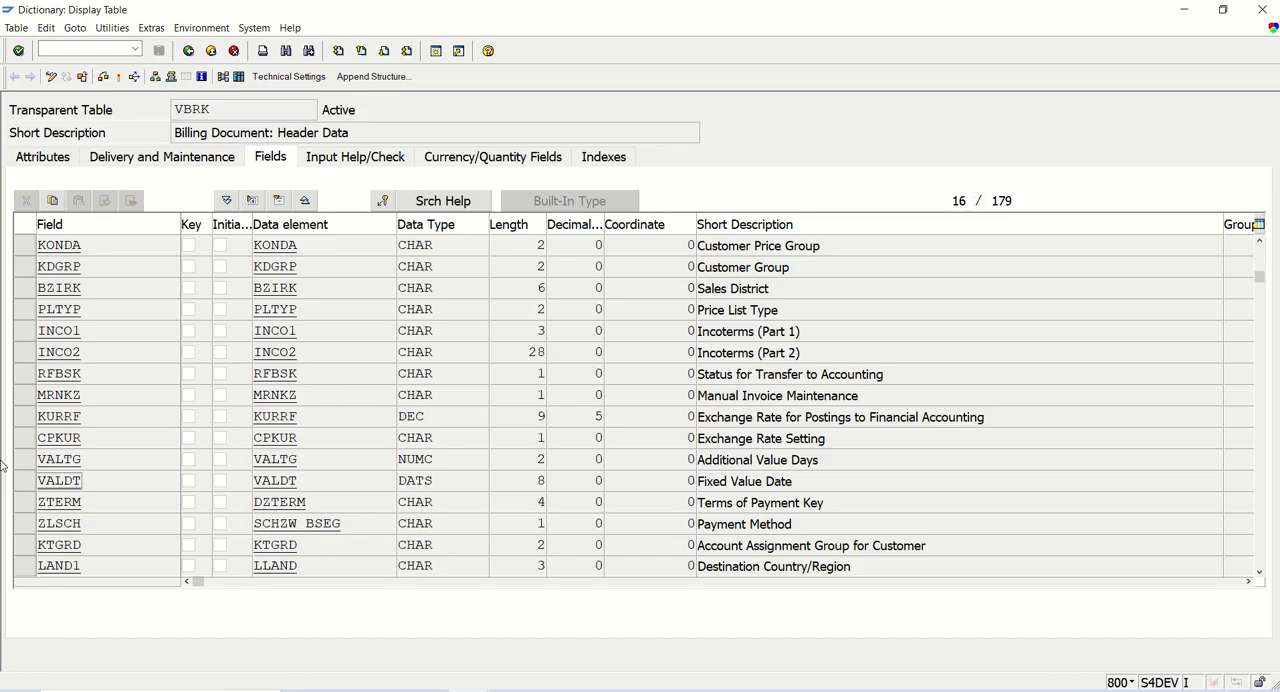
scroll(down, 3)
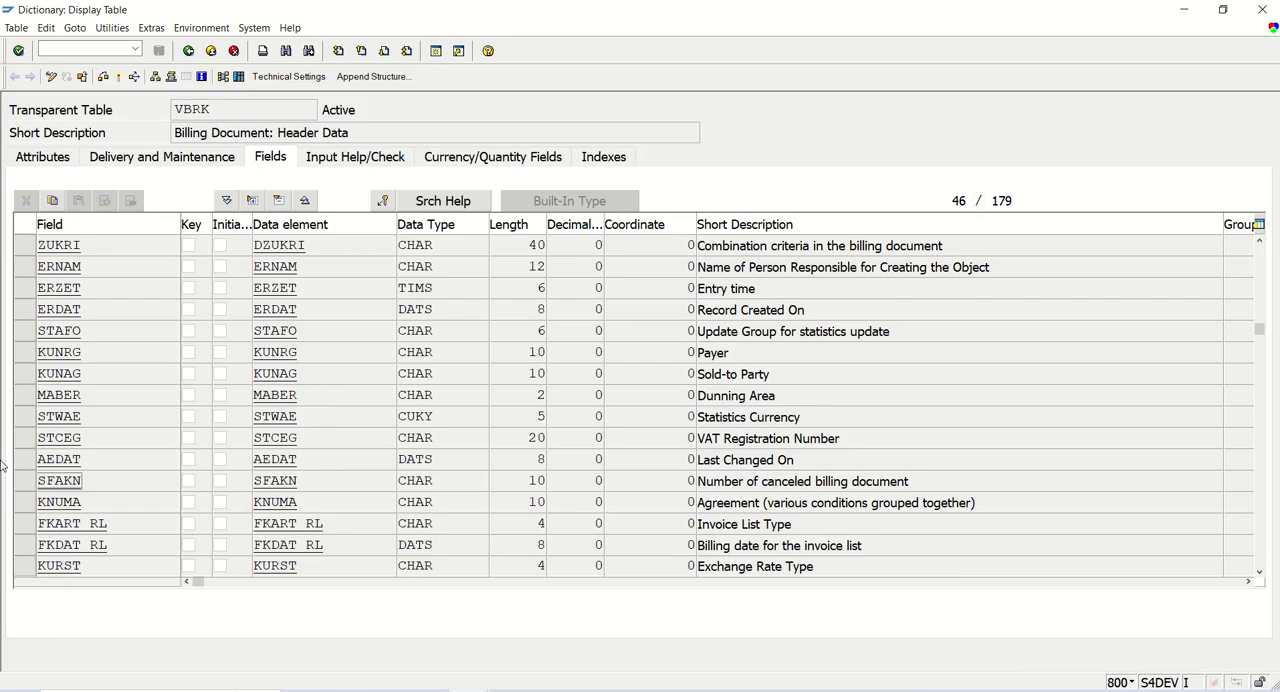
click(58, 351)
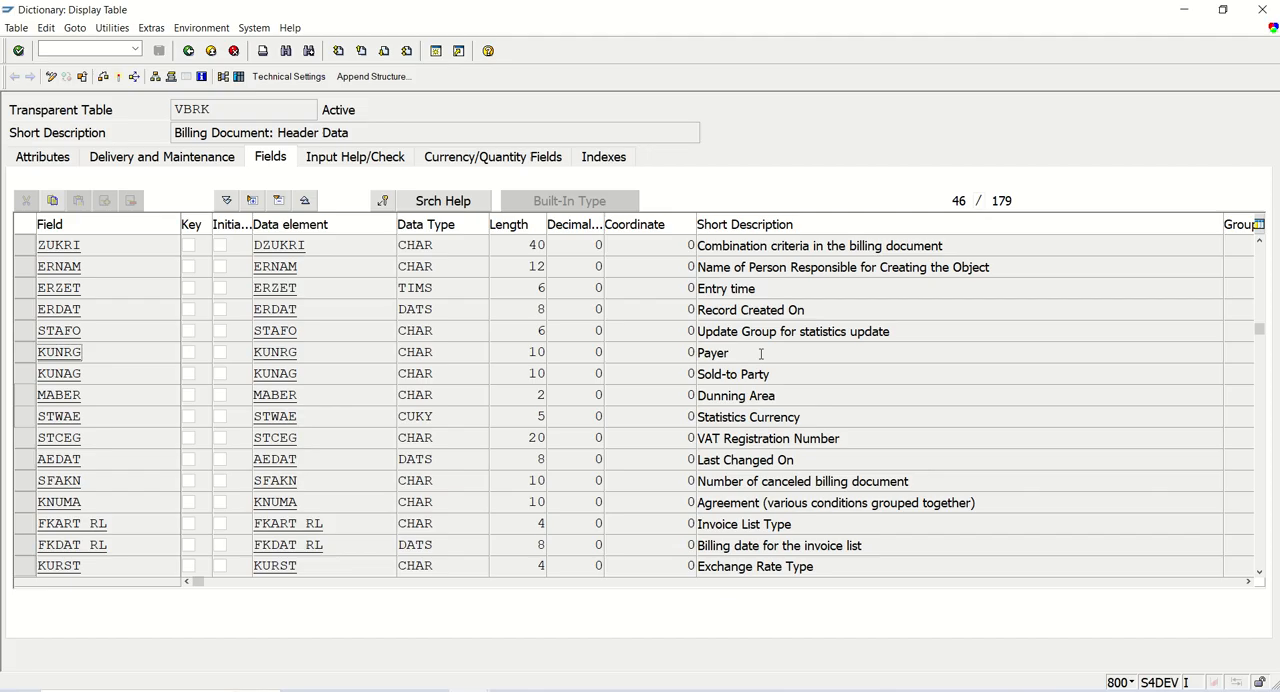
mouse_move(808, 370)
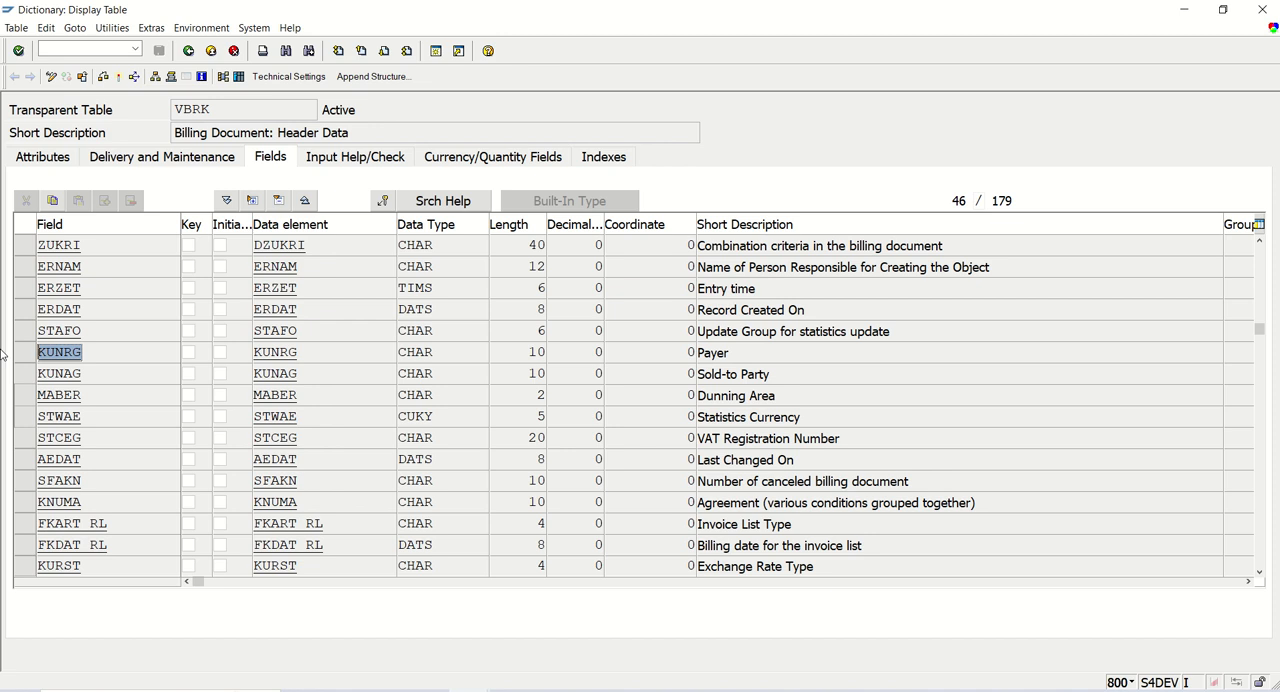
click(210, 109)
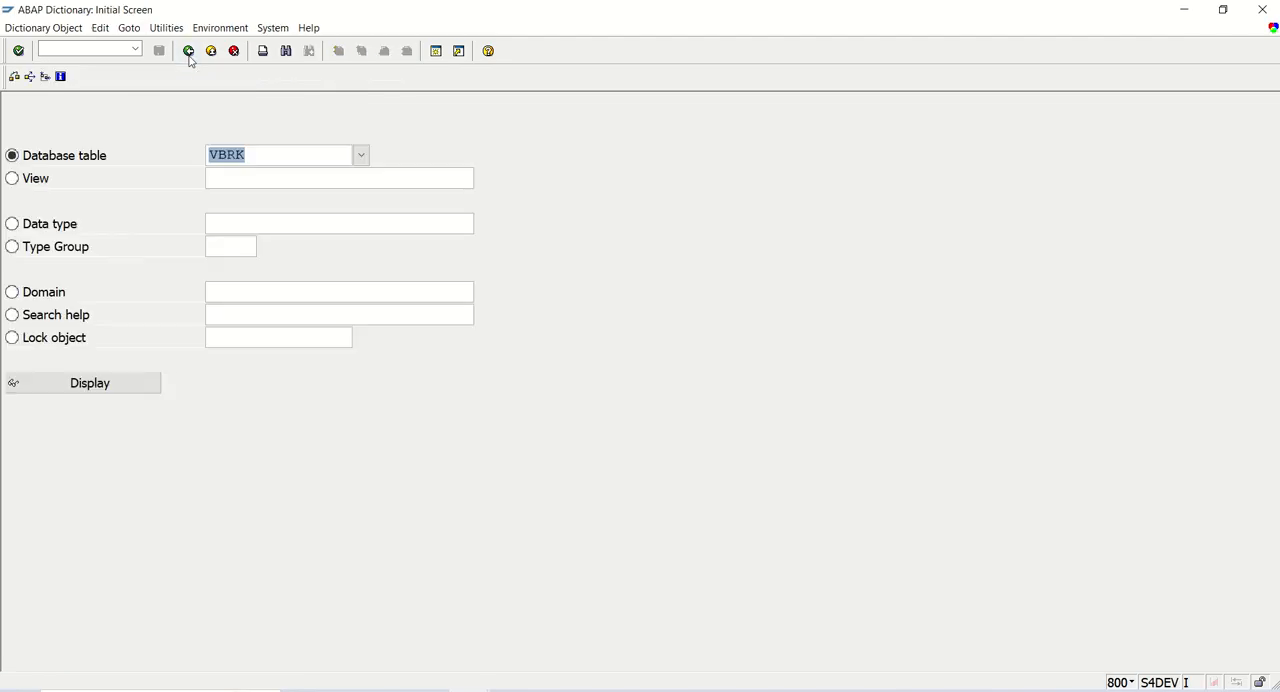
Display table VBRP's field list and select the VBELN and POSNR fields.
text(VBRP)
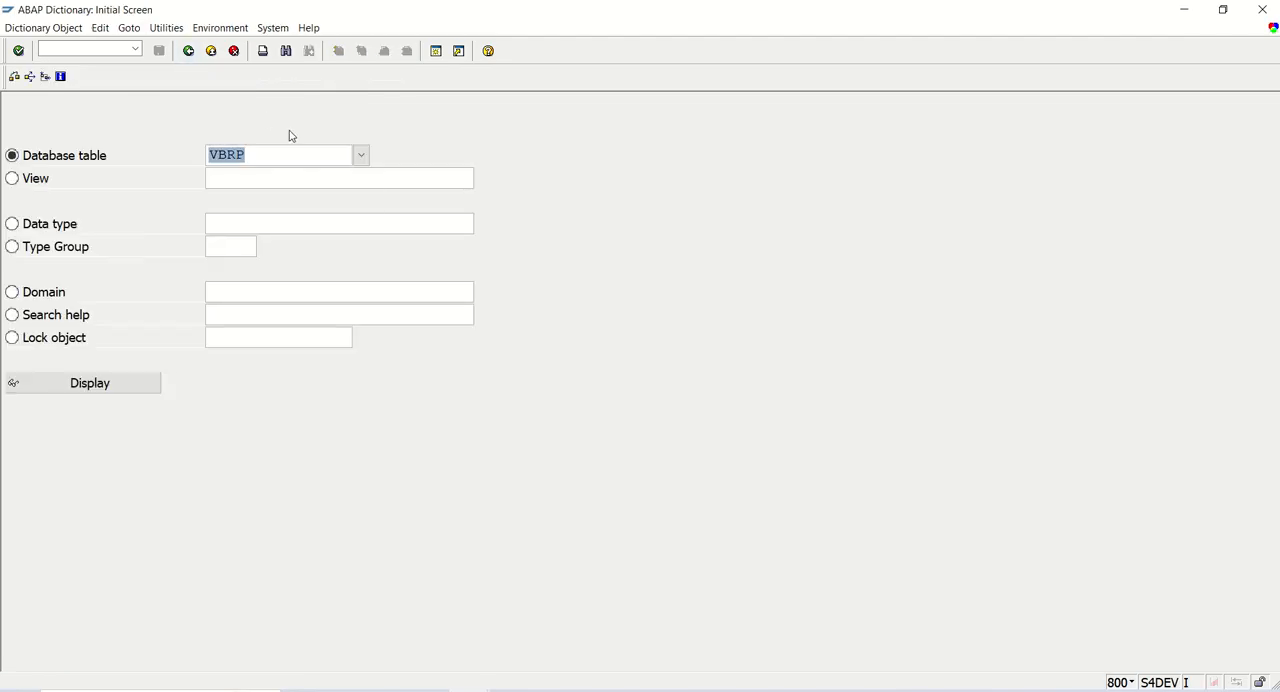
click(89, 383)
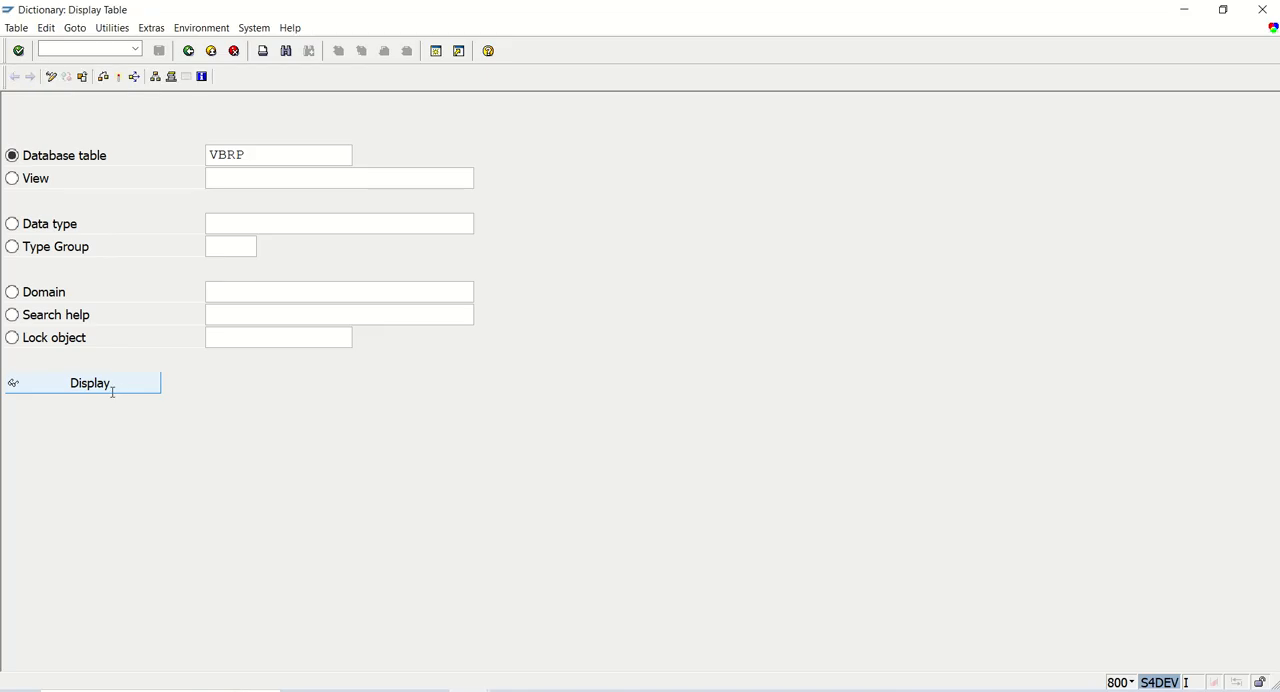
click(89, 383)
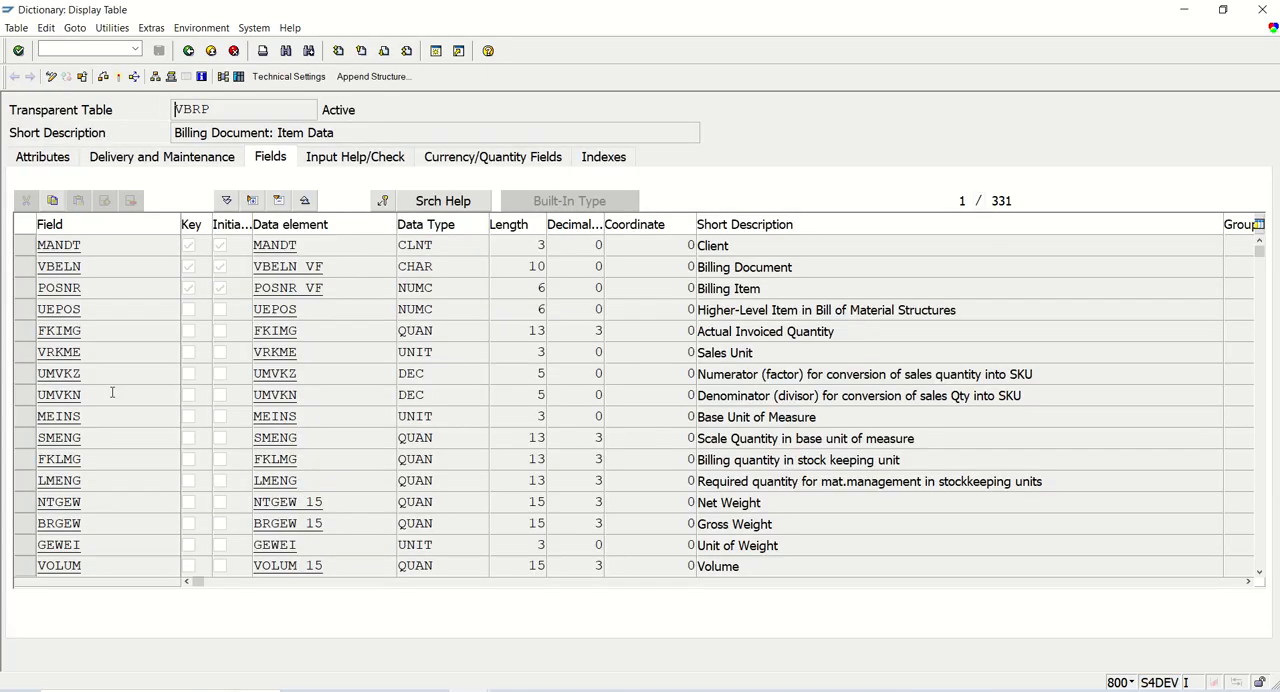
click(58, 266)
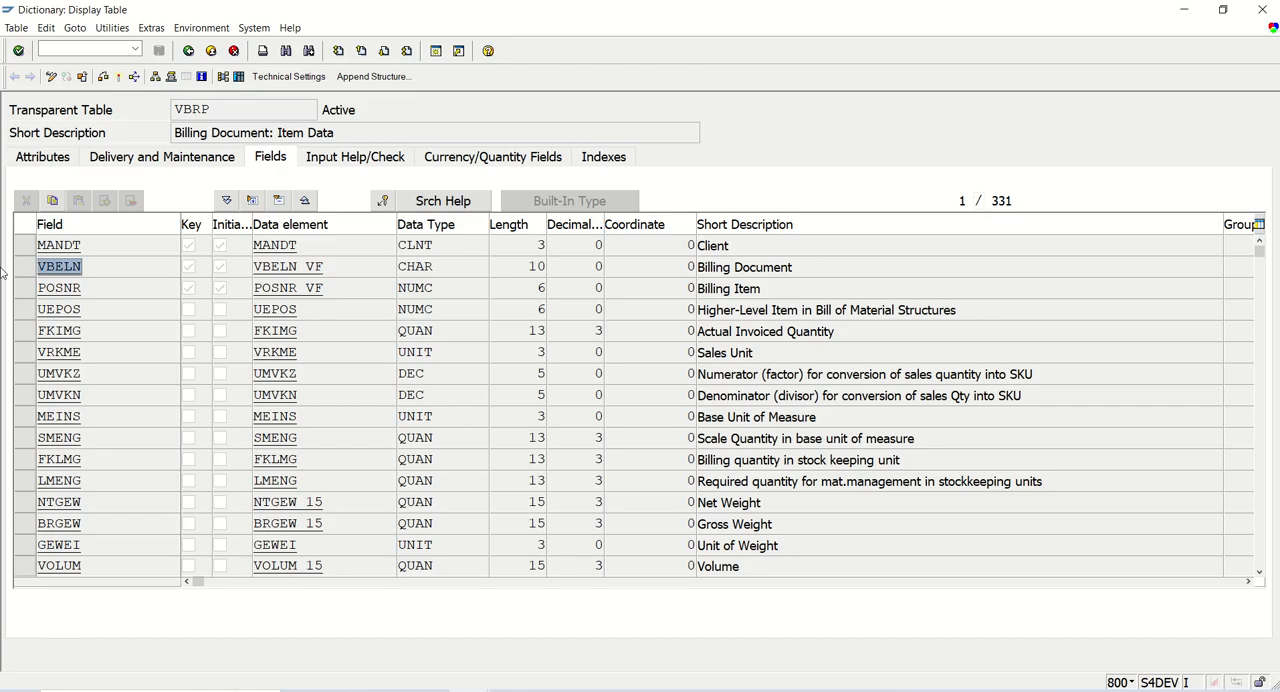
click(59, 288)
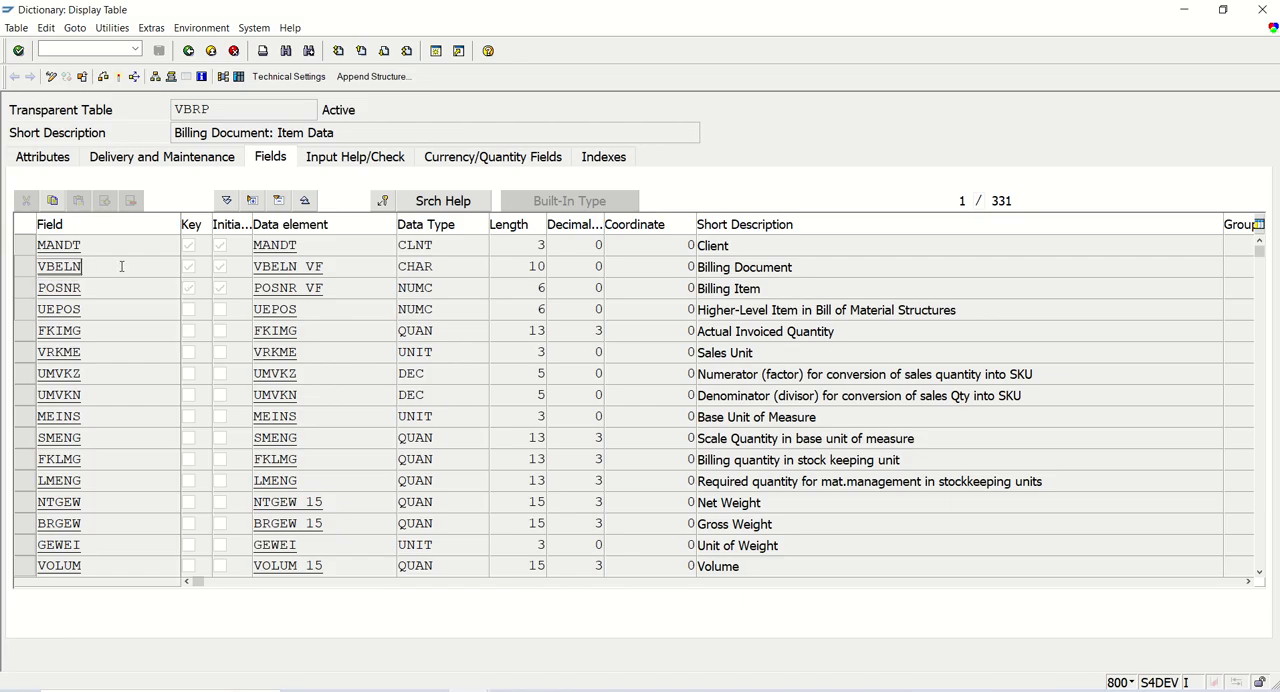
mouse_move(114, 263)
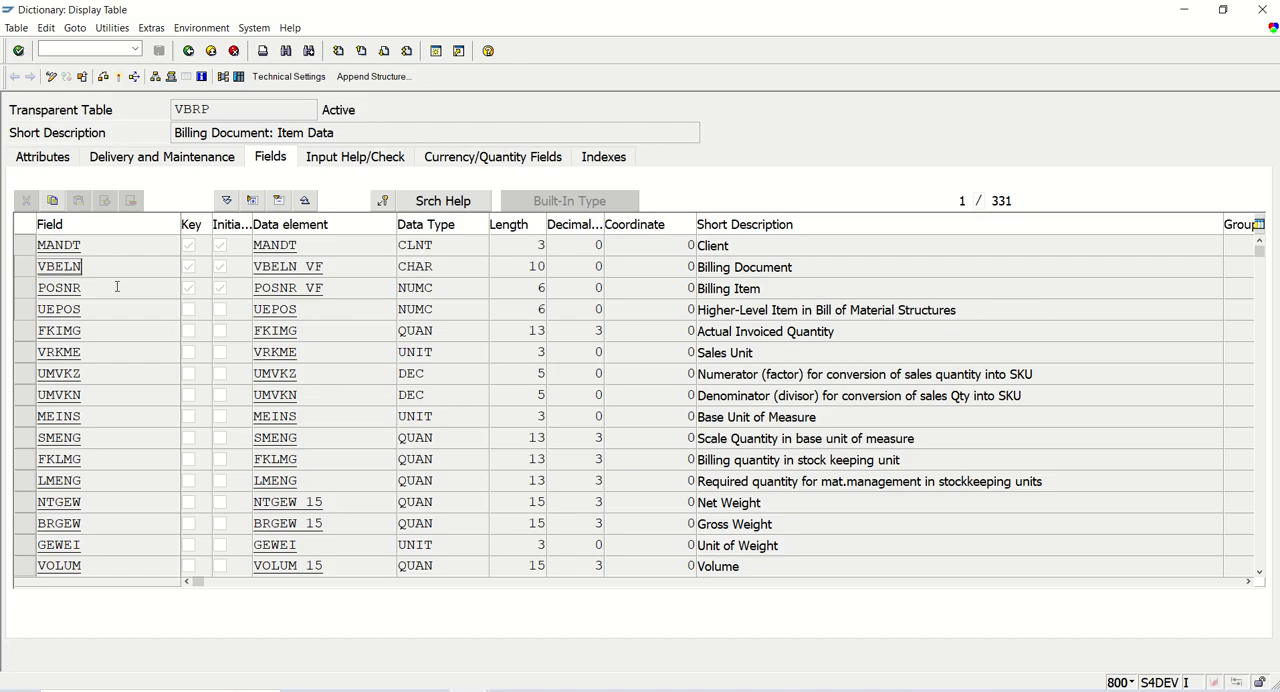
click(58, 288)
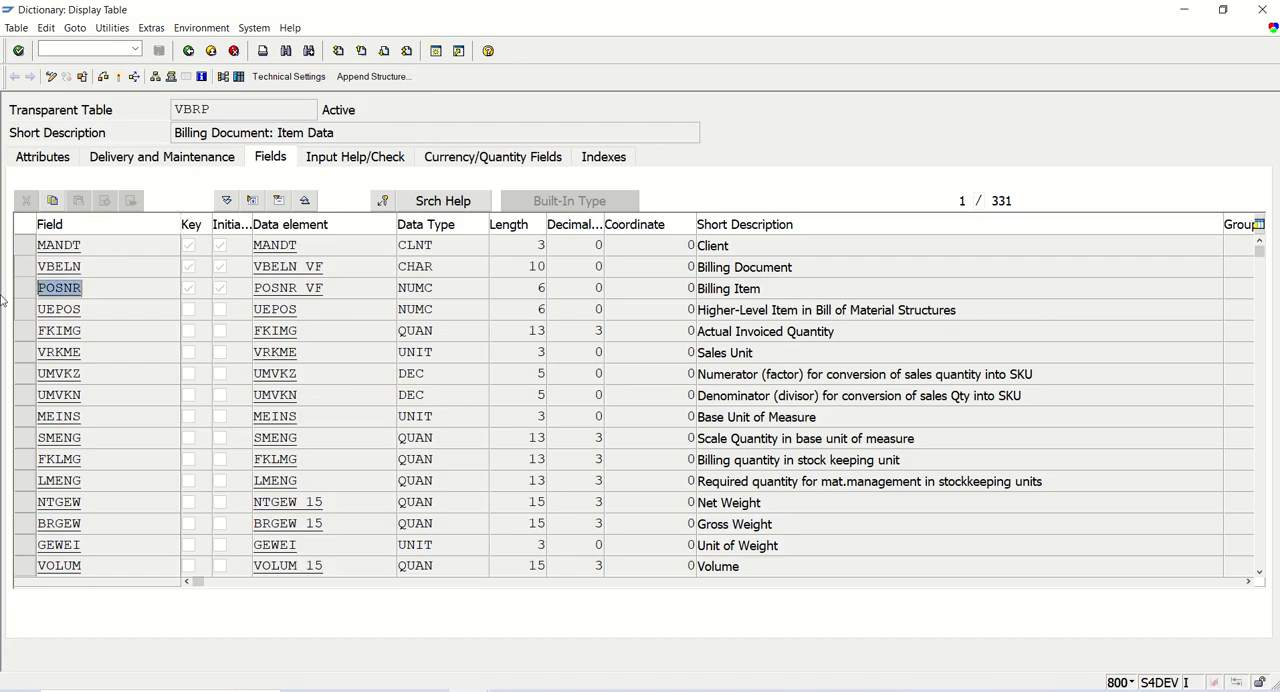
Select FKIMG, search for NETW and MWSBP, and return to invoice 85000000's overview.
click(59, 330)
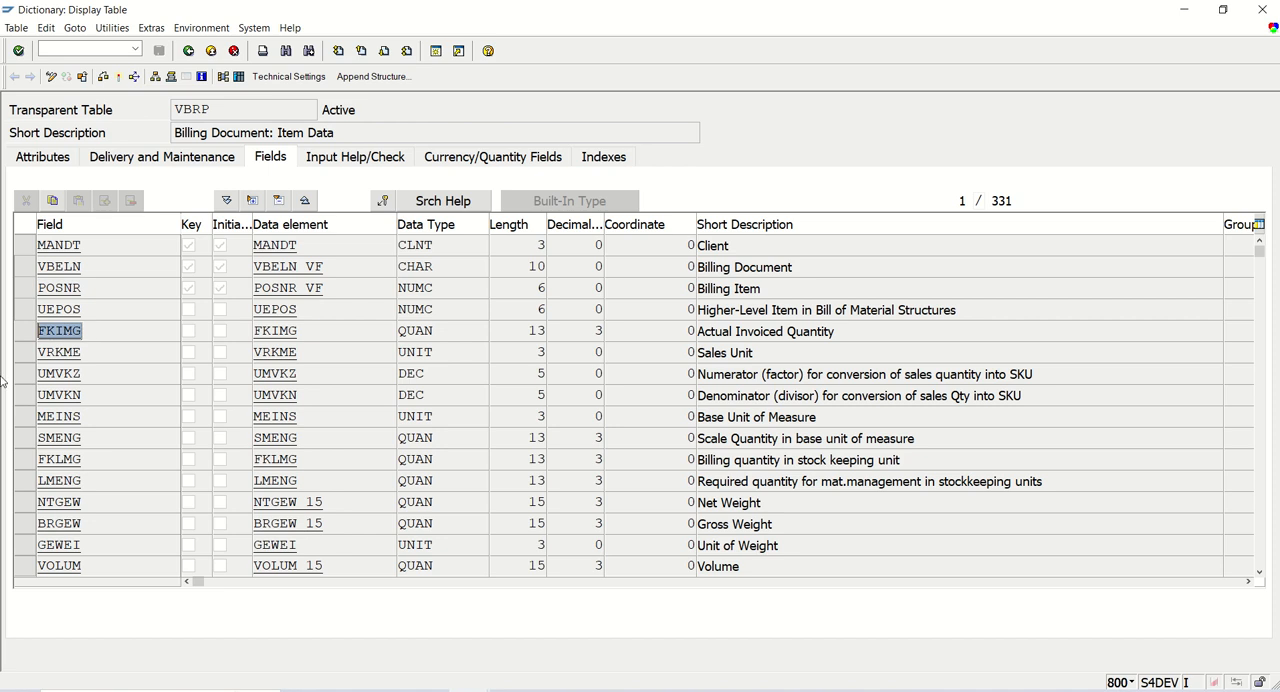
click(765, 331)
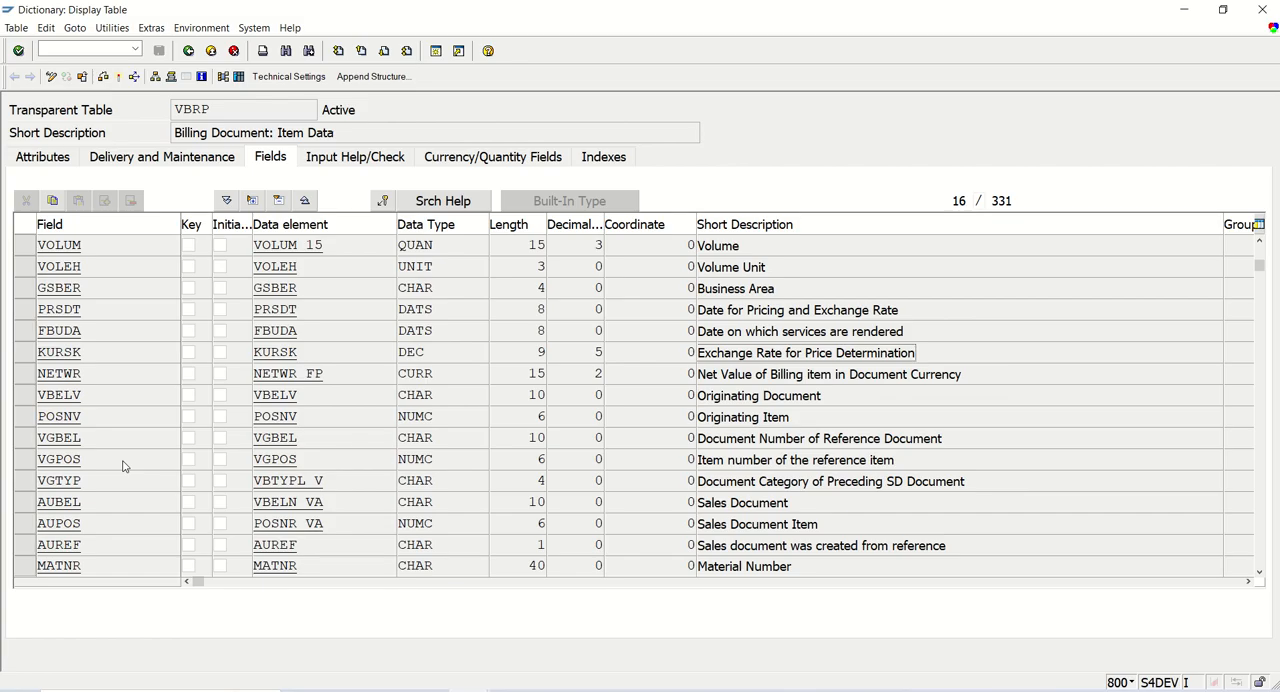
mouse_move(121, 547)
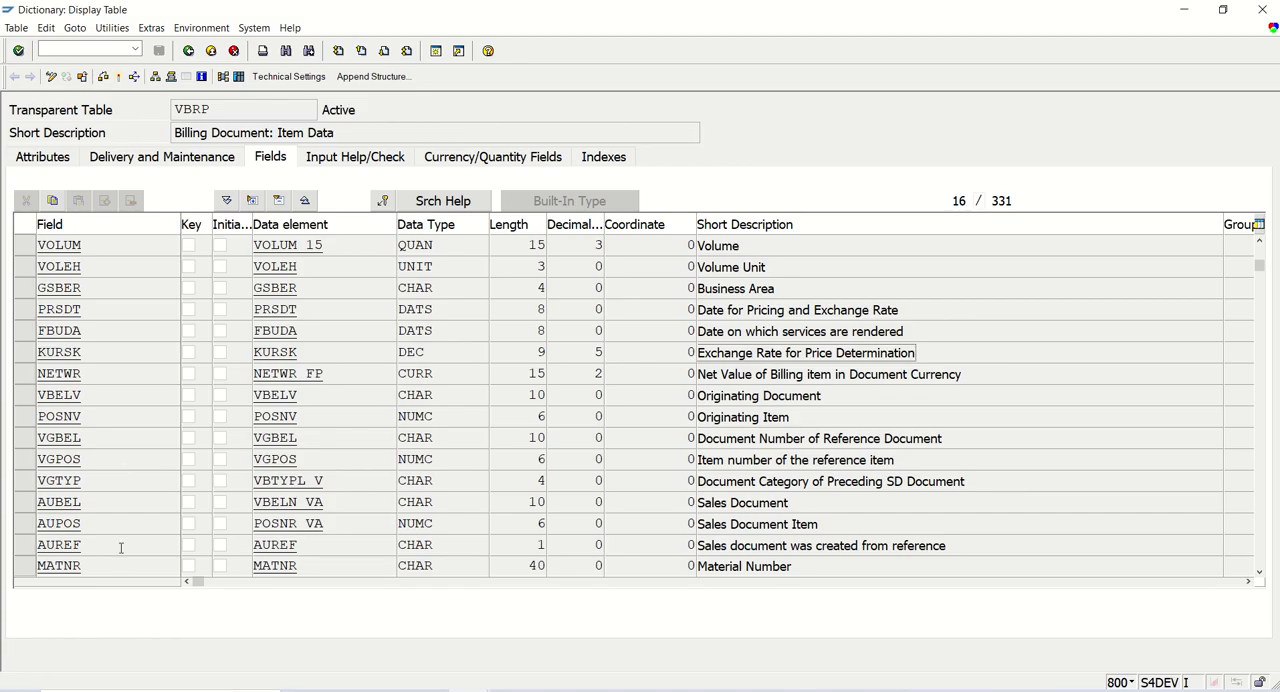
scroll(down, 3)
text(NETW)
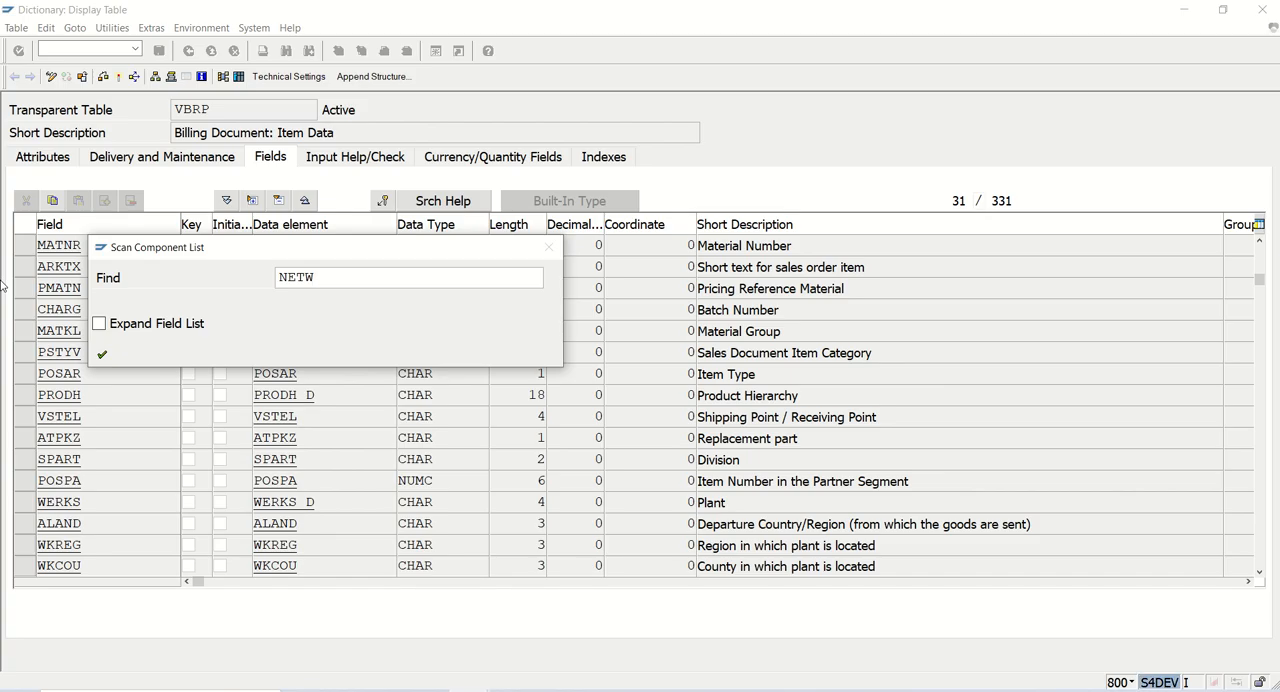
click(101, 354)
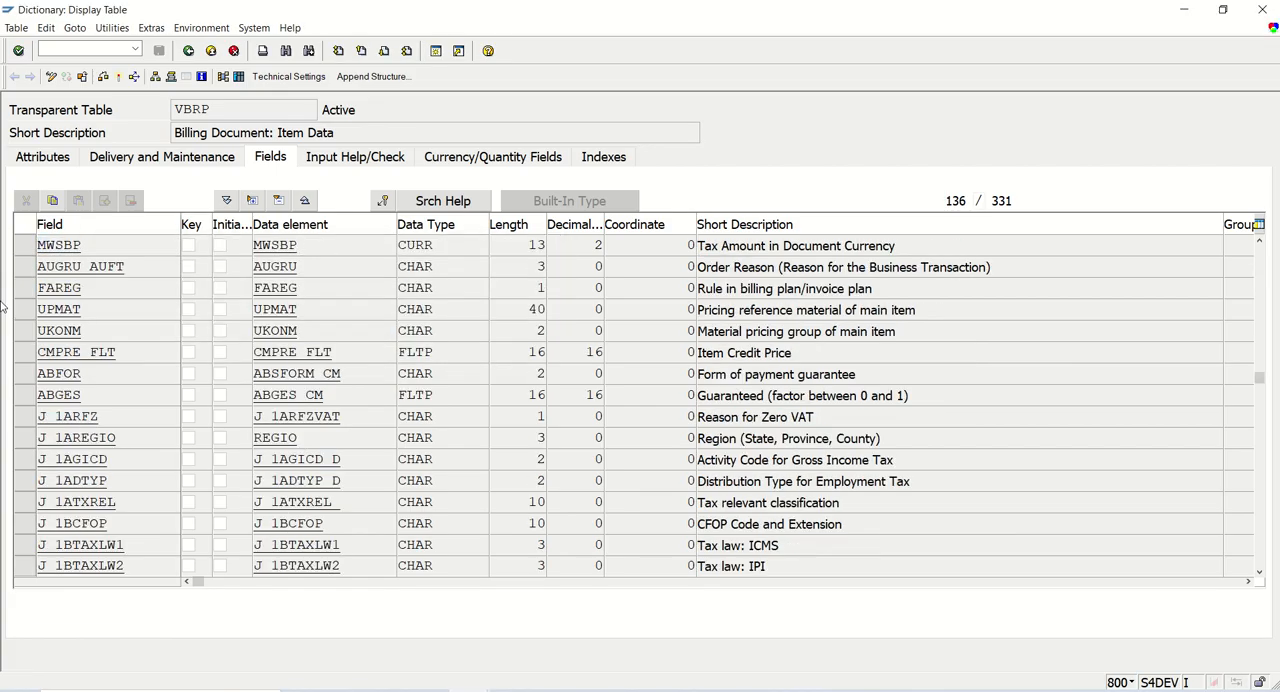
click(58, 245)
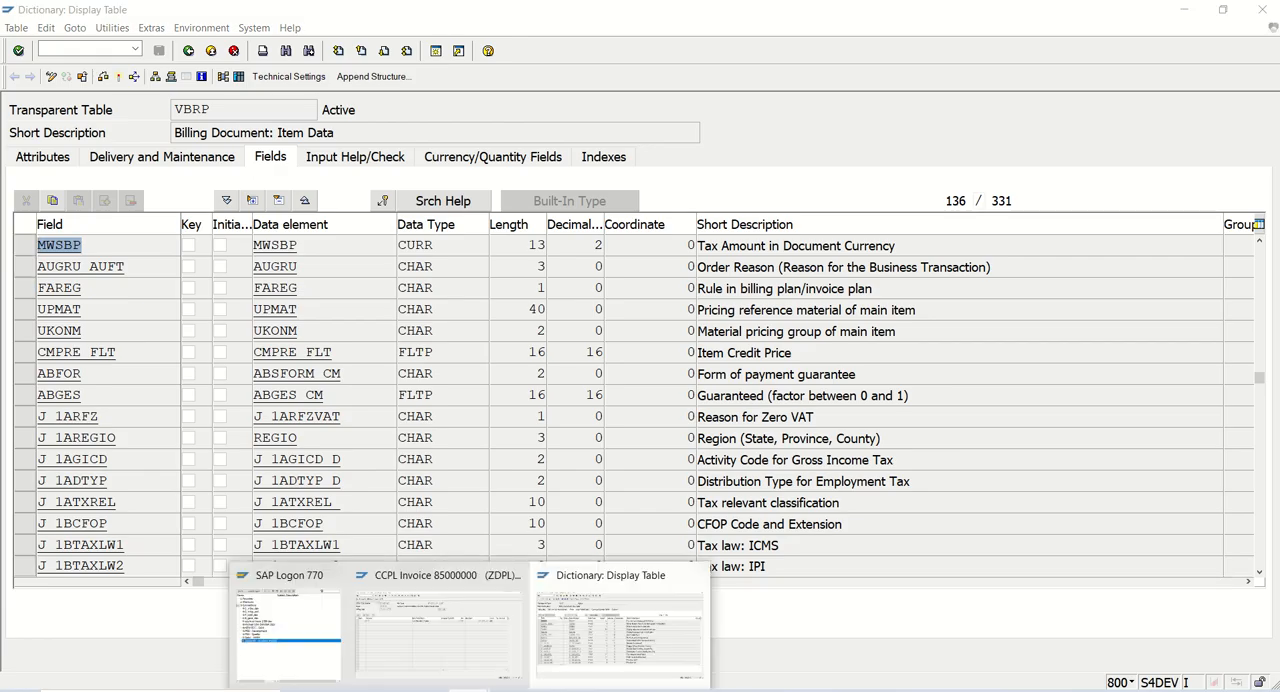
click(436, 625)
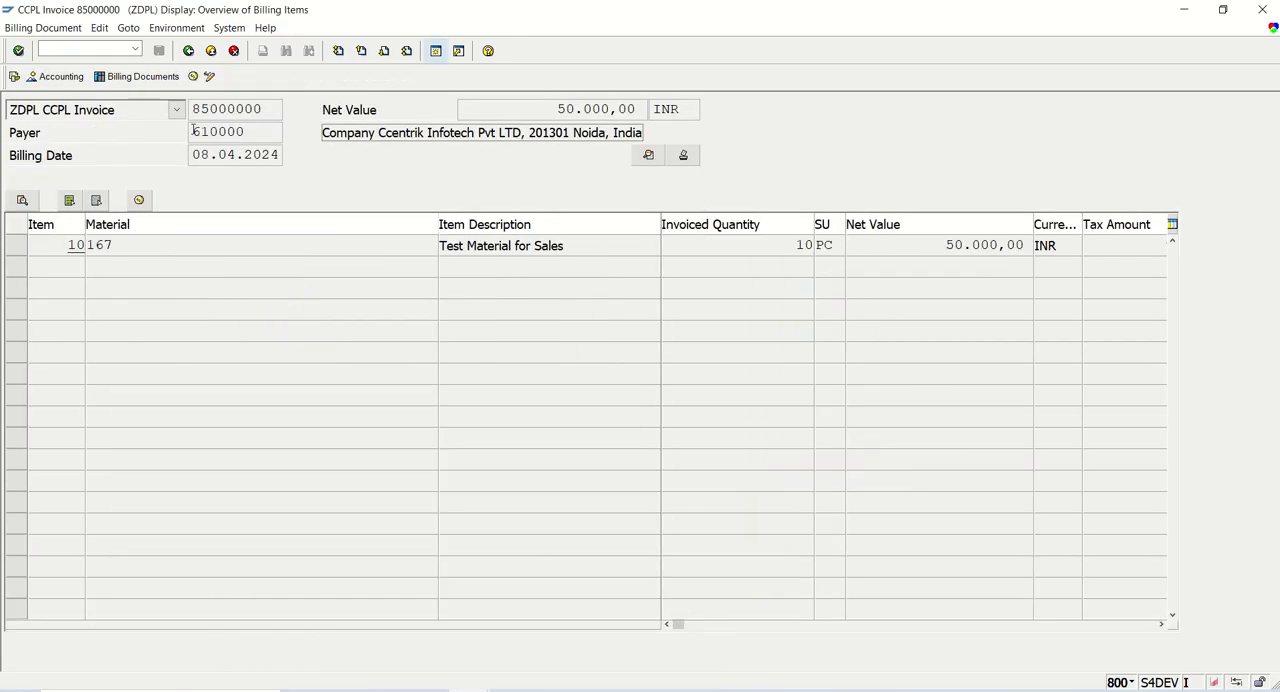
Start creating program ZFILES from the ABAP Editor (SE38) start screen.
click(188, 50)
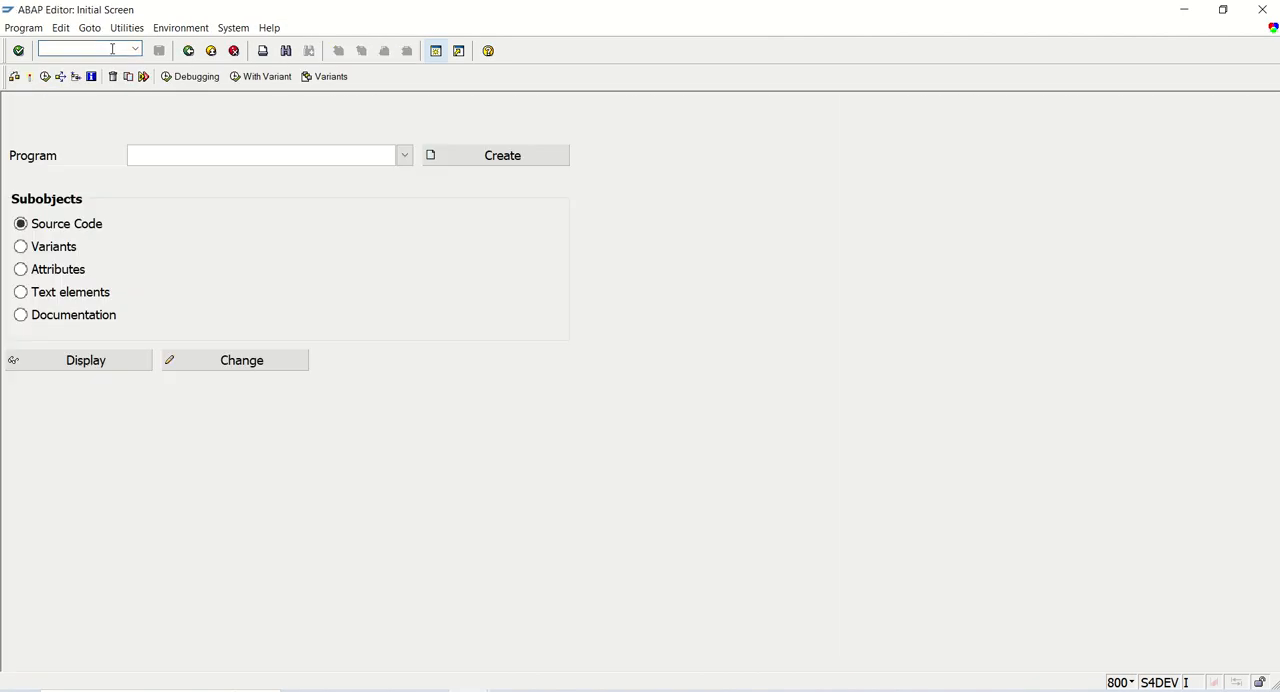
text(ZFILES)
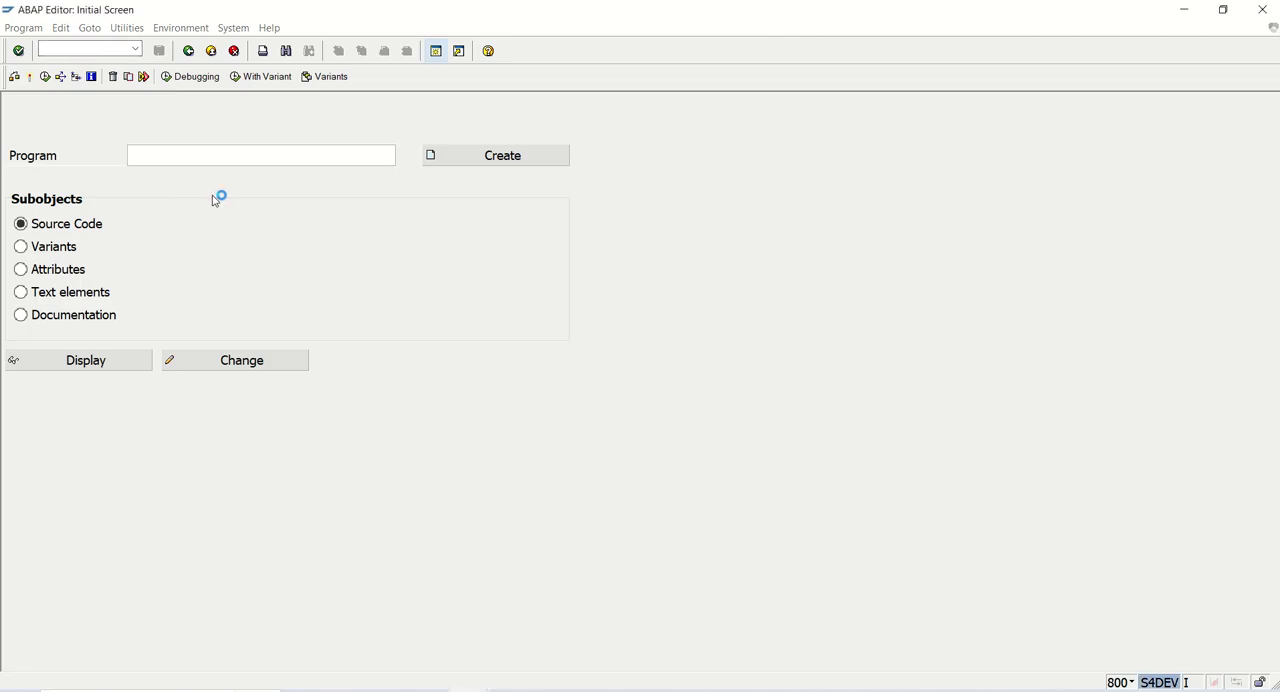
text(ZFILES)
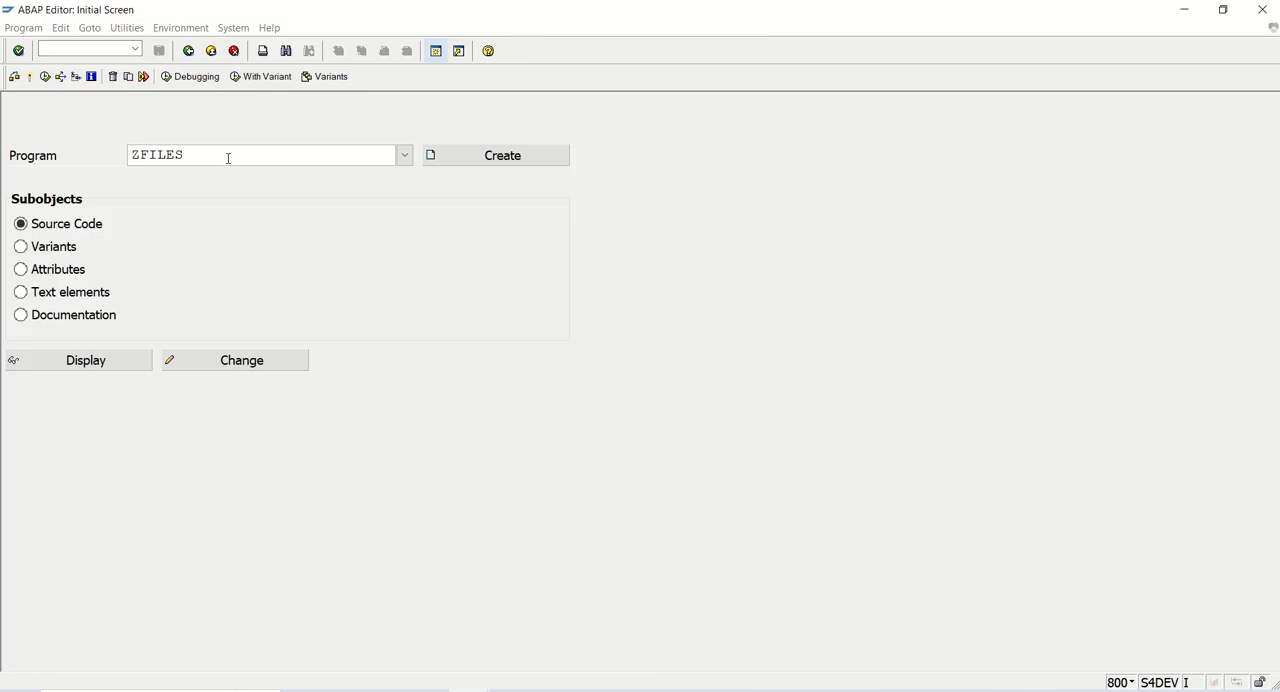
click(241, 360)
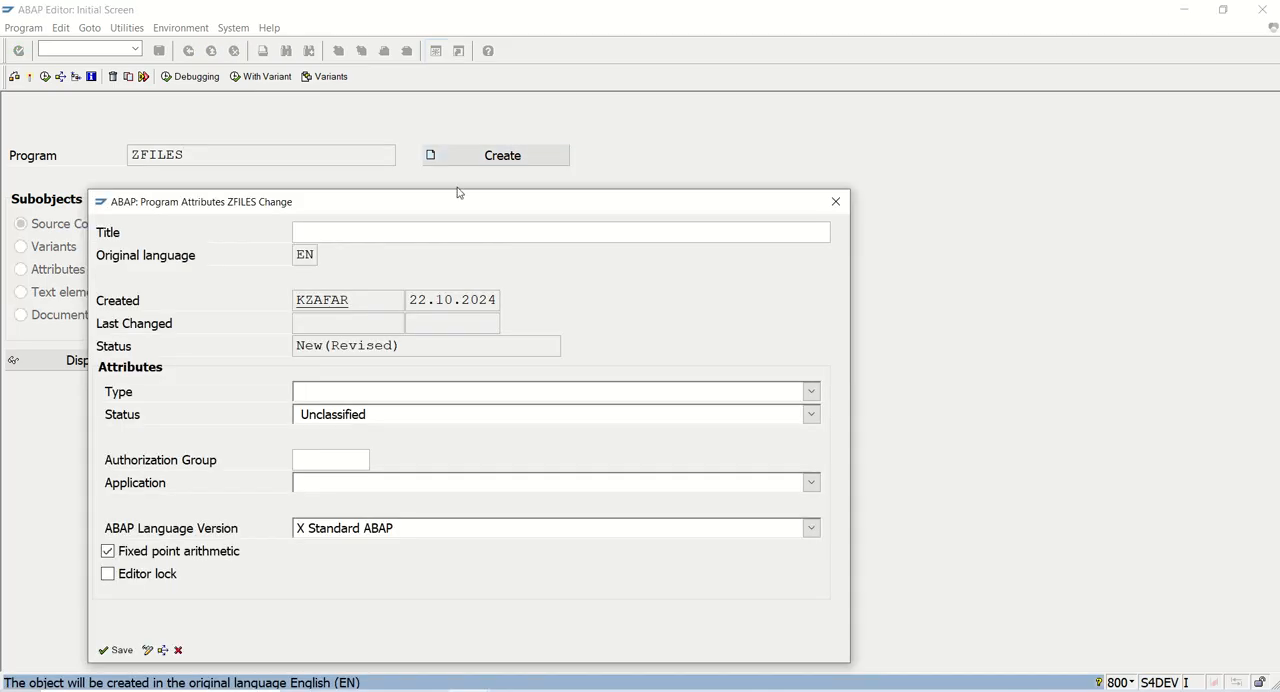
Title ZFILES 'Working with files' and set its type to 1 Executable program.
text(W)
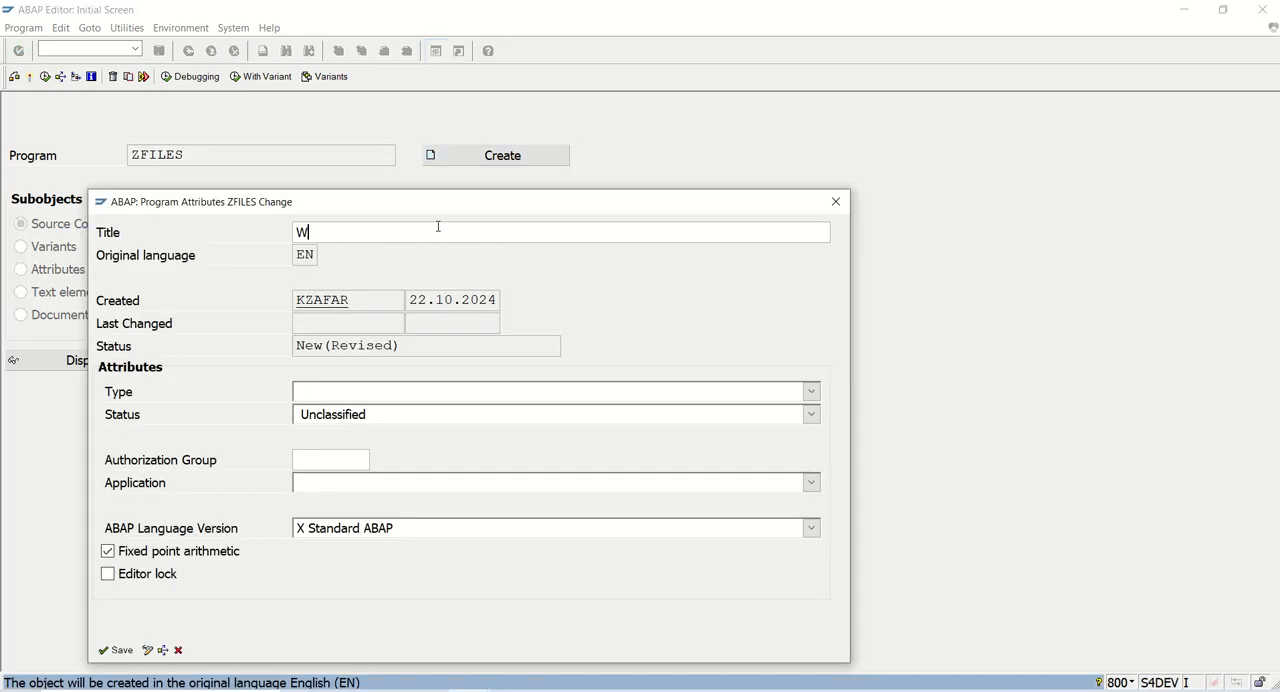
text(orking)
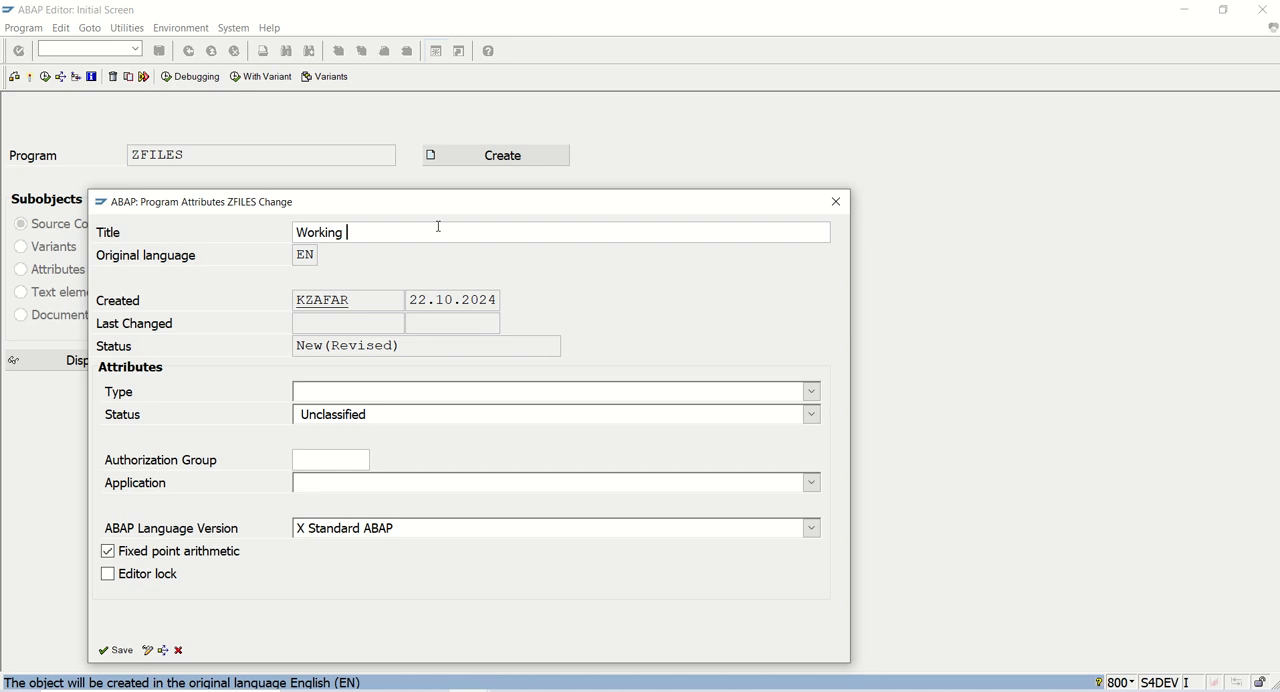
text(with file)
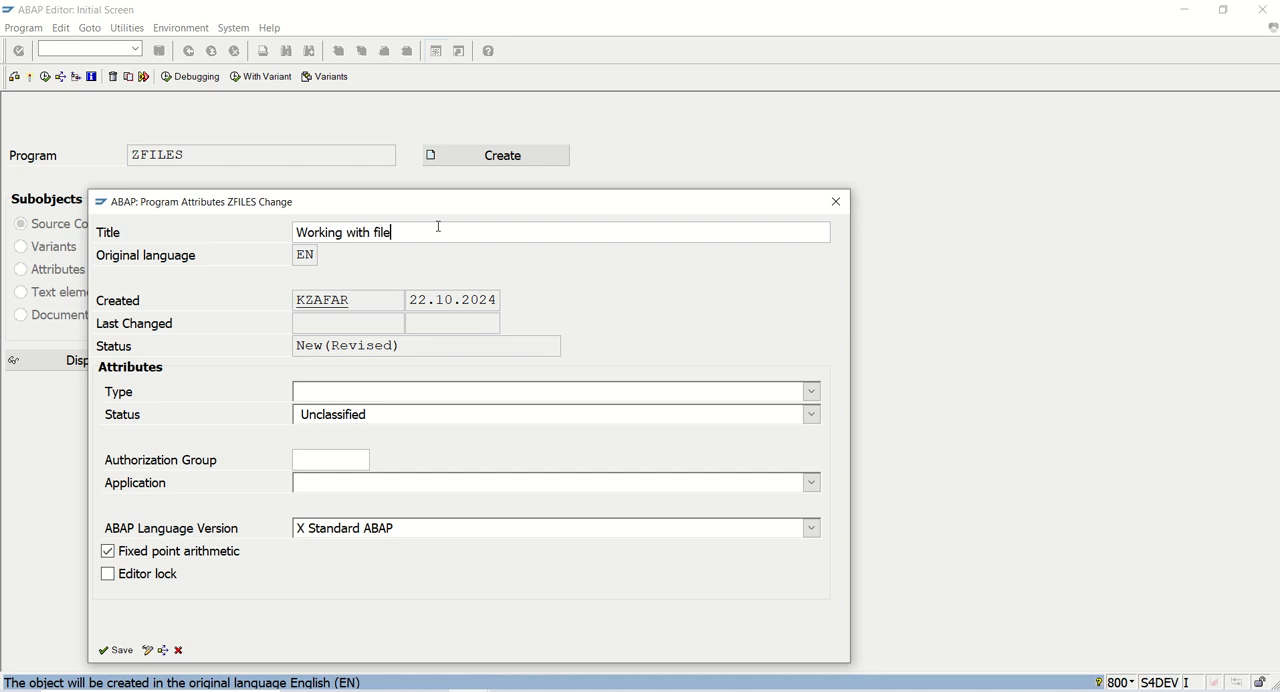
click(810, 391)
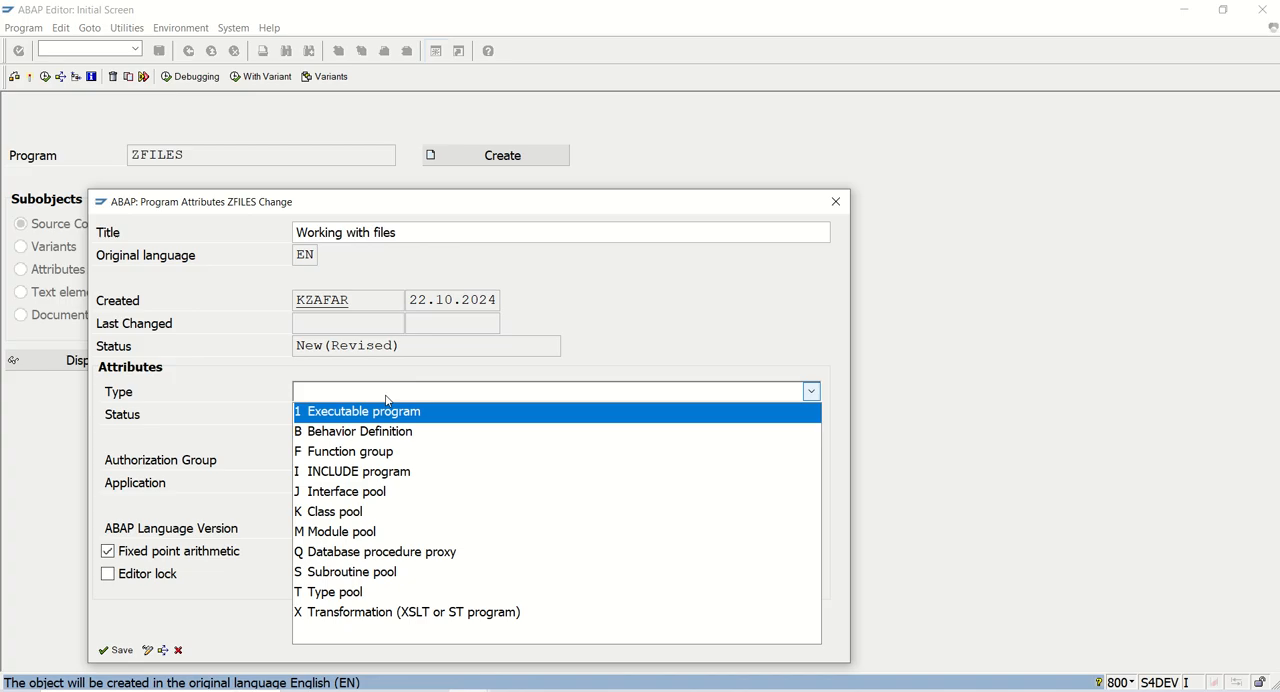
click(363, 411)
text(ZK -)
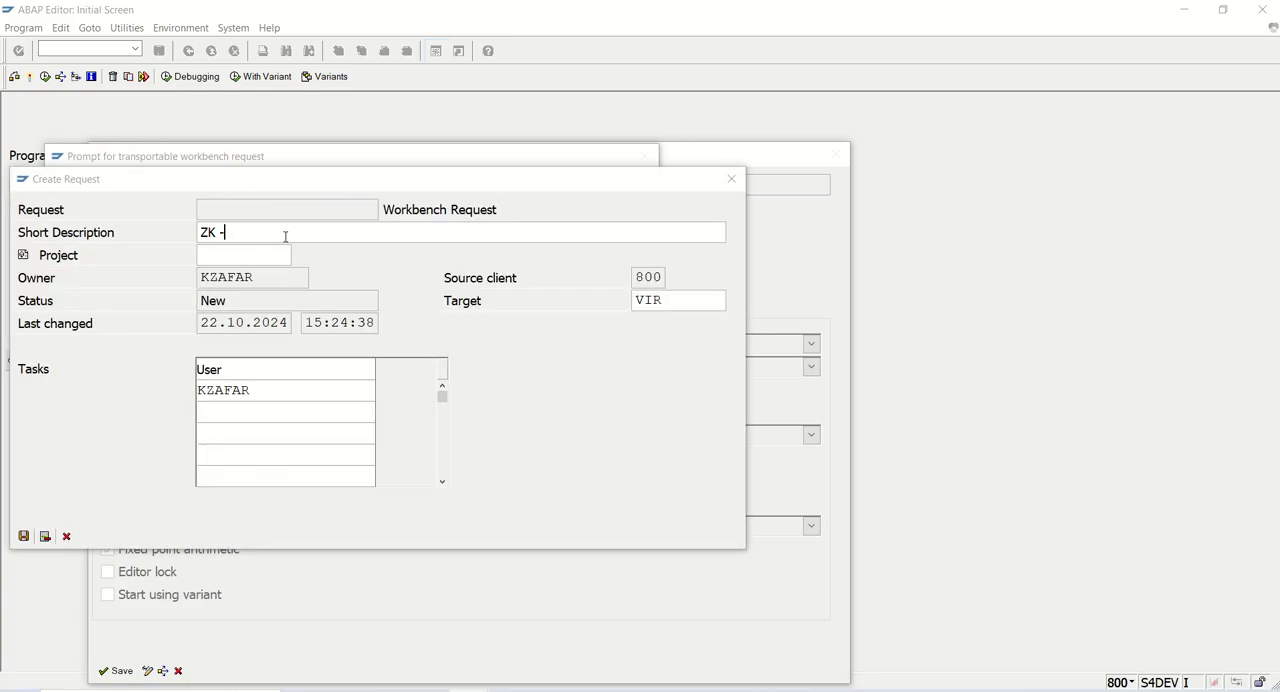
Save ZFILES under a new workbench request described 'ZK -working with files'.
text(working)
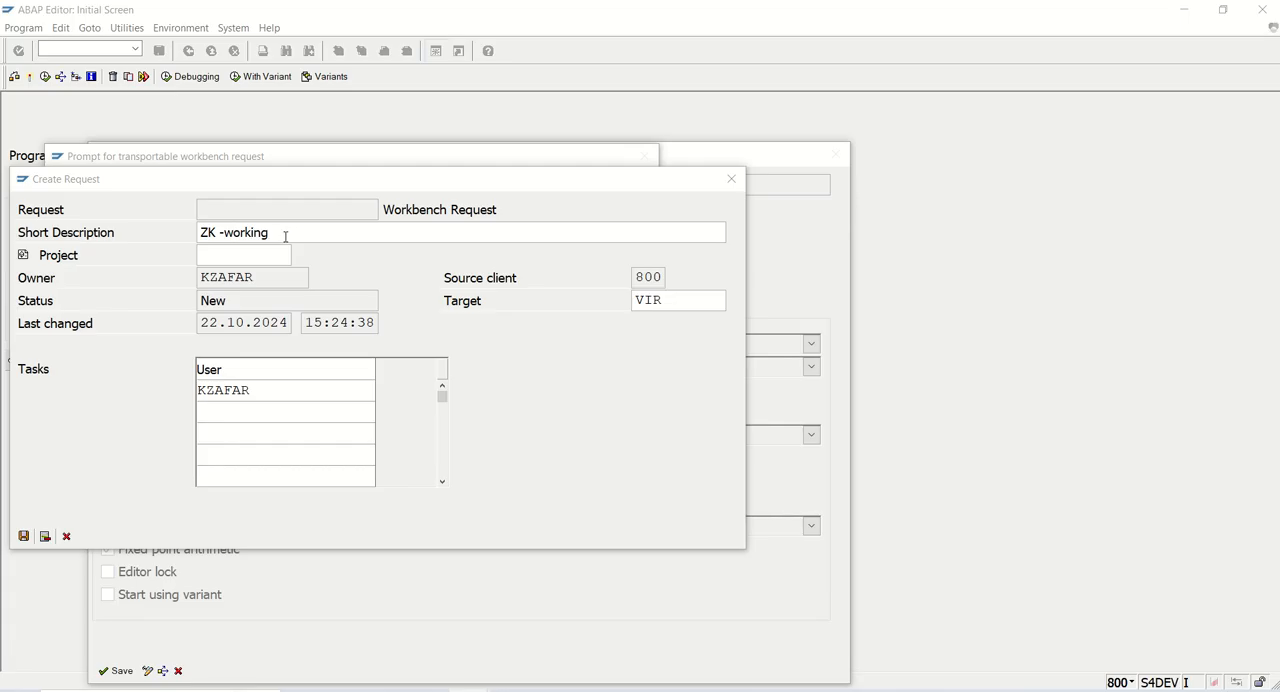
text(with files)
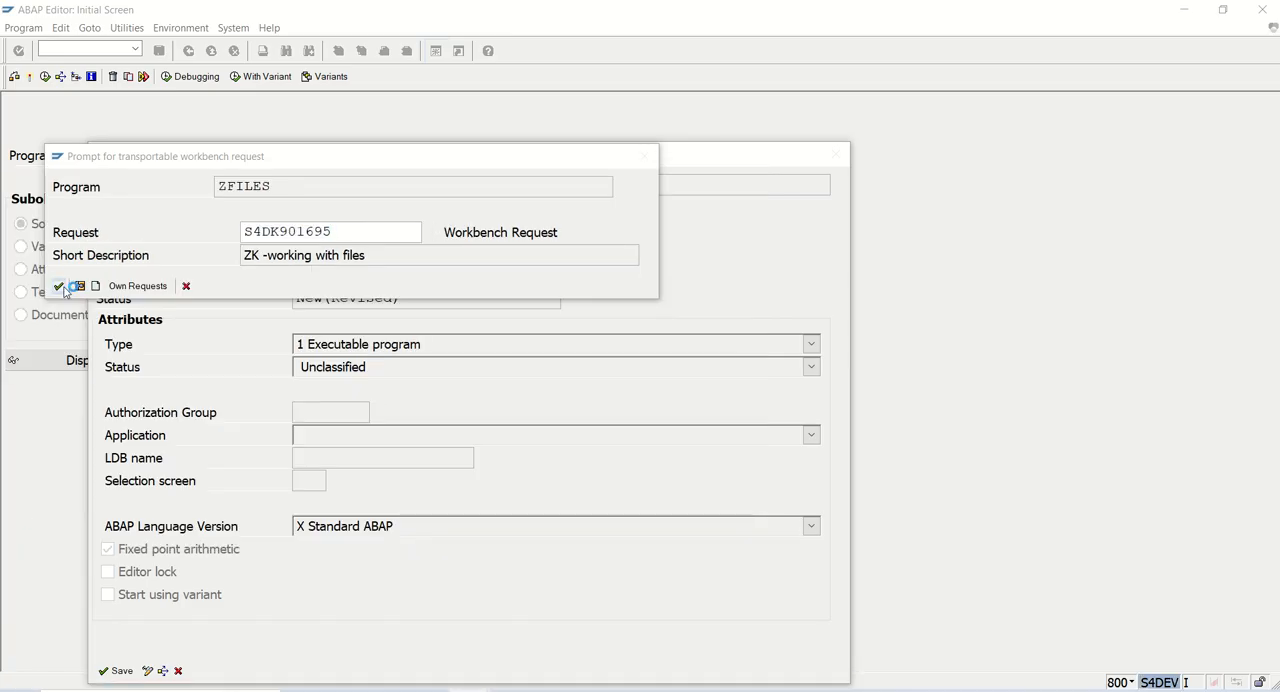
click(58, 286)
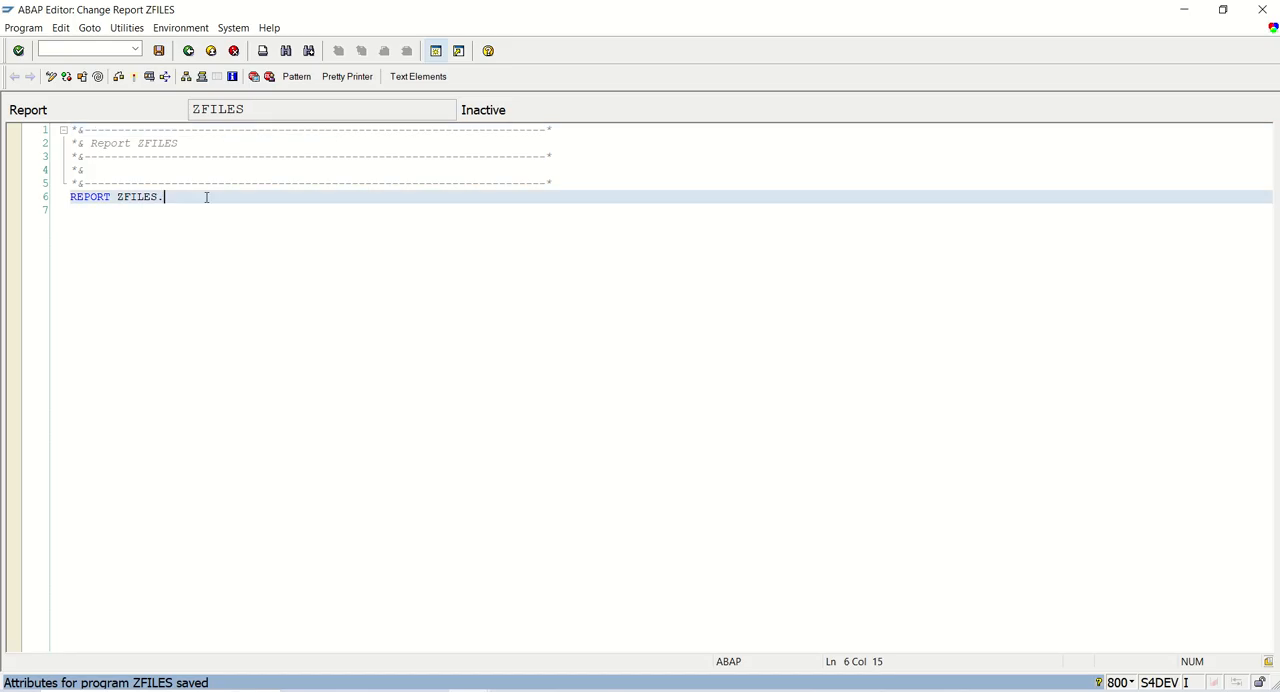
Declare tables vbrk and begin tp_invoice with field vbeln type vbrk-vbeln.
text(tables : vbrk.)
text(types :)
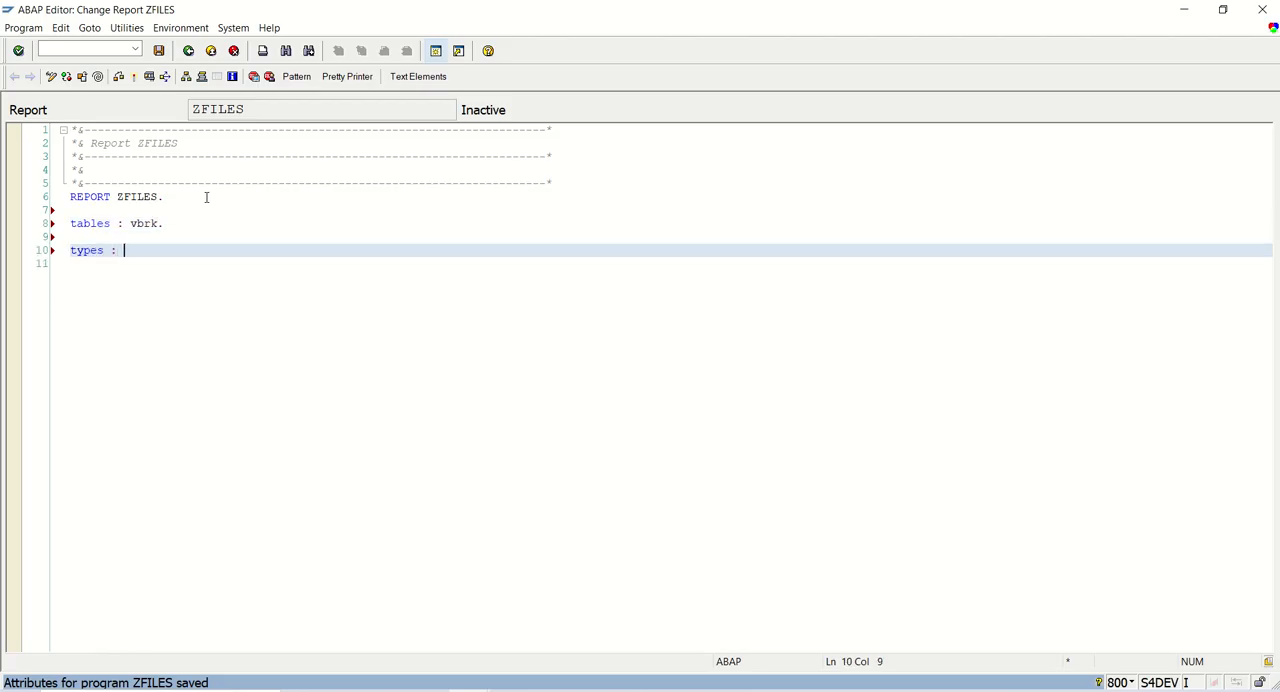
text(begi)
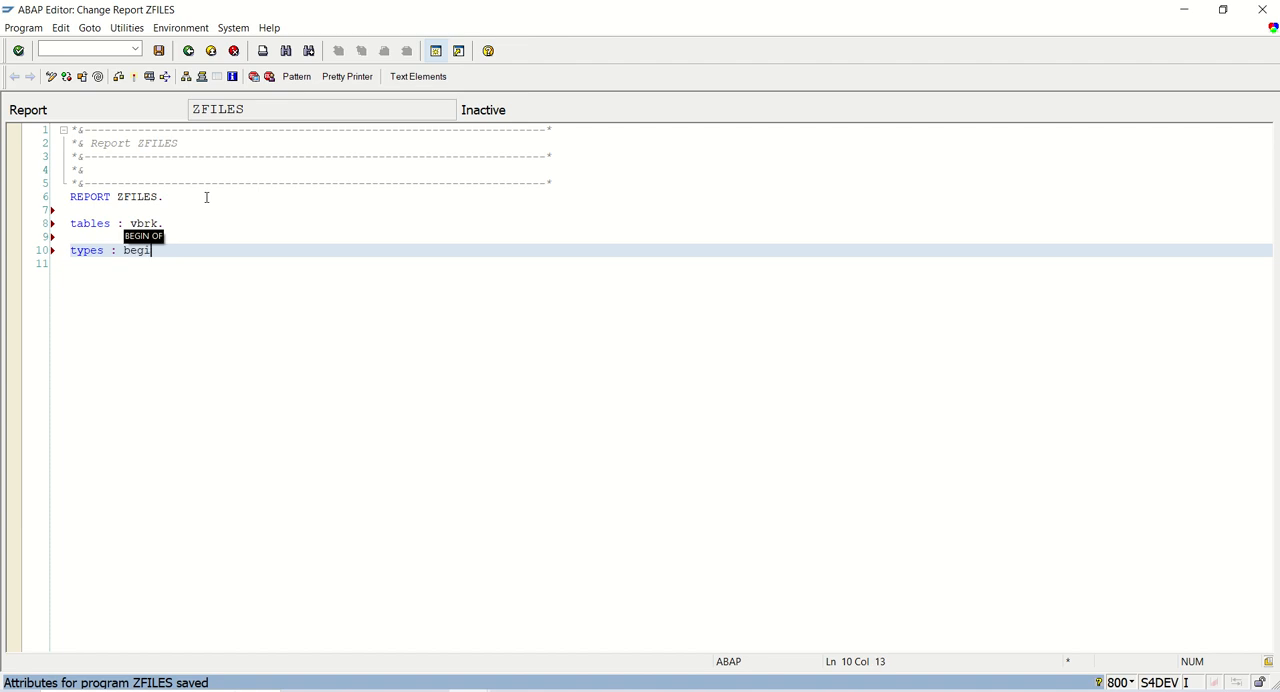
text(n of)
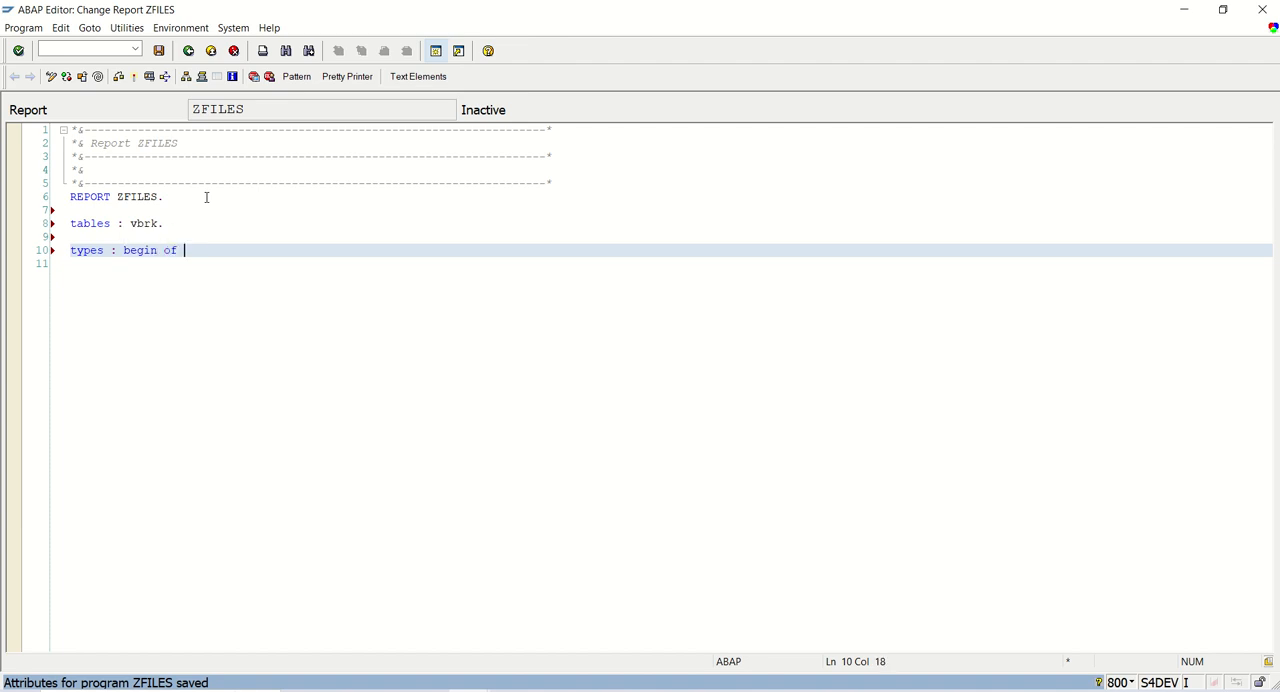
text(tp_)
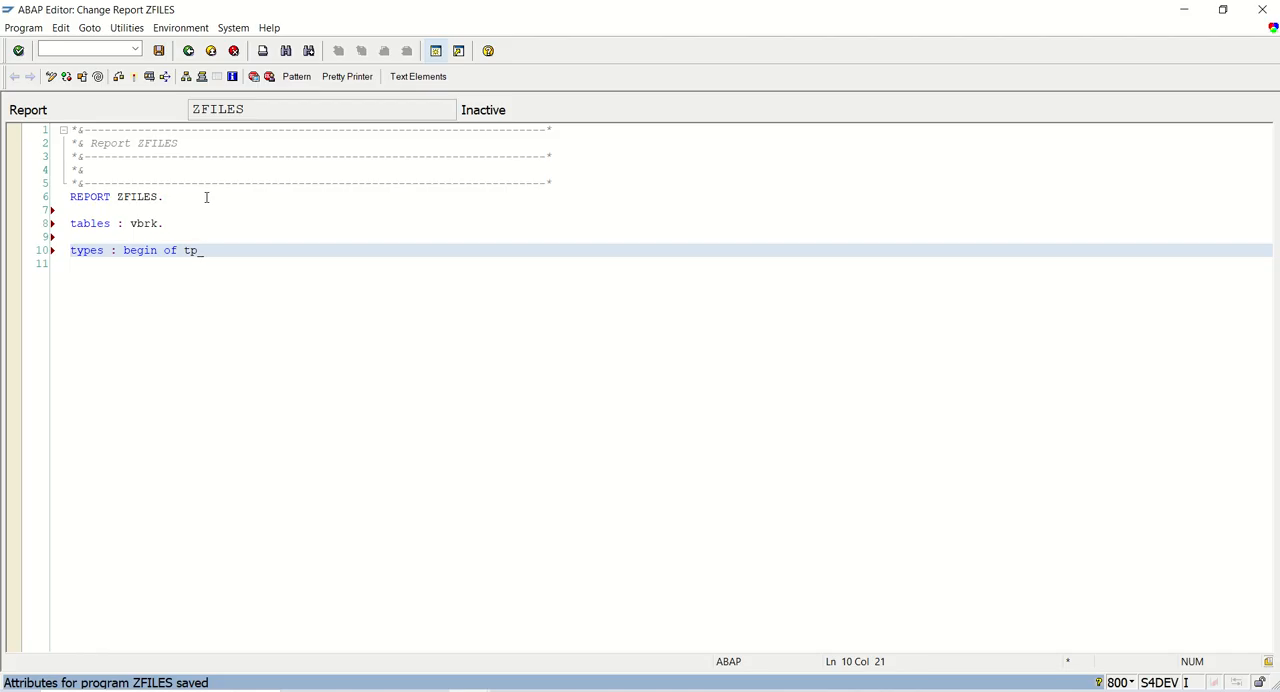
text(invoice,)
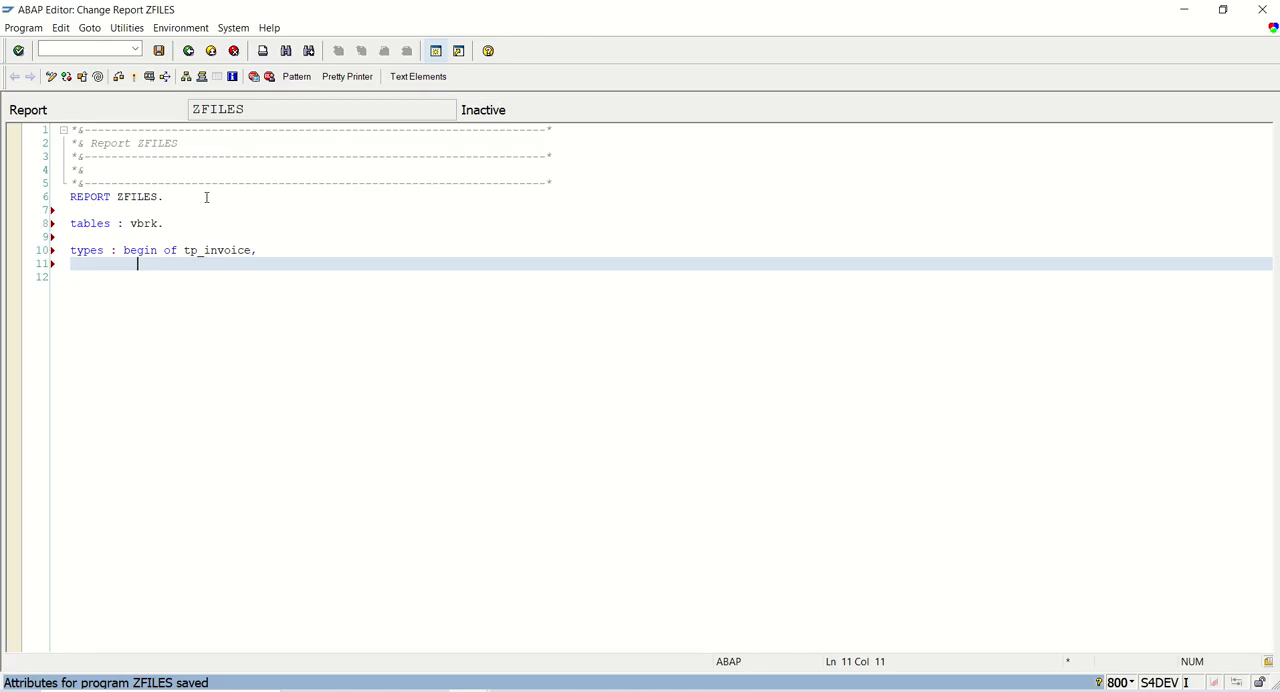
text(vbeln type)
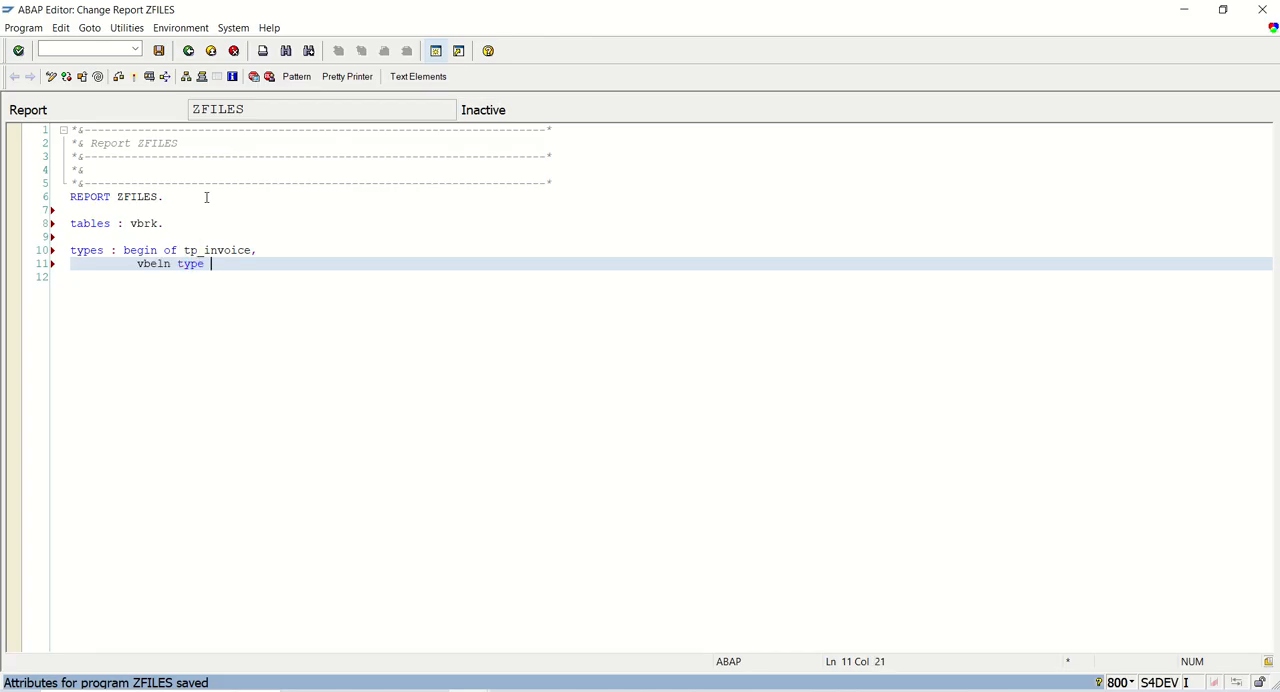
text(vbrk-vbeln,)
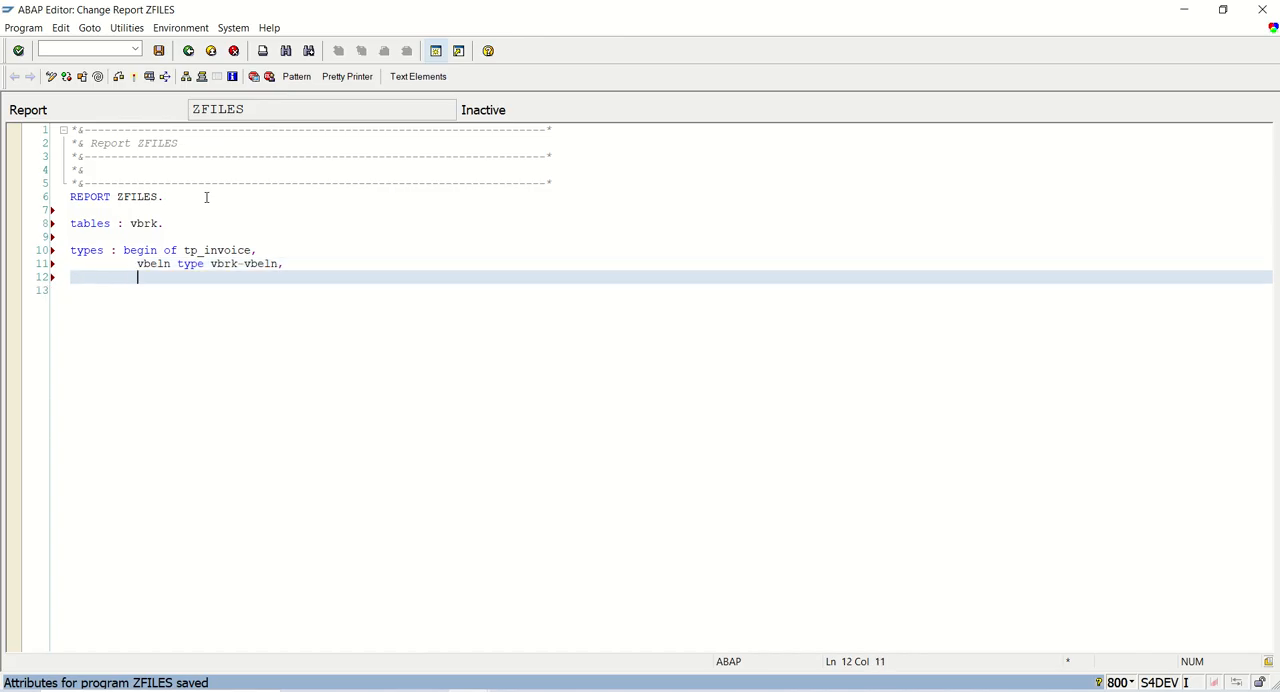
Add fields fkdat type vbrk-fkdat and kunrg type vbrk-kunrg to tp_invoice.
text(fi)
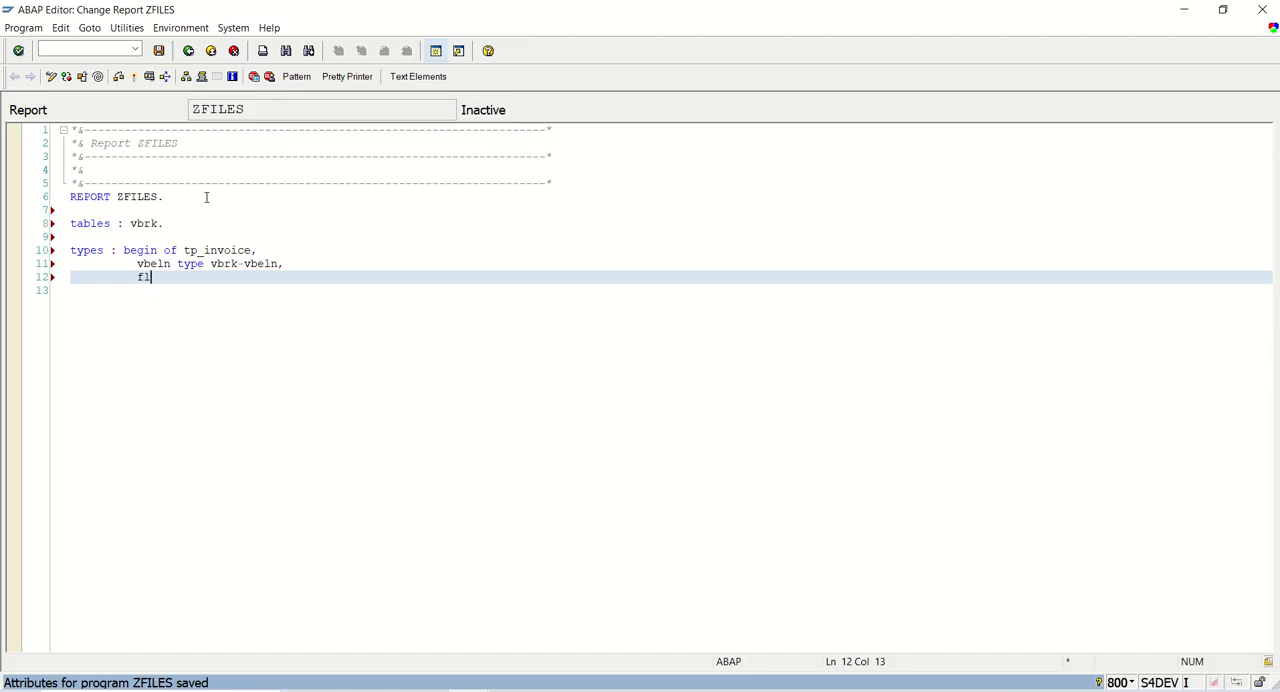
text(kdat)
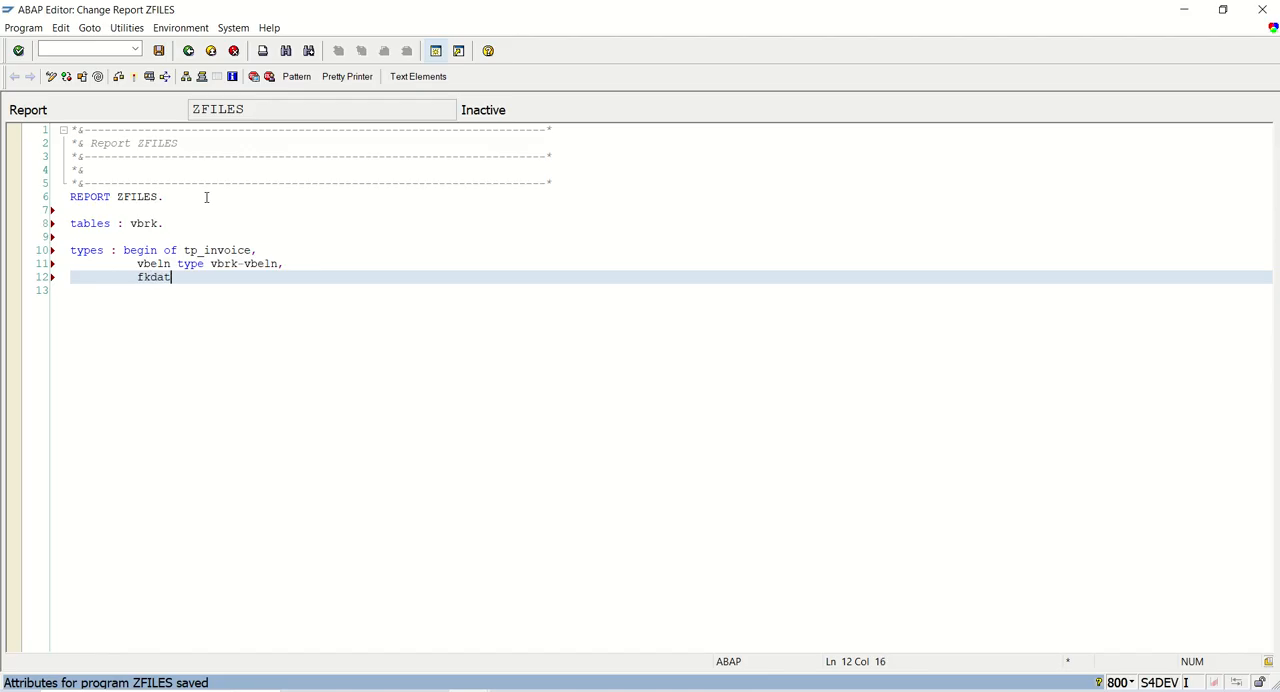
text(type)
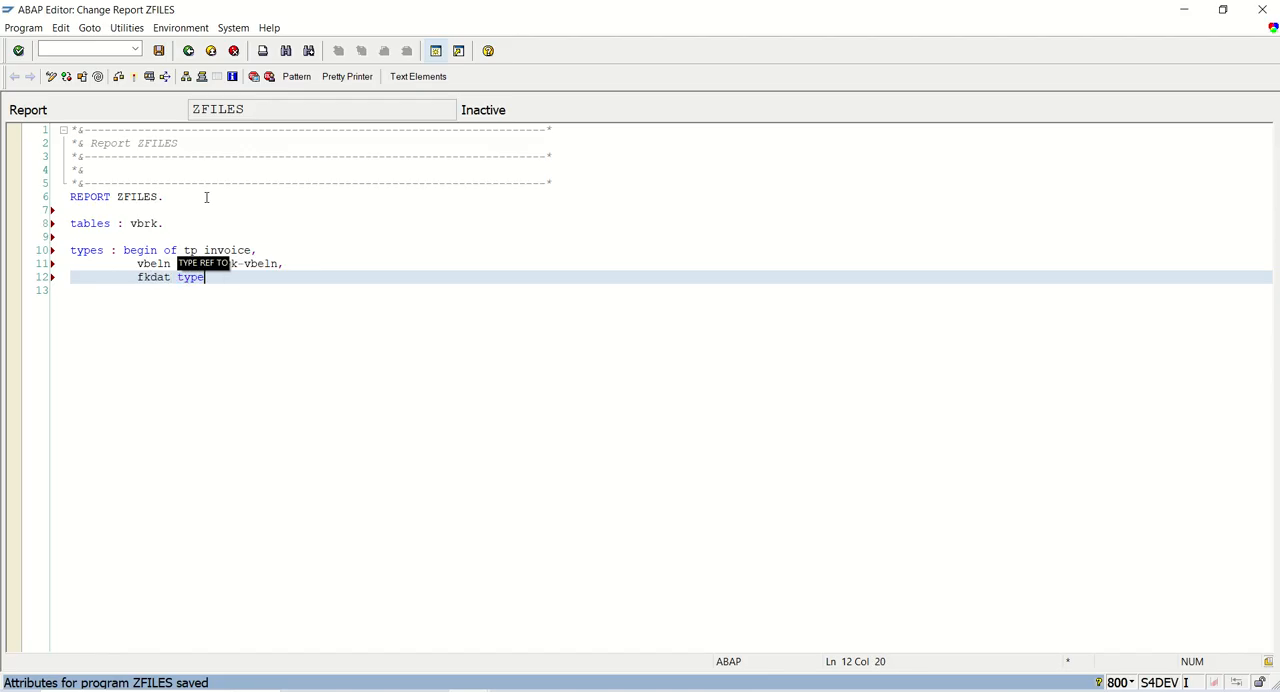
text(vbrk-)
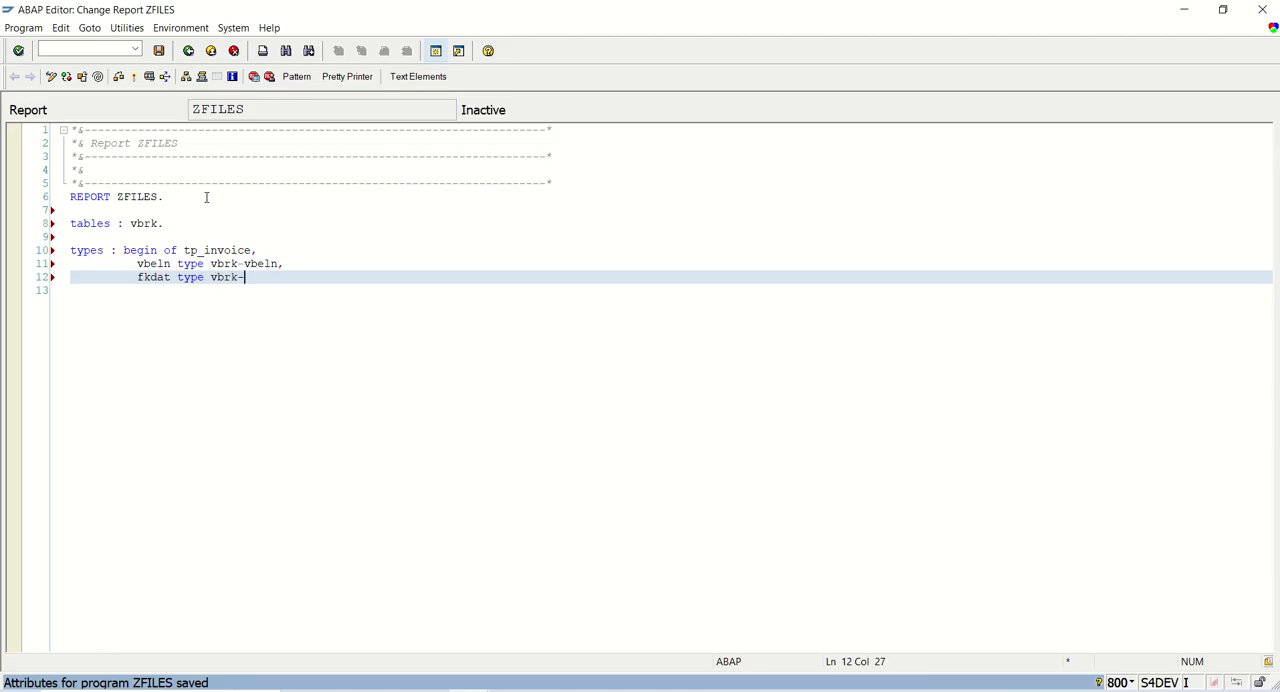
text(fkdat,)
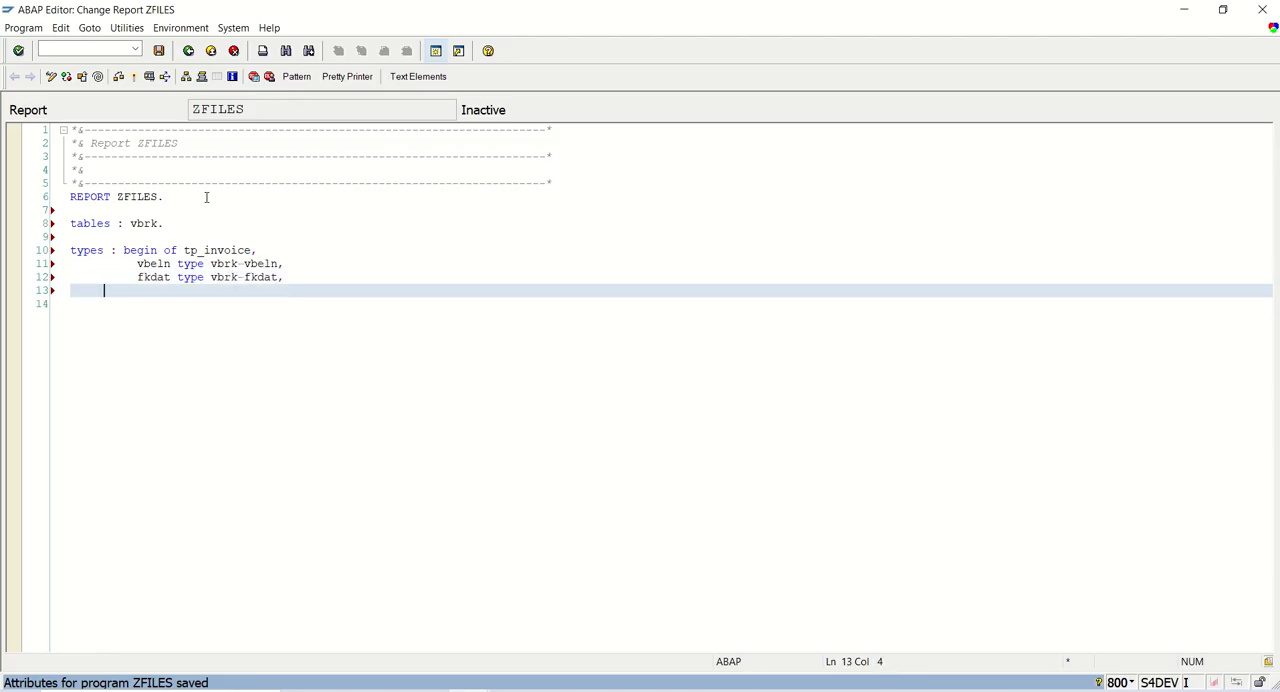
text(kunrg type)
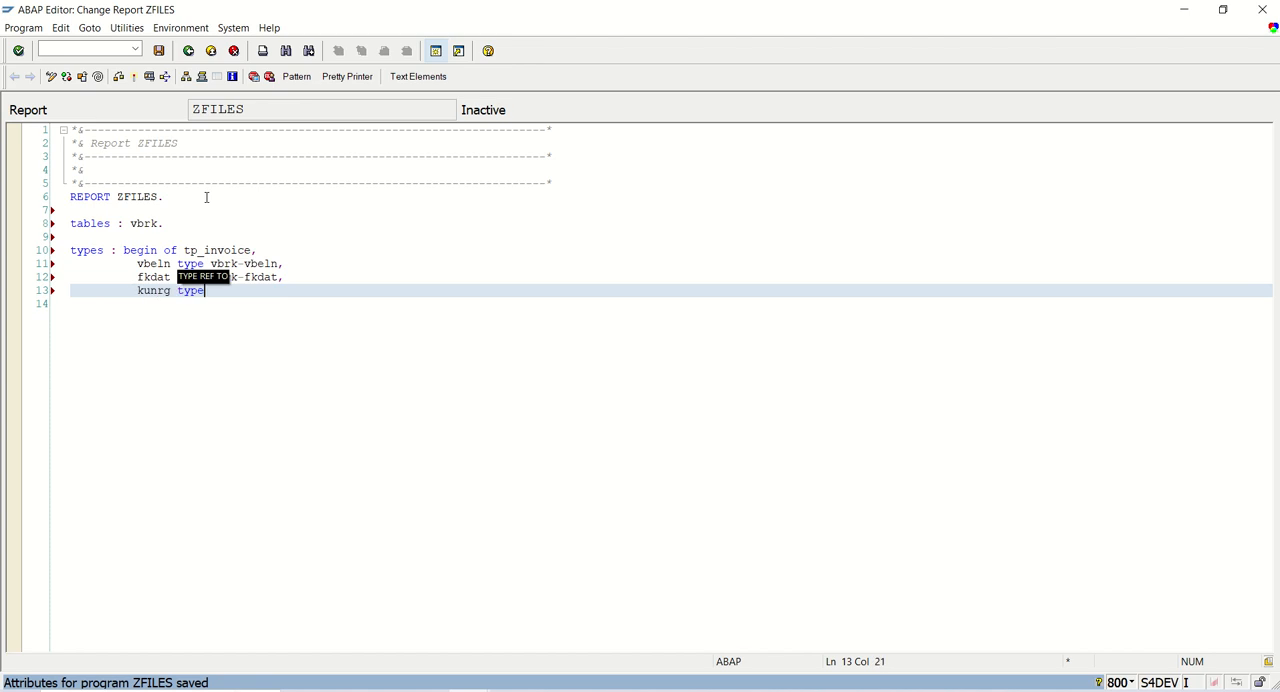
text(vbrk)
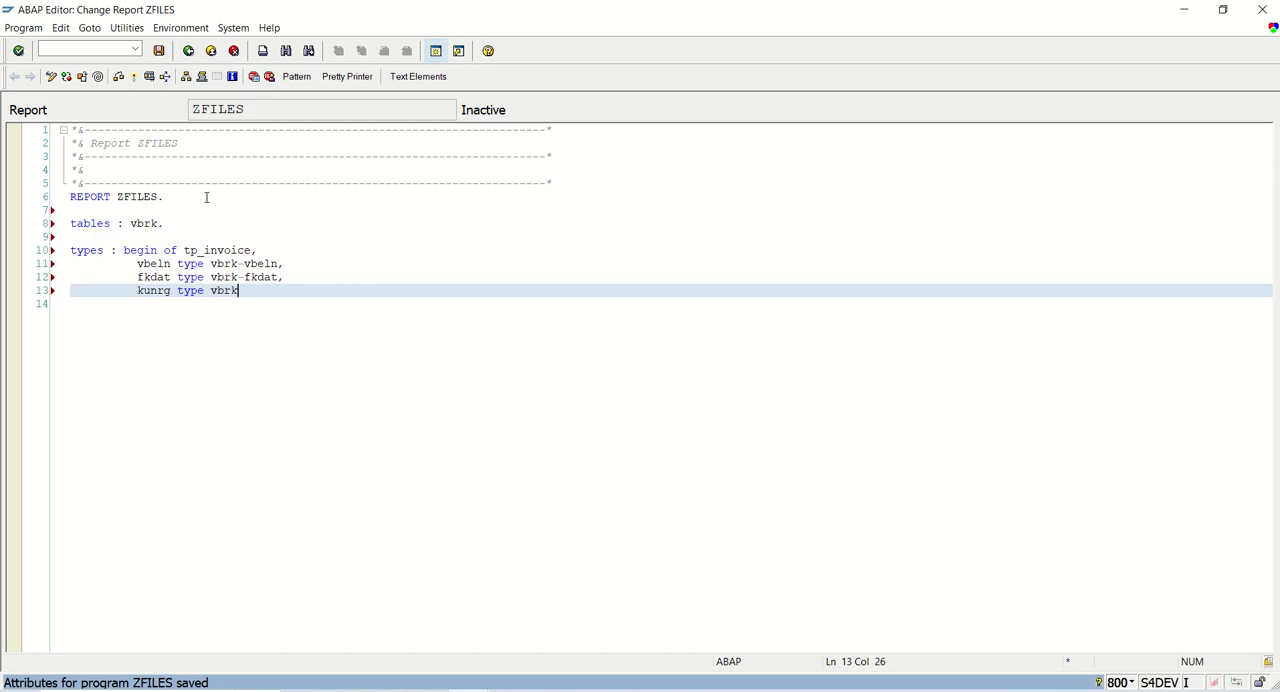
text(-kunrg)
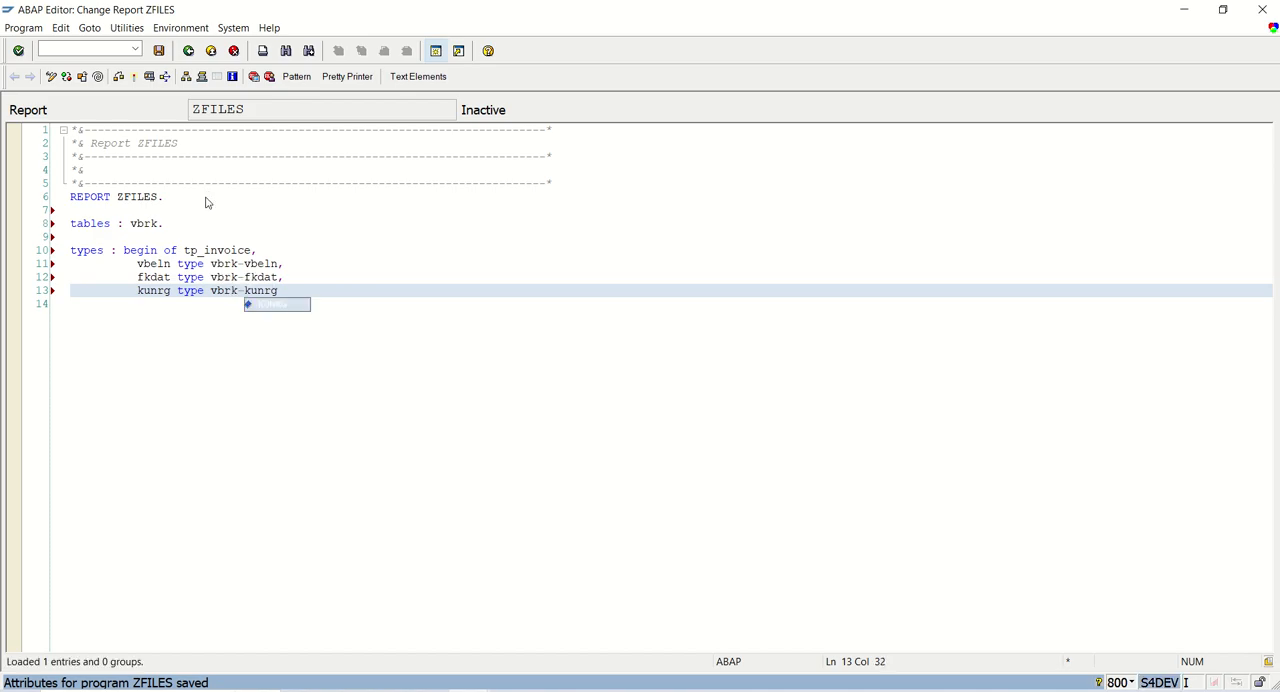
text(,)
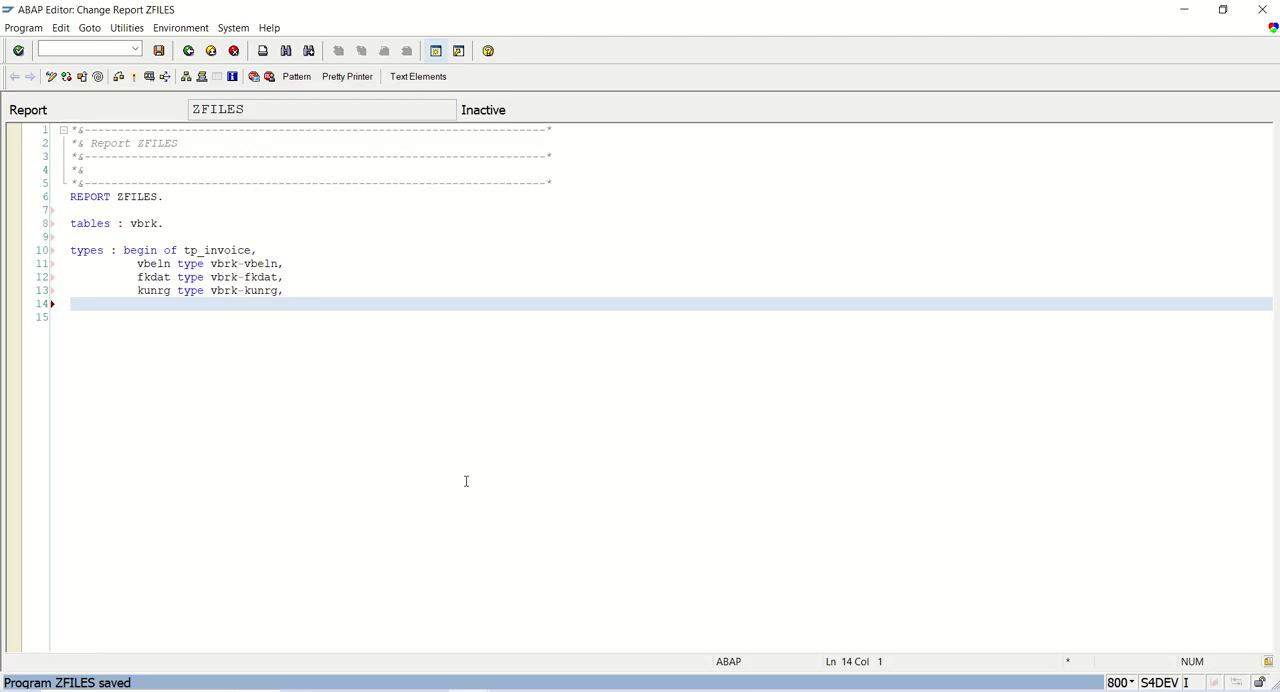
Add a "vbrp comment and the field posnr type vbrp-posnr.
text("vbrp)
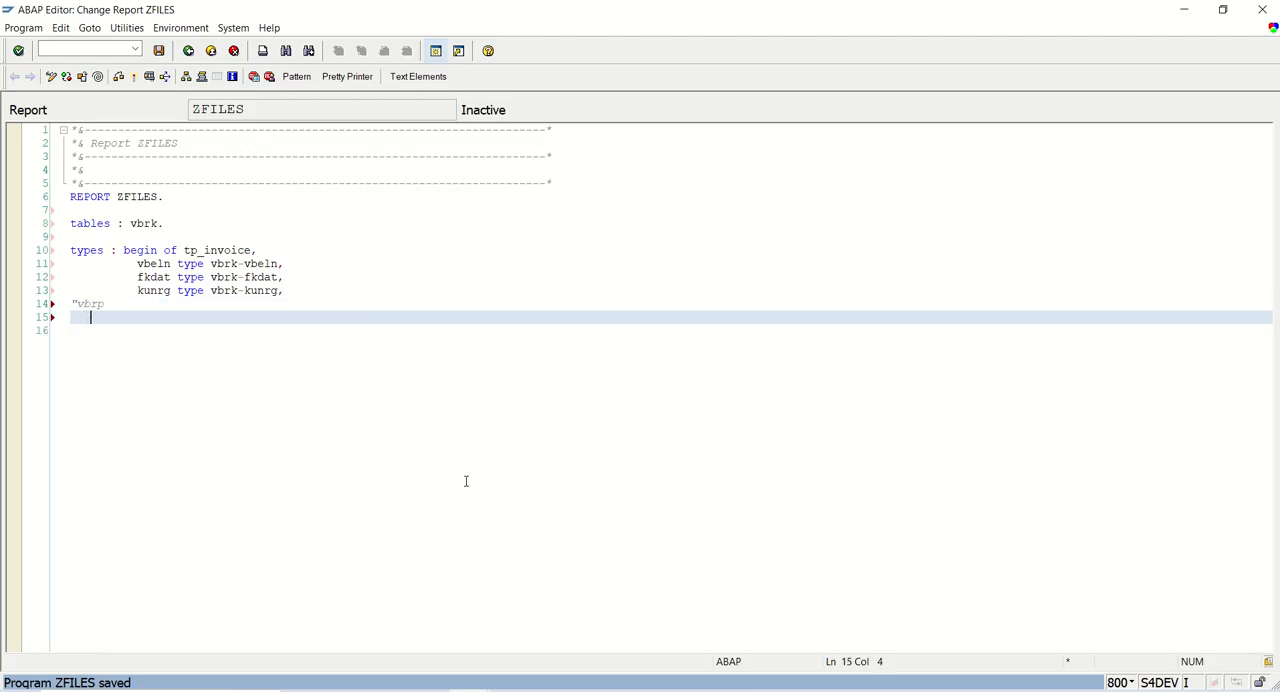
text(posnr)
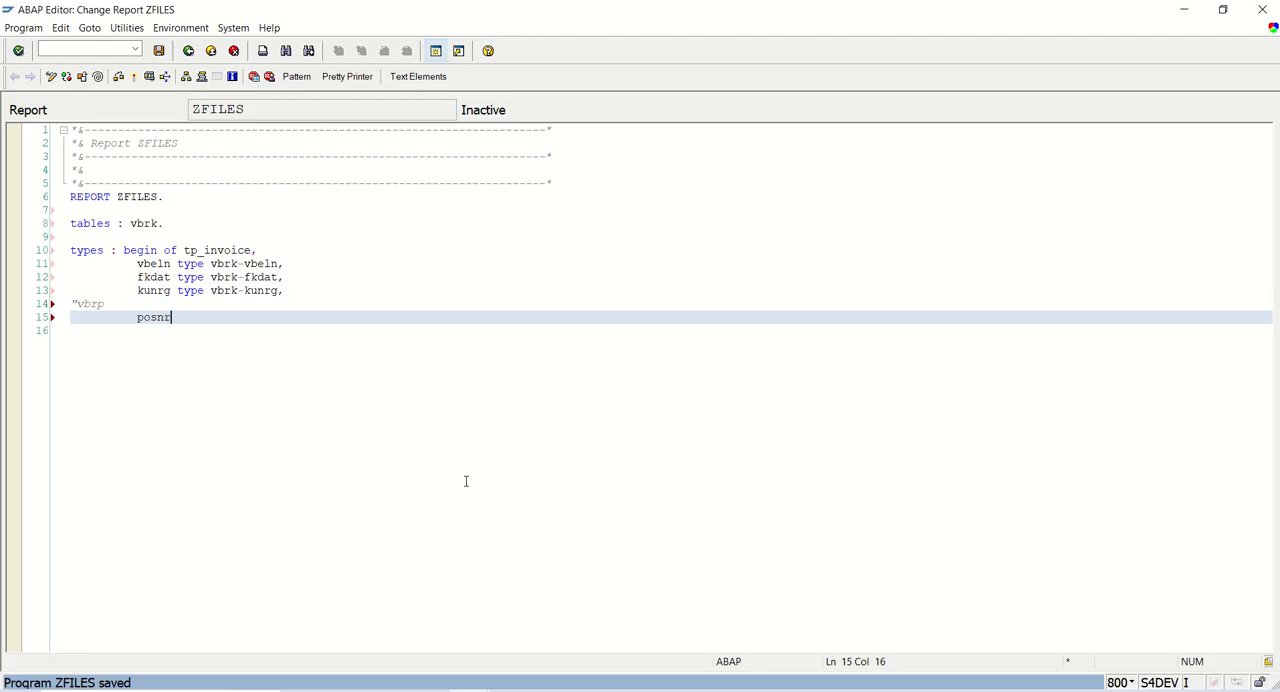
text(type vbrp)
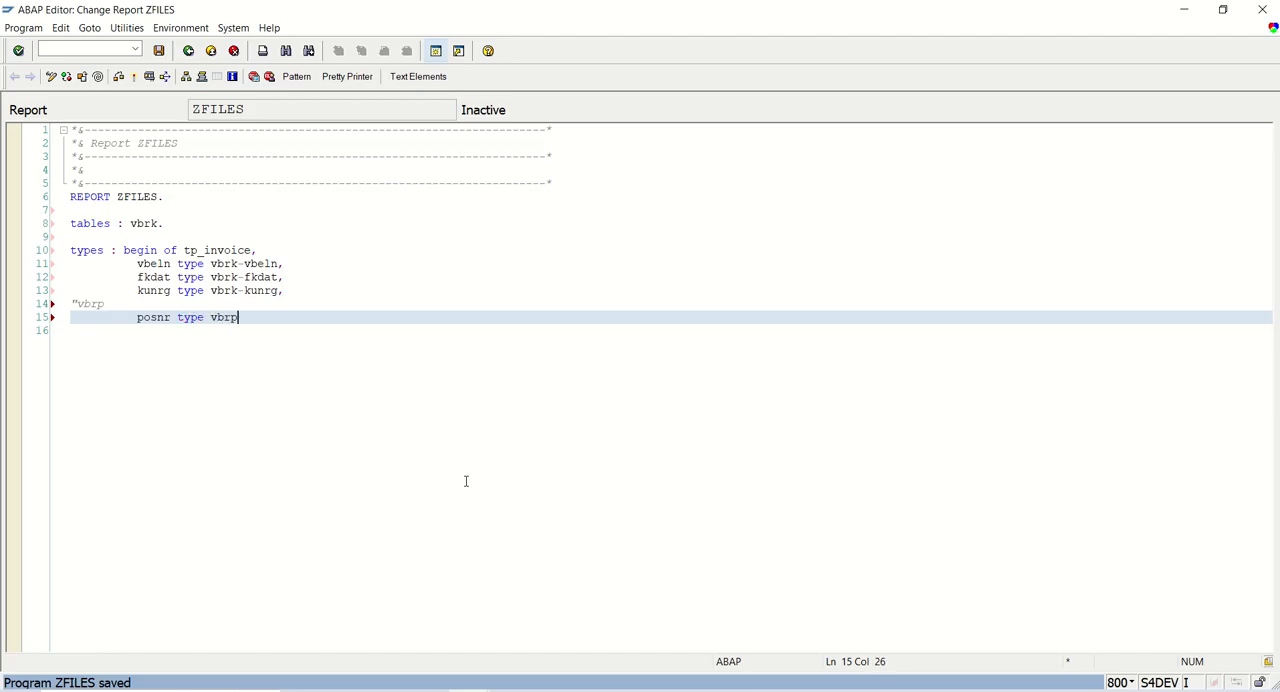
text(-posnr)
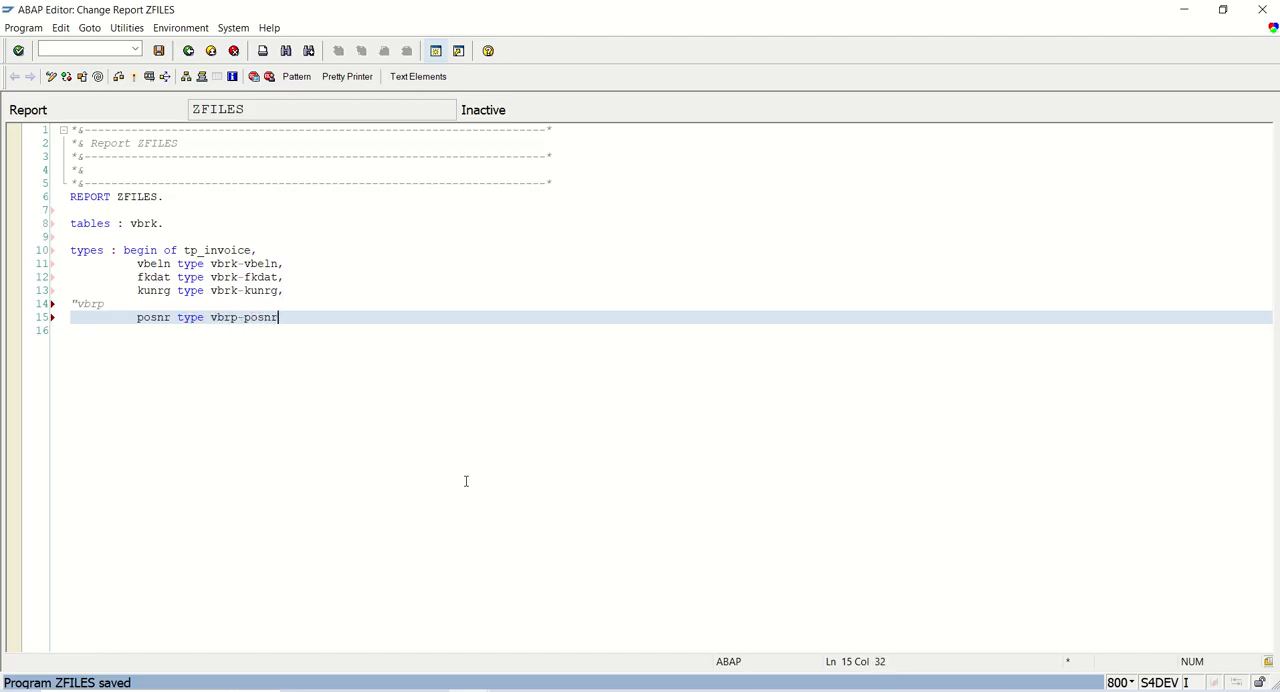
key(Enter)
text(fkimg type fkimg,)
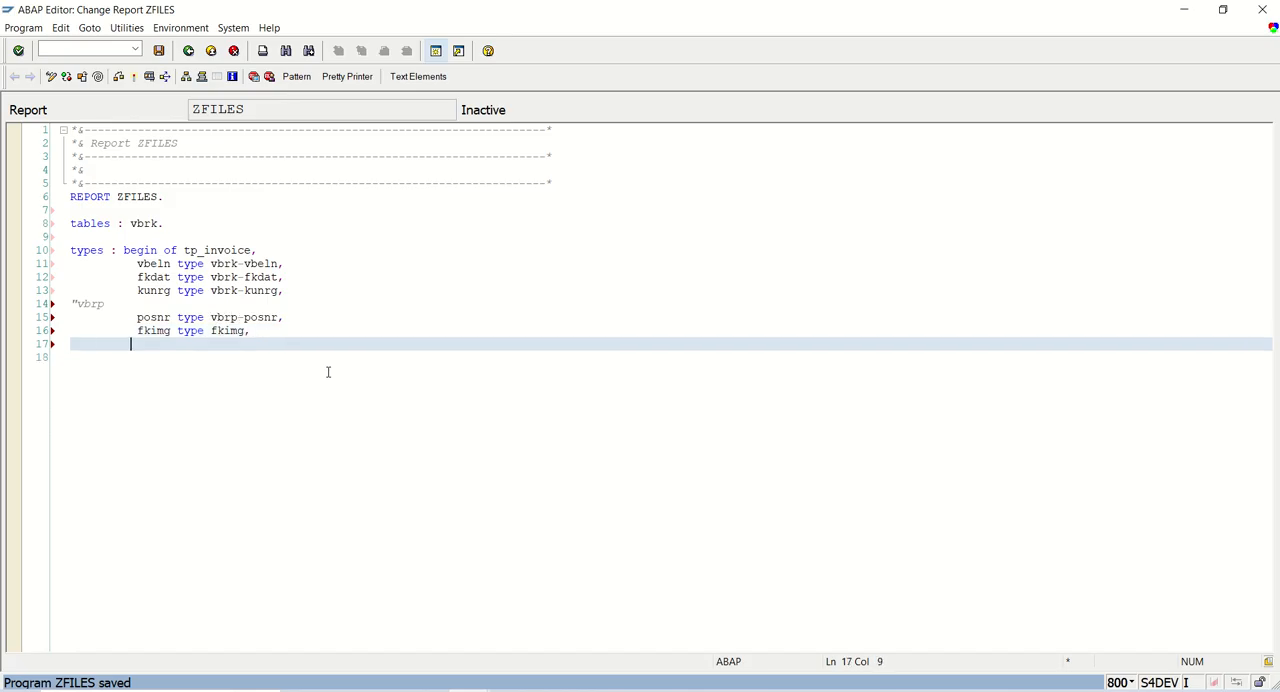
Add the vrkme, matnr and arktx fields referencing vbrp types.
text(vrkme type)
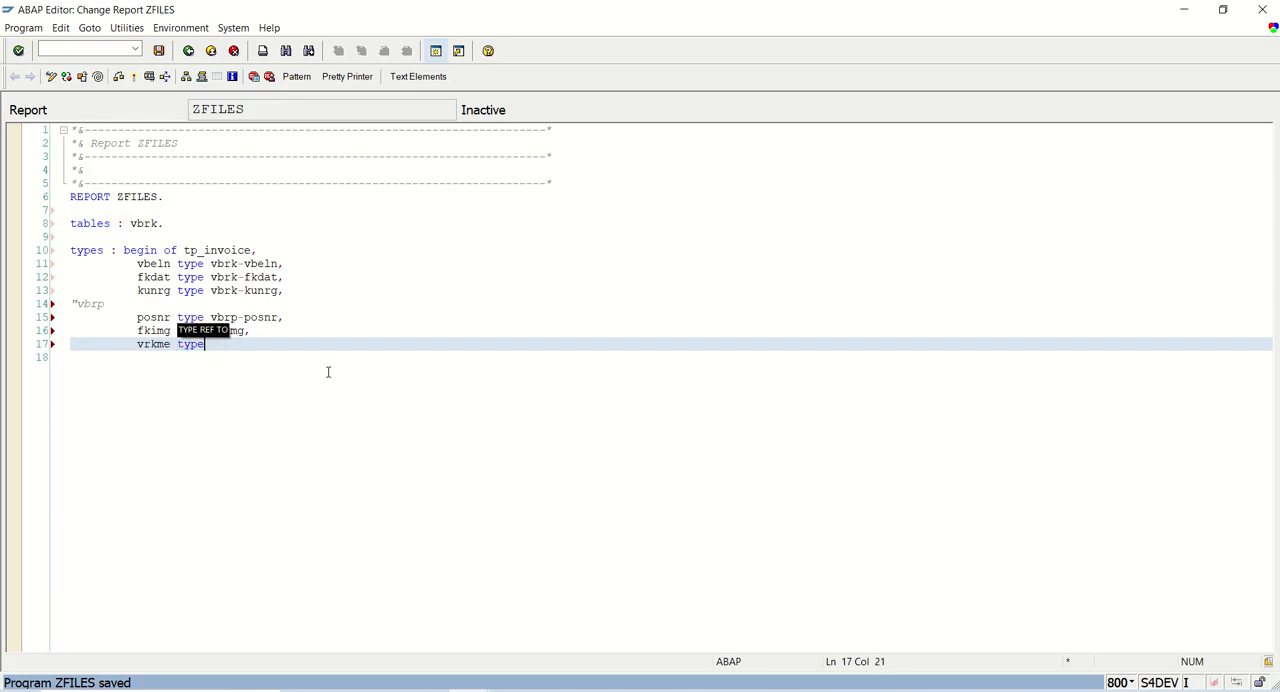
text(vrkme,)
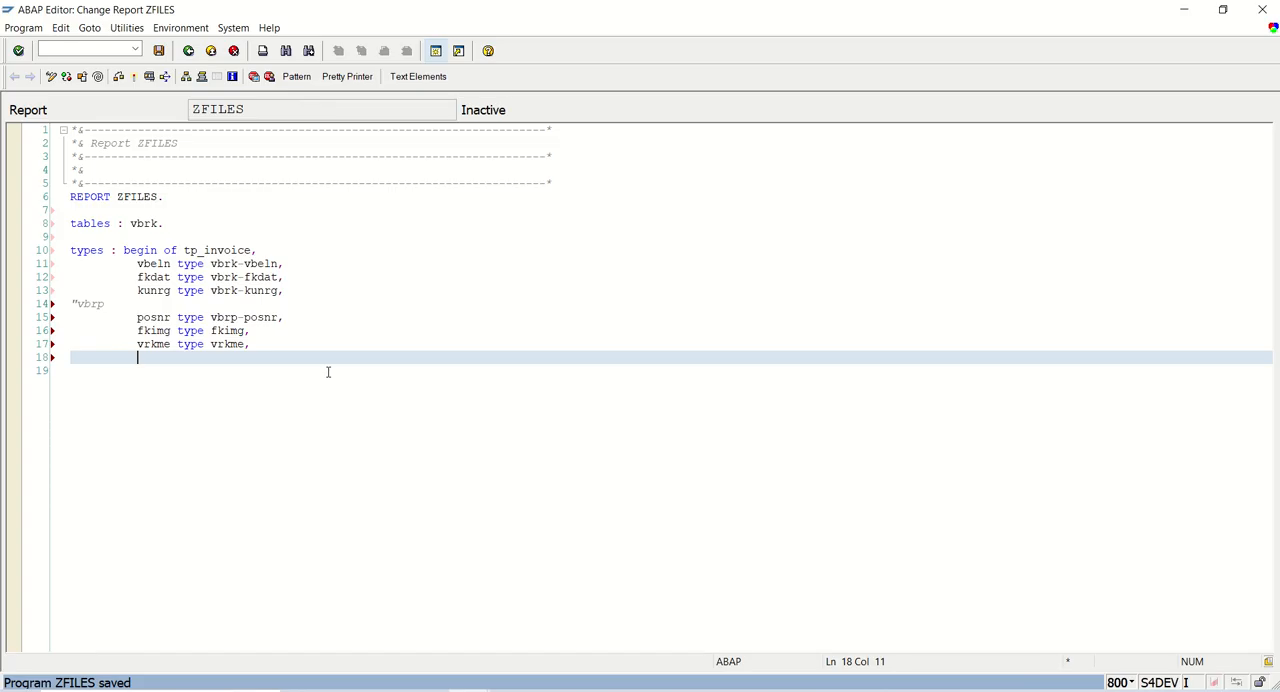
text(matnr type vbrp-matnr,)
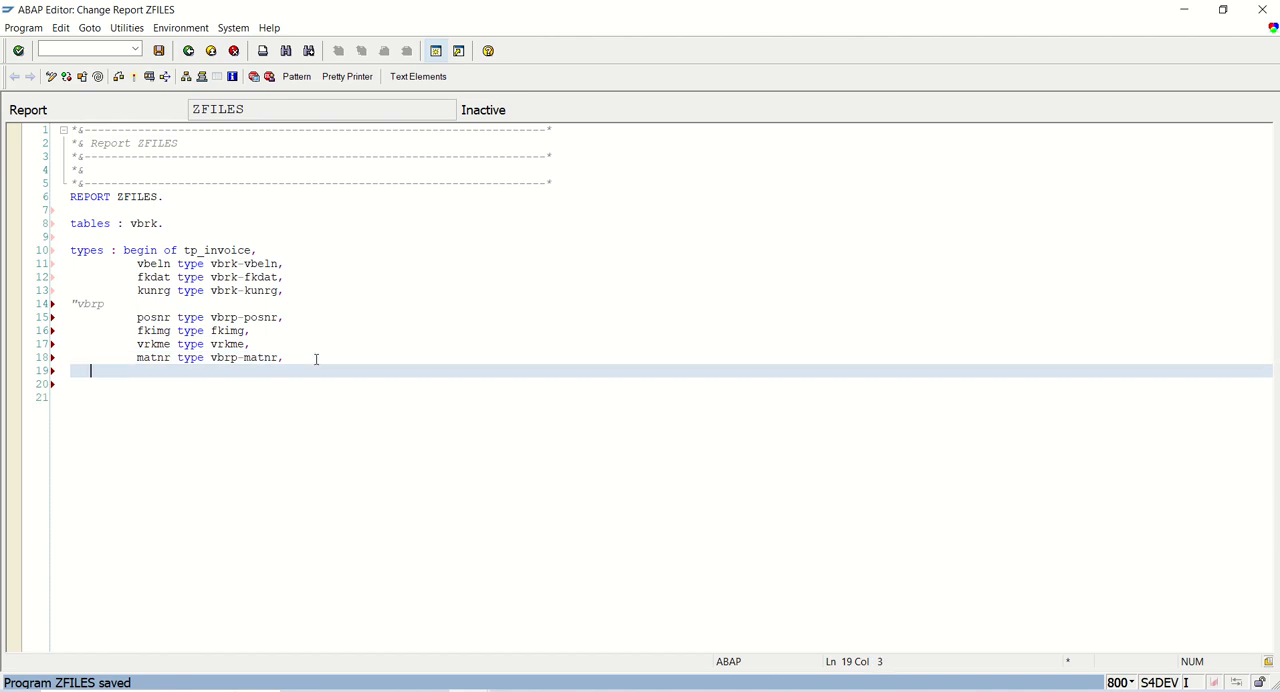
text(a)
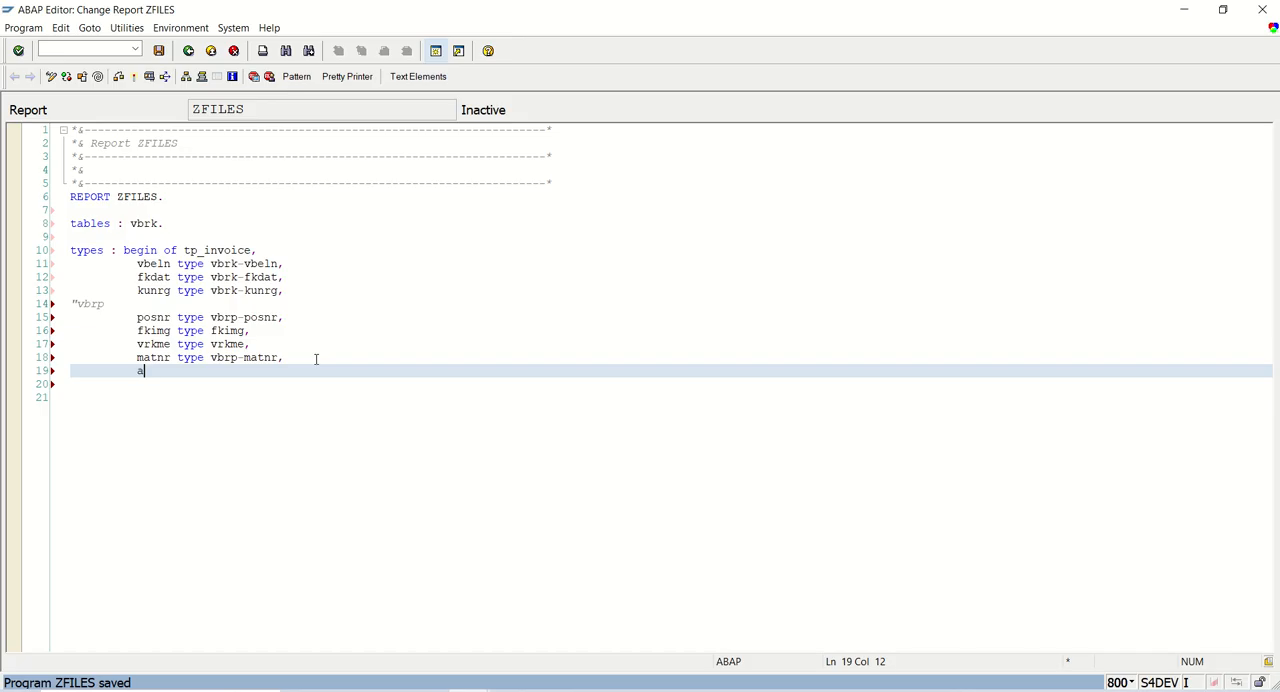
text(rktx t)
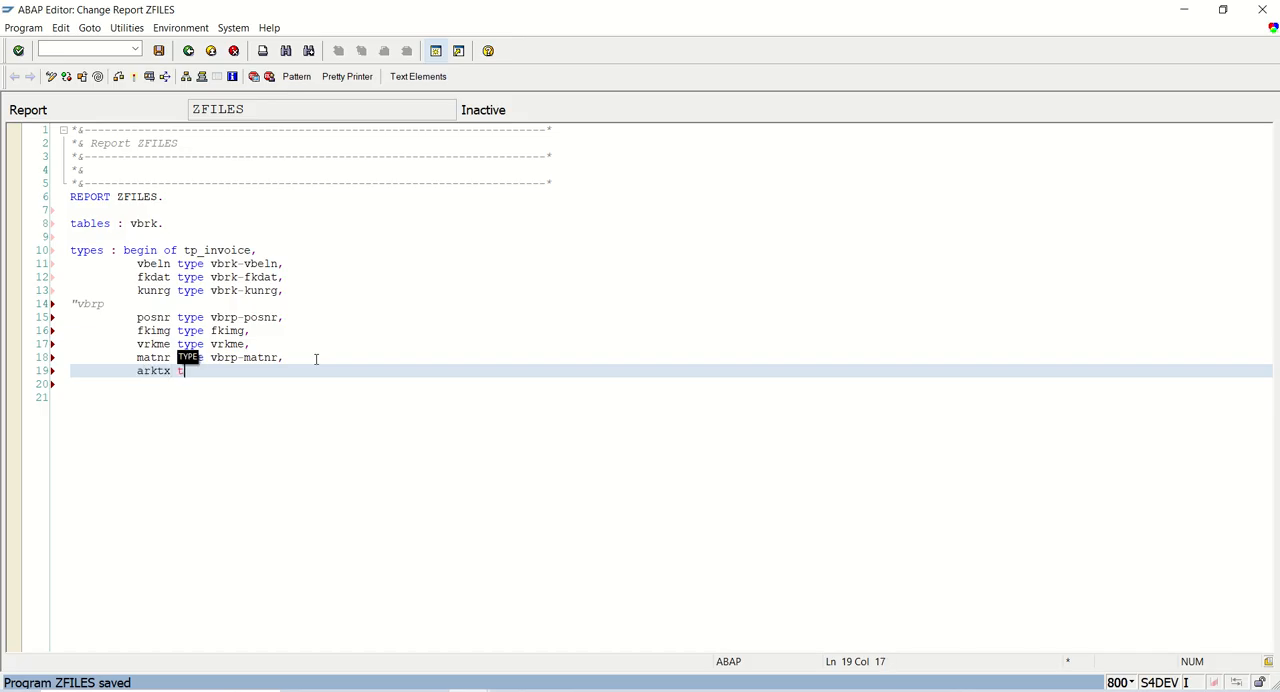
text(ype vbrp-)
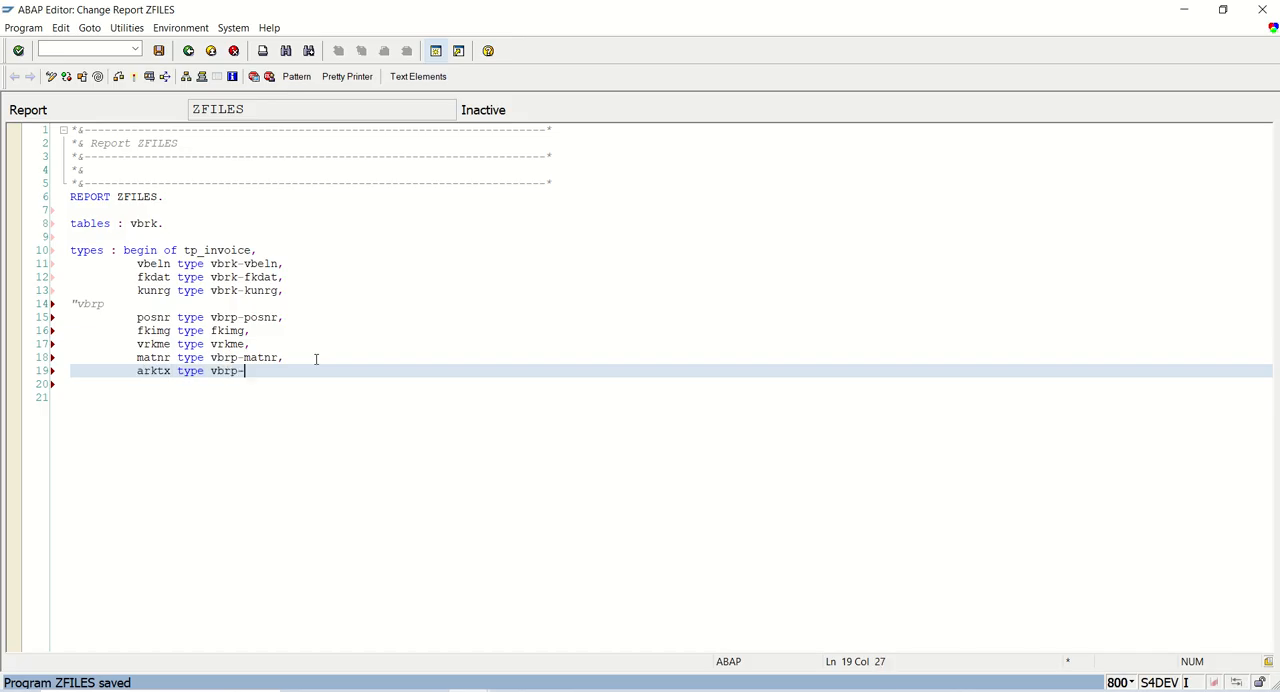
text(arktxt)
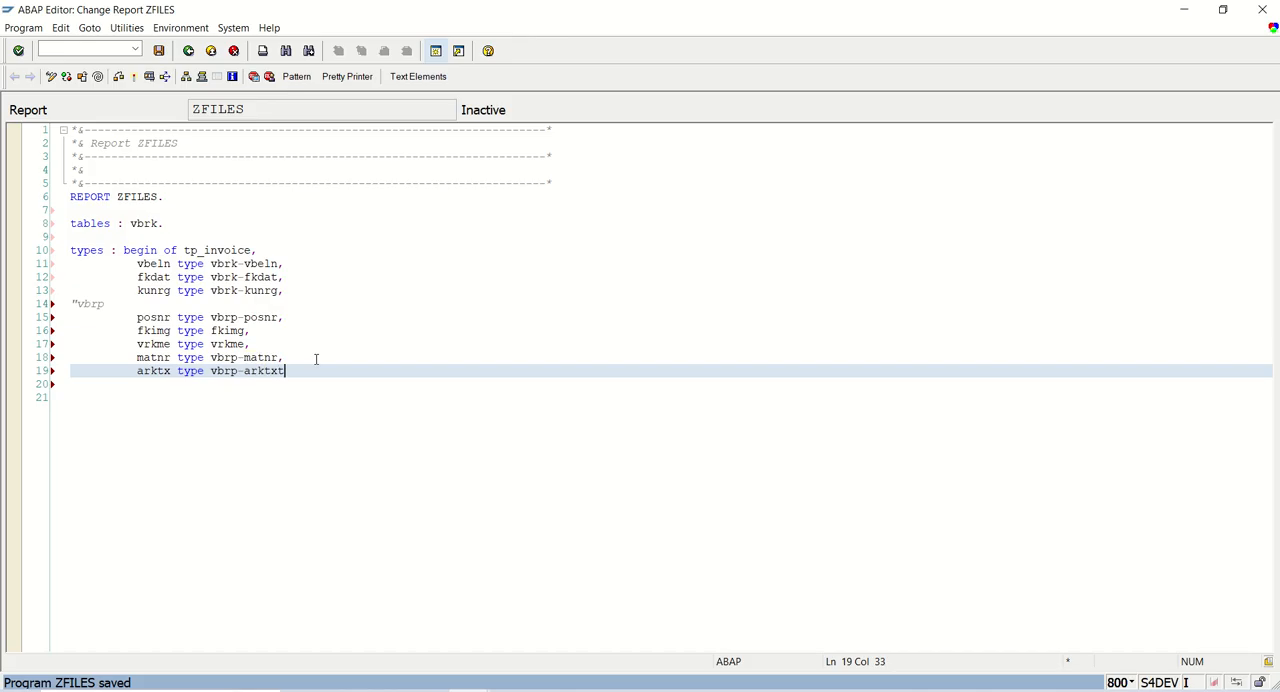
key(Enter)
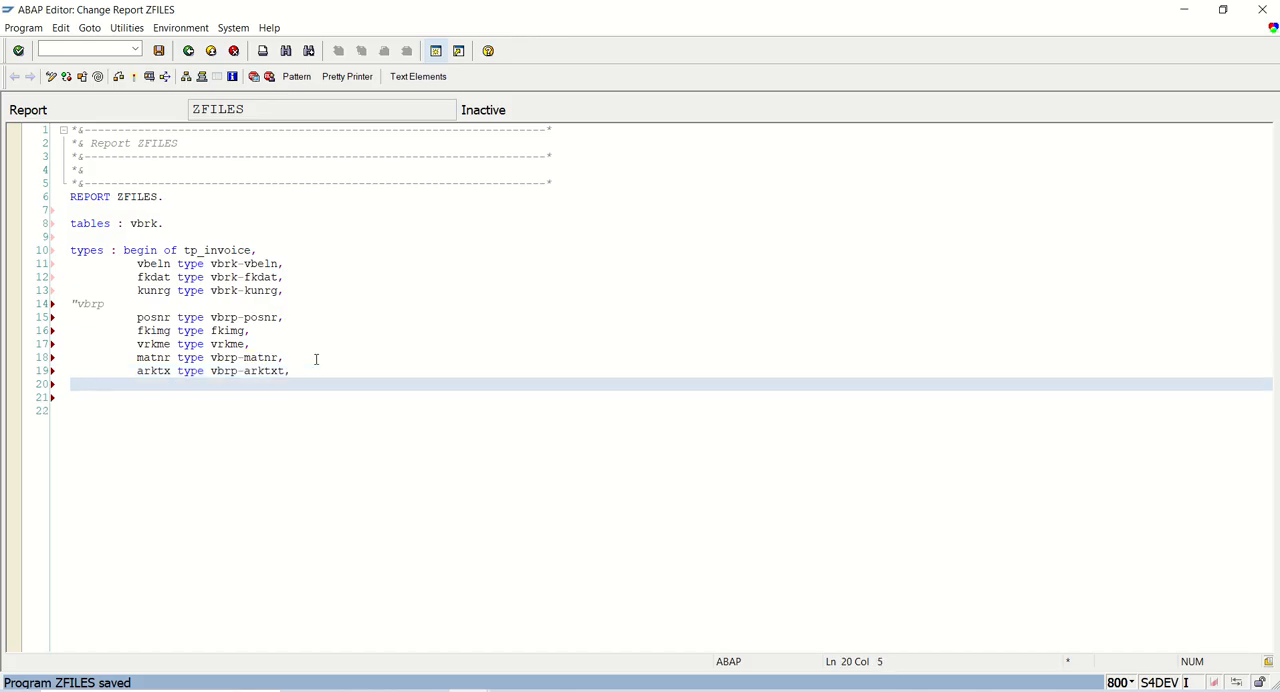
Add netwr and mwsbp vbrp fields and close with end of tp_invoice.
text(netwr type)
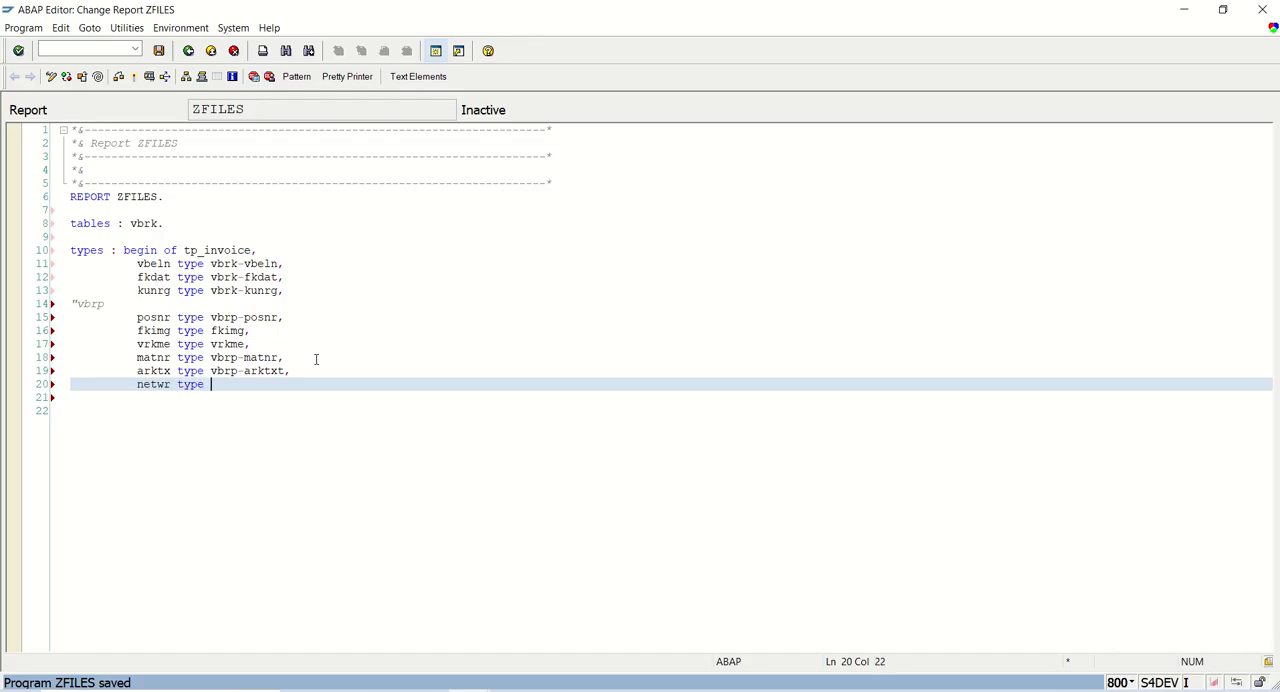
text(vbrp-netwr,)
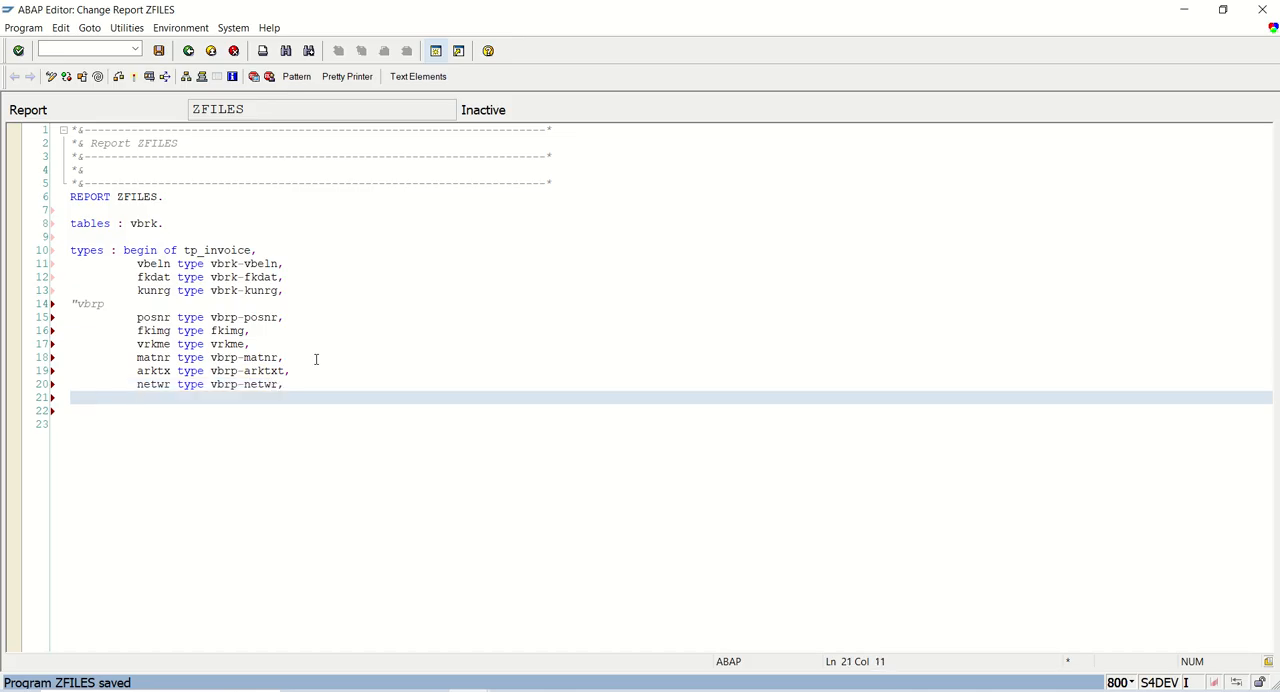
text(mwsbp)
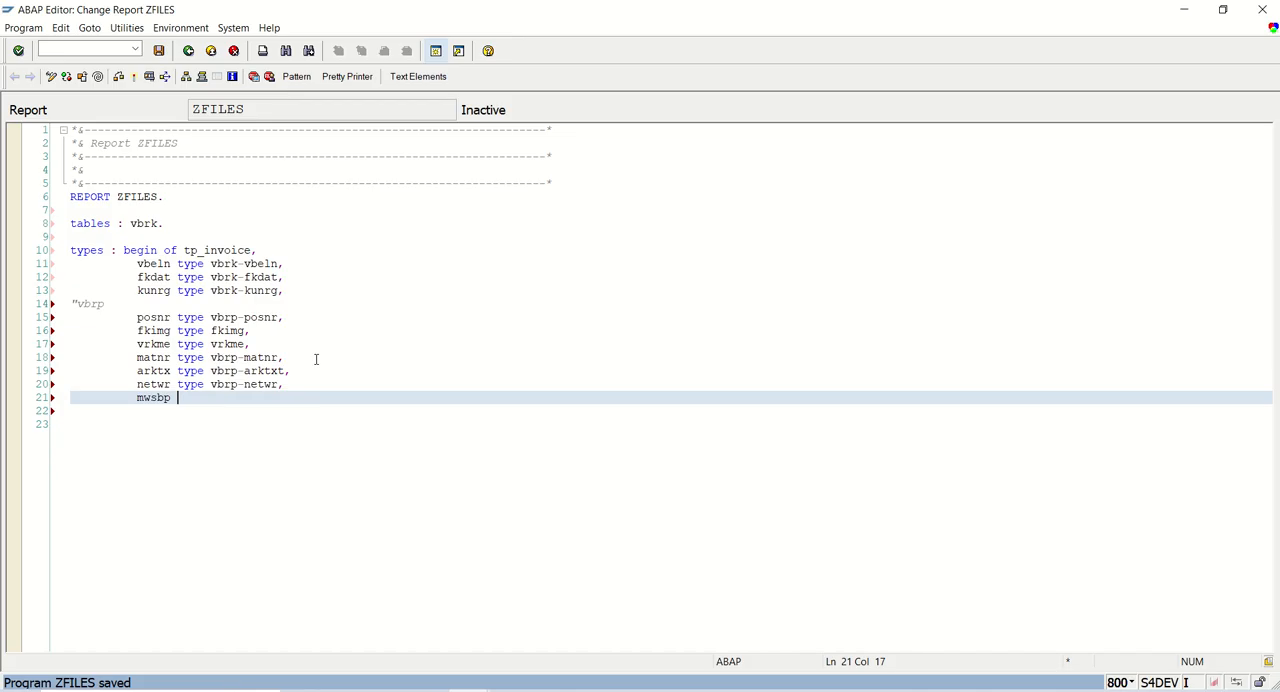
text(type vbrp-)
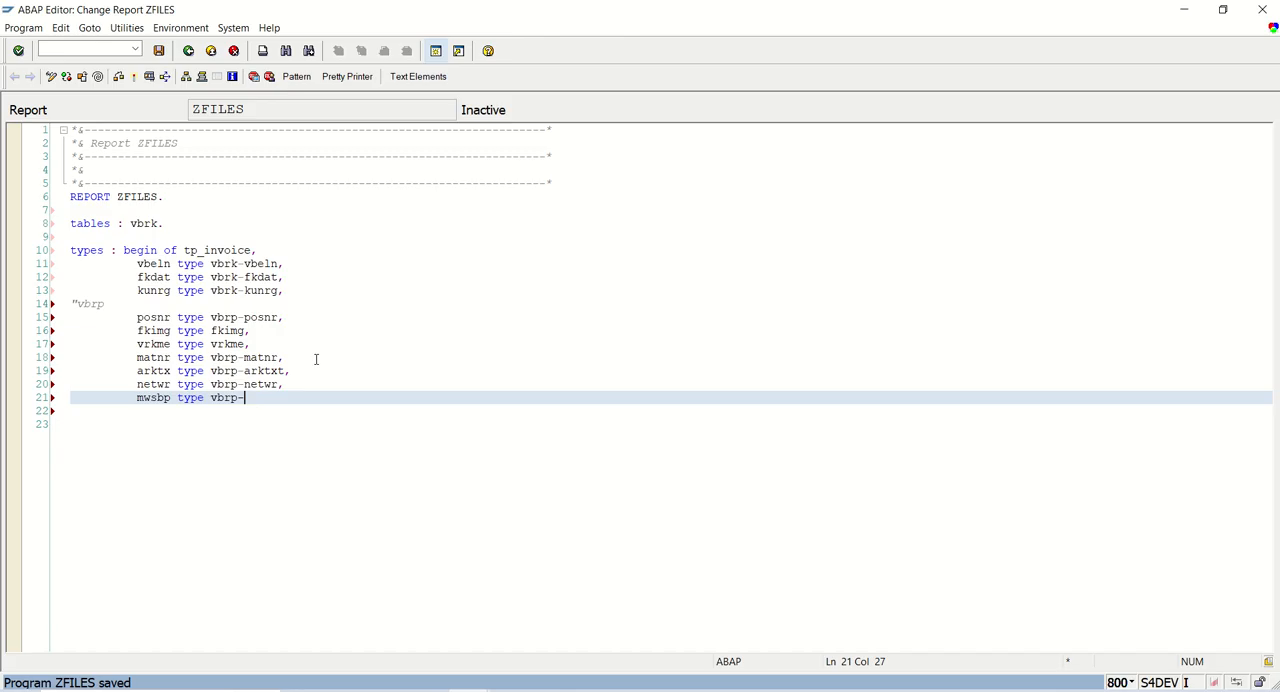
text(mwsbp,)
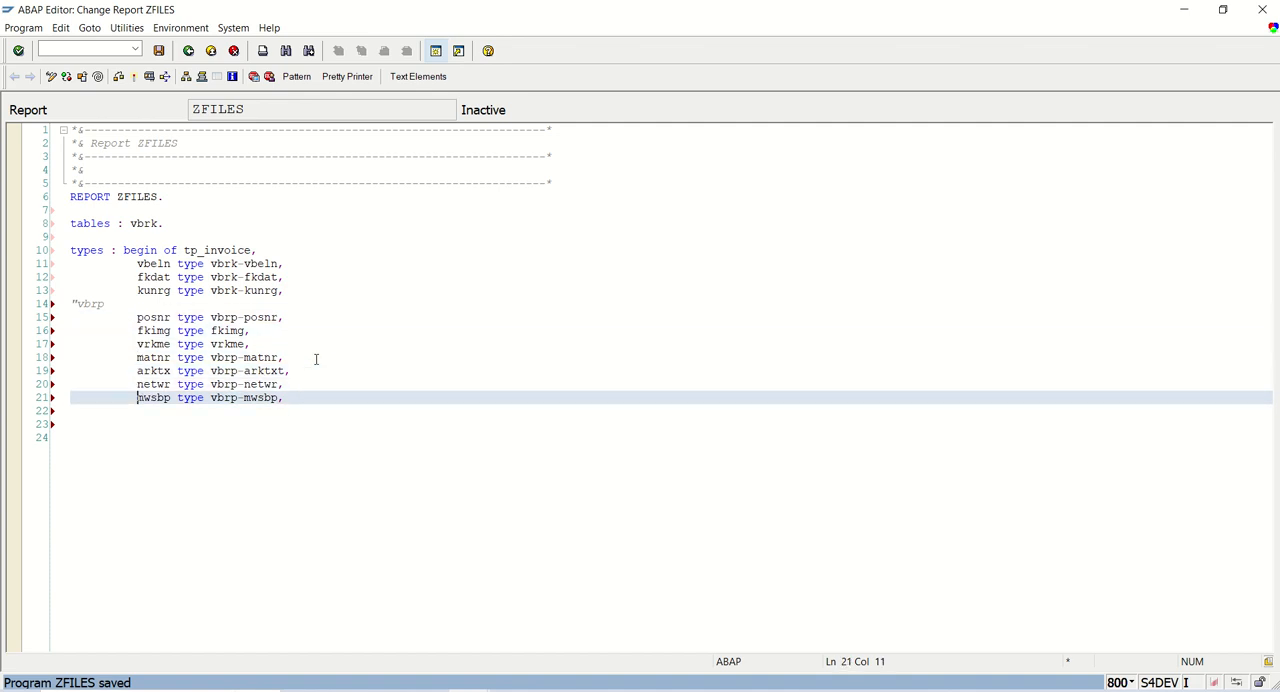
text(end of)
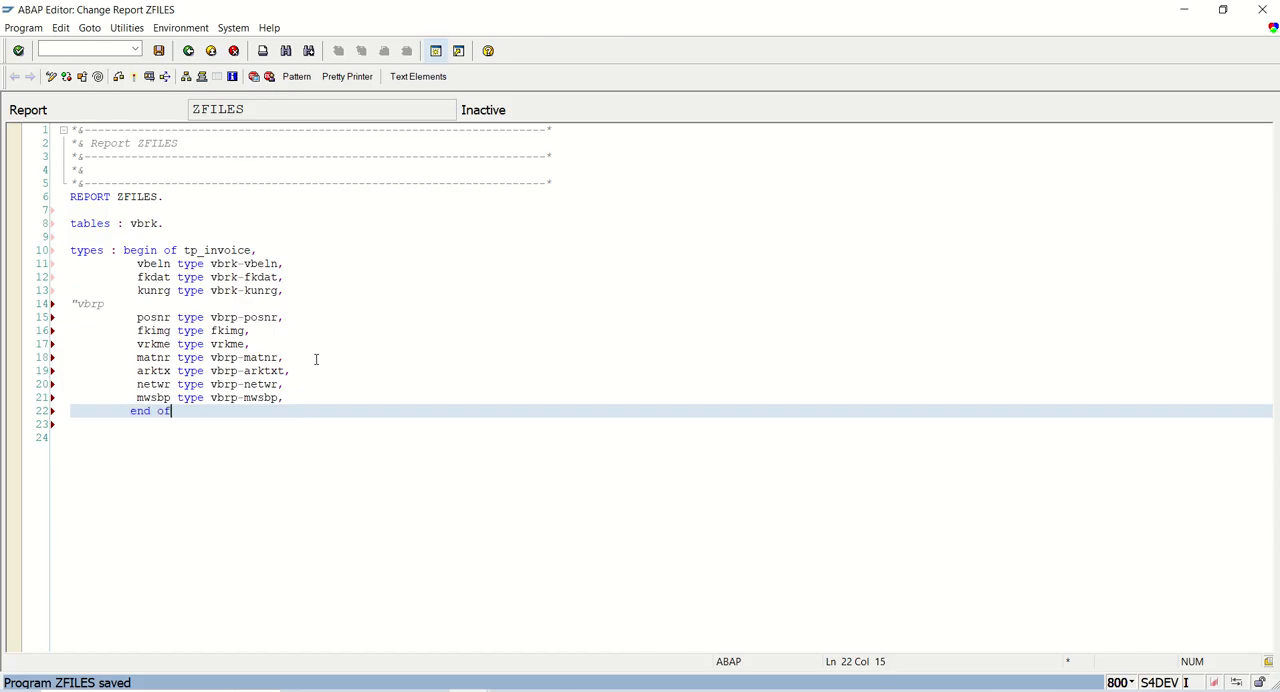
text(tp_)
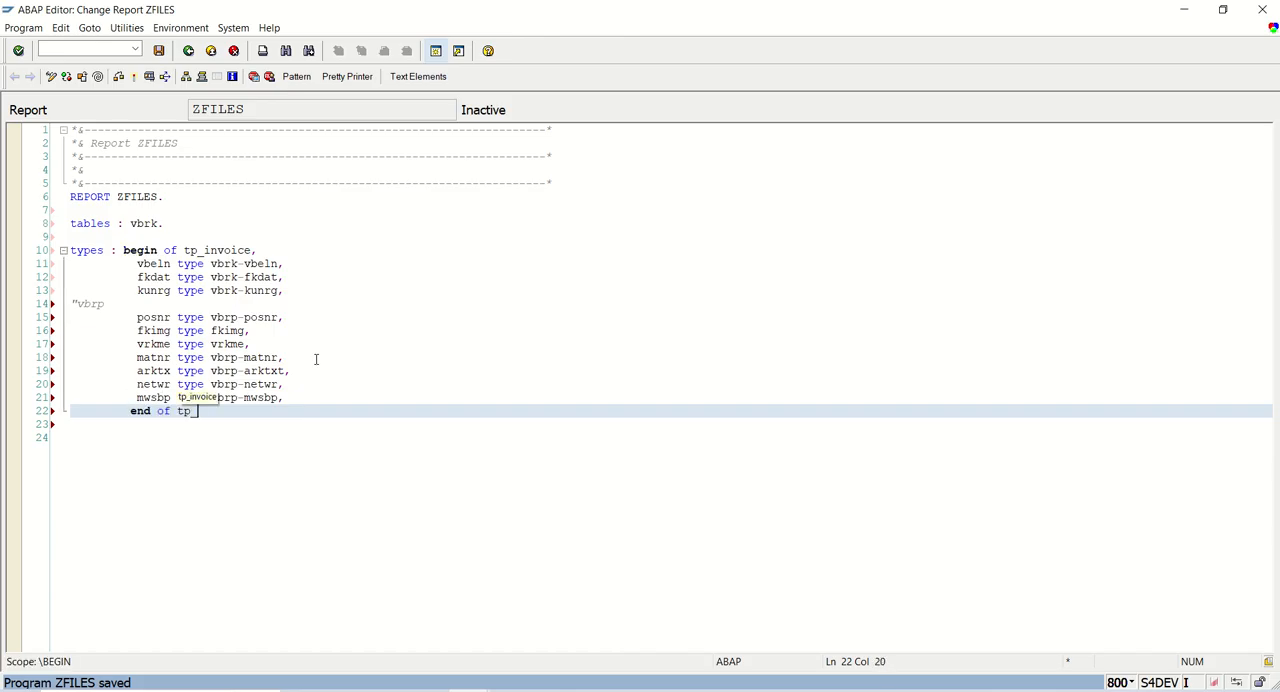
text(invoice.)
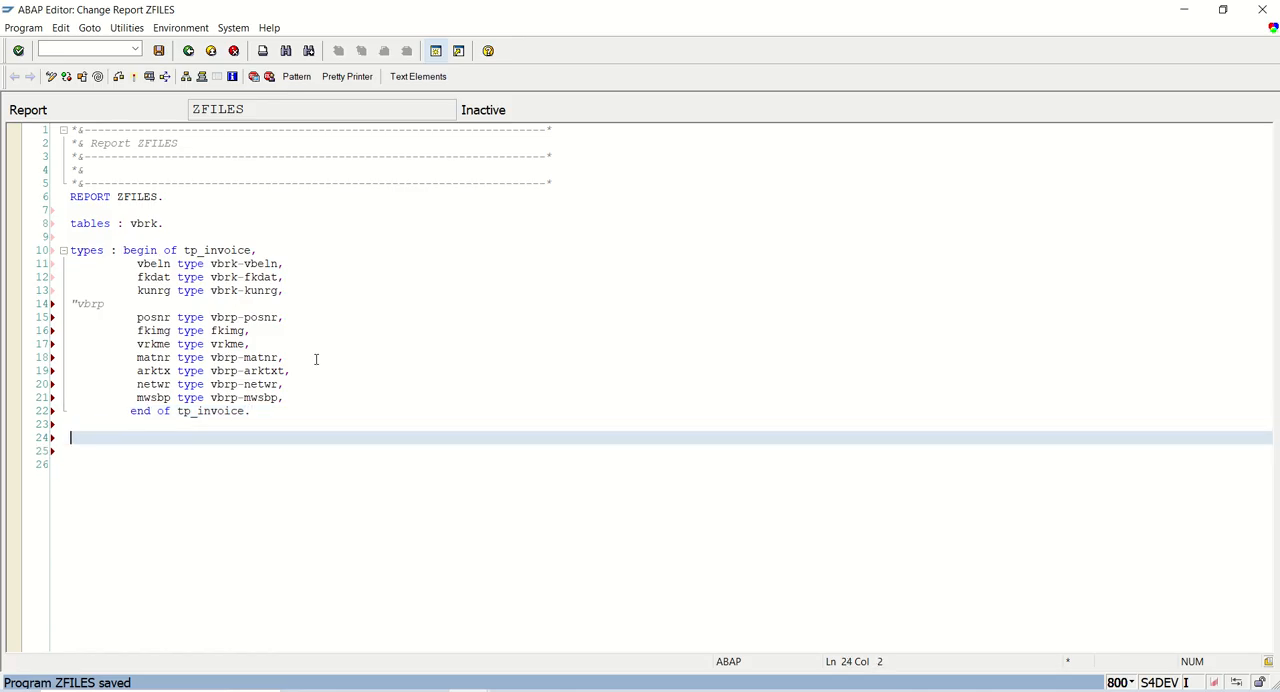
Declare gt_invoice as a tp_invoice table and gs_invoice of type tp_invoice.
text(data :)
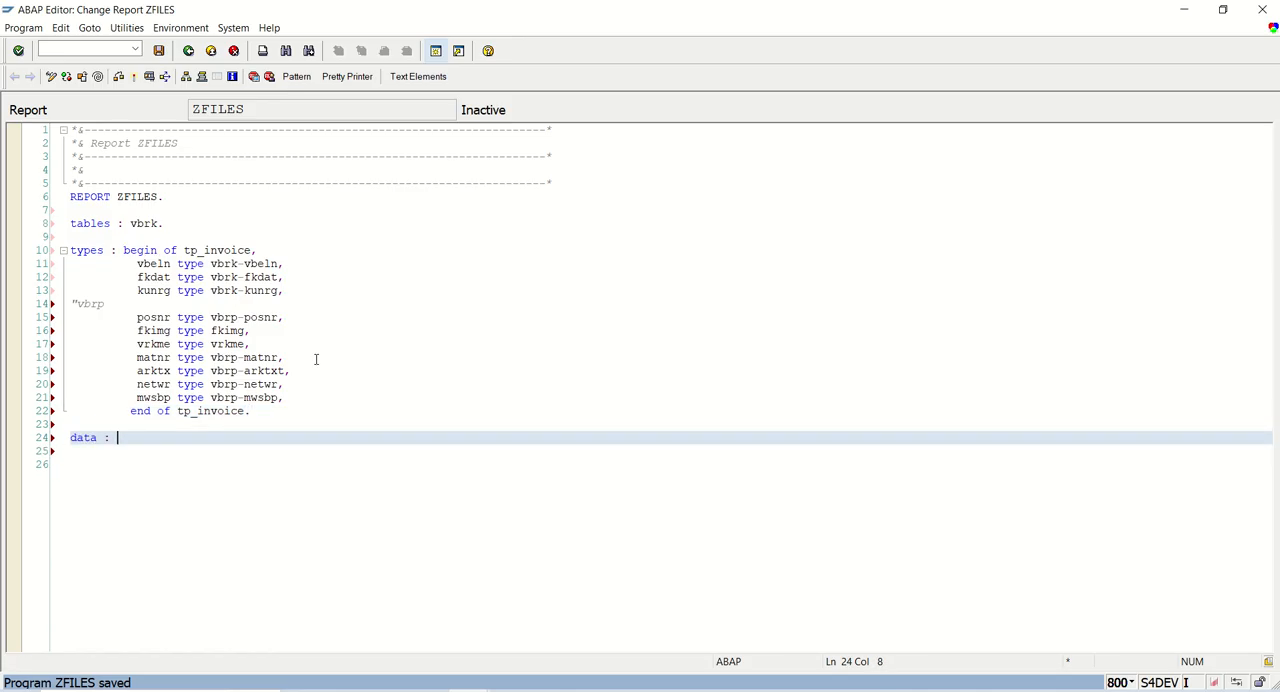
text(gt_)
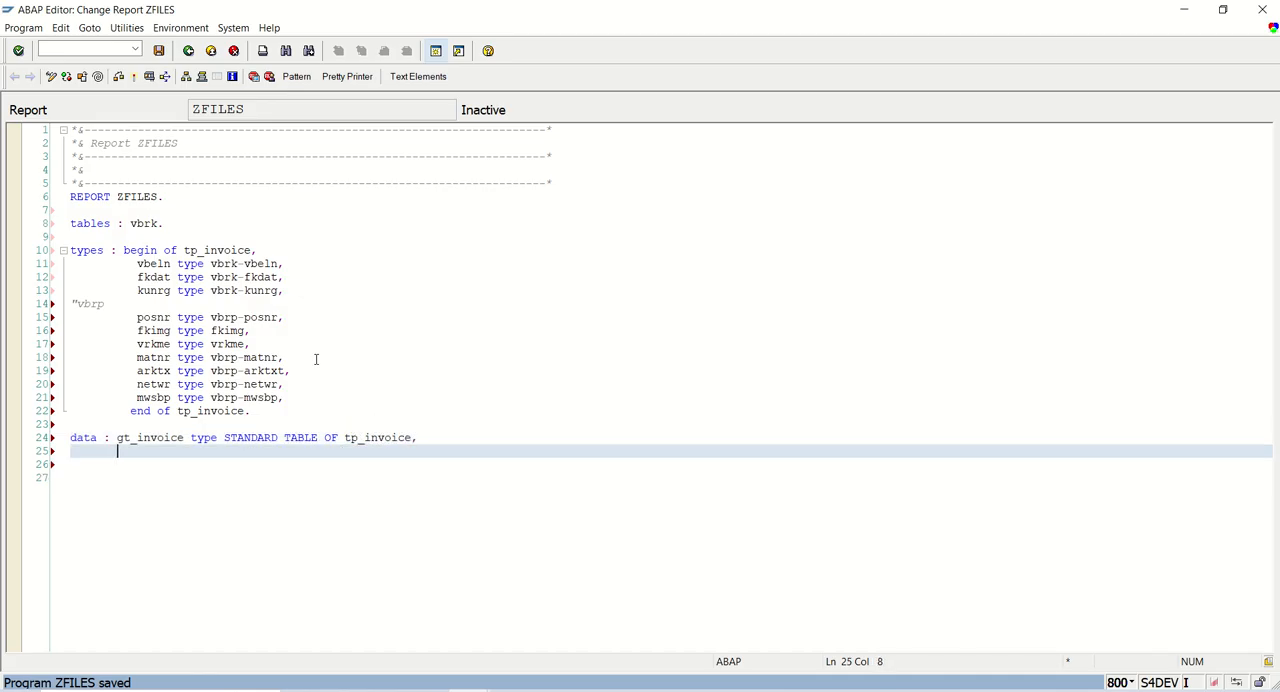
text(gs_invo)
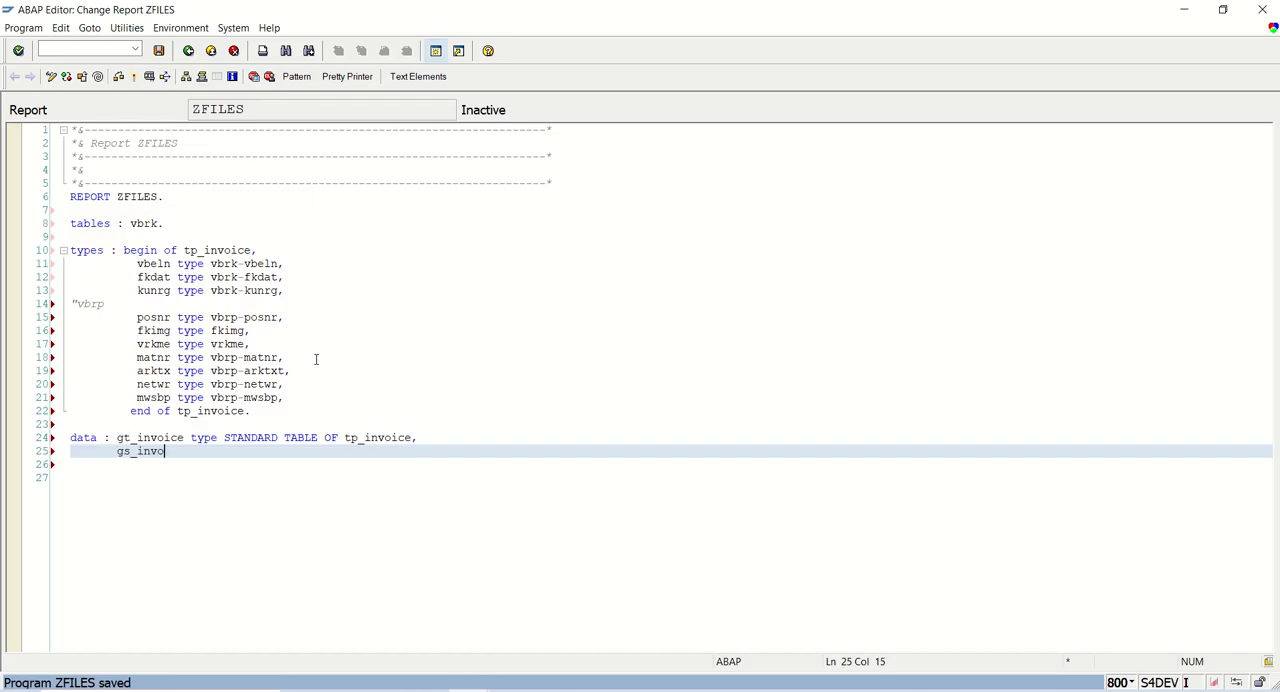
text(ice type)
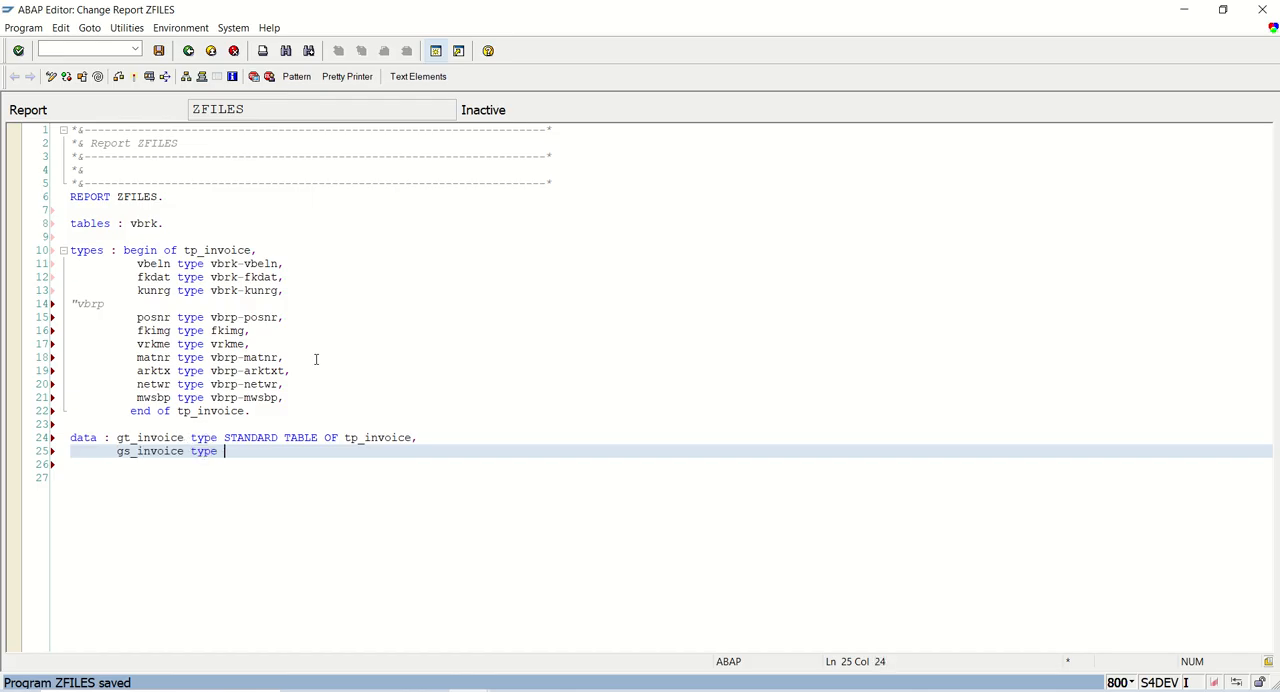
text(tp_invoice.)
text(SELECTION-SCREEN begin)
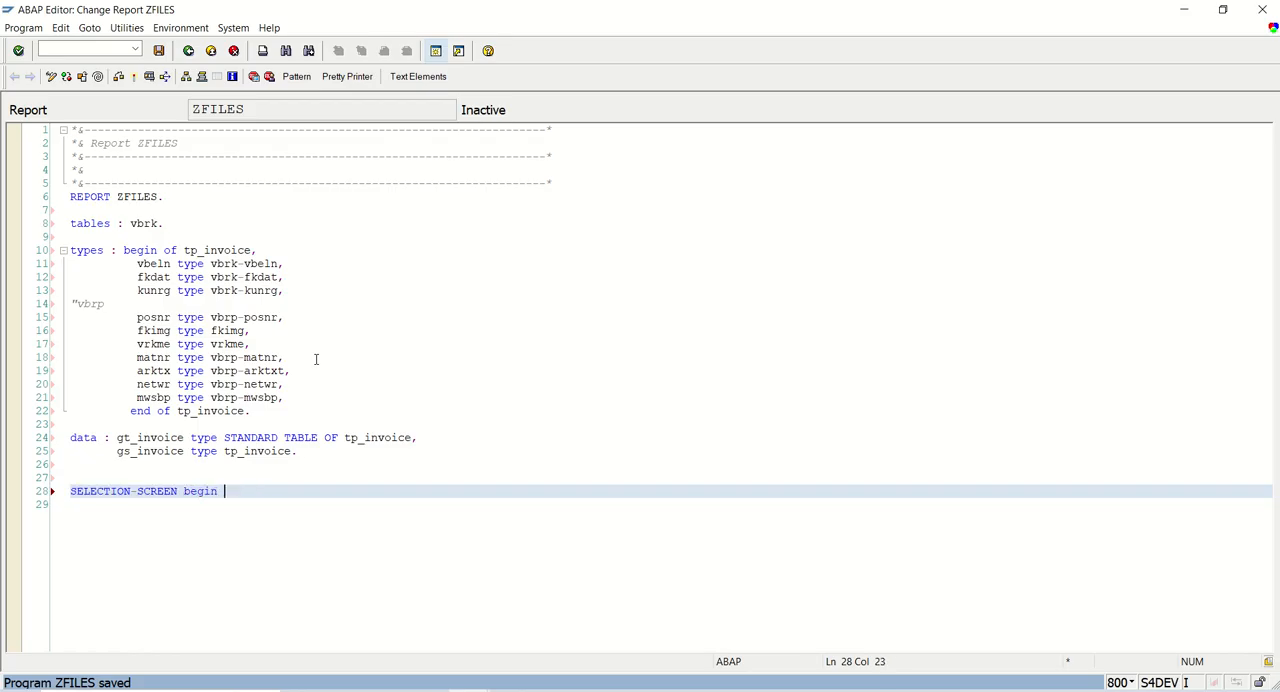
Write SELECTION-SCREEN BEGIN OF BLOCK b1 WITH FRAME TITLE text-001 and END OF BLOCK b1.
text(of BLOCK b1)
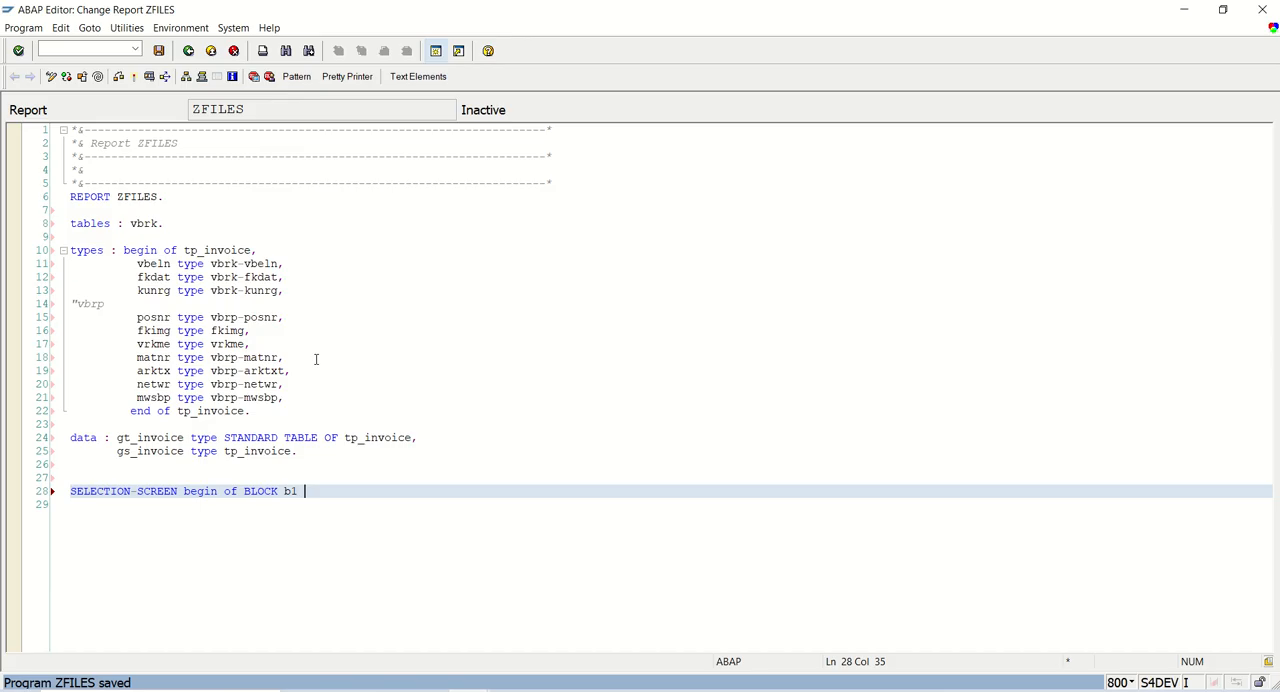
text(with FRAME)
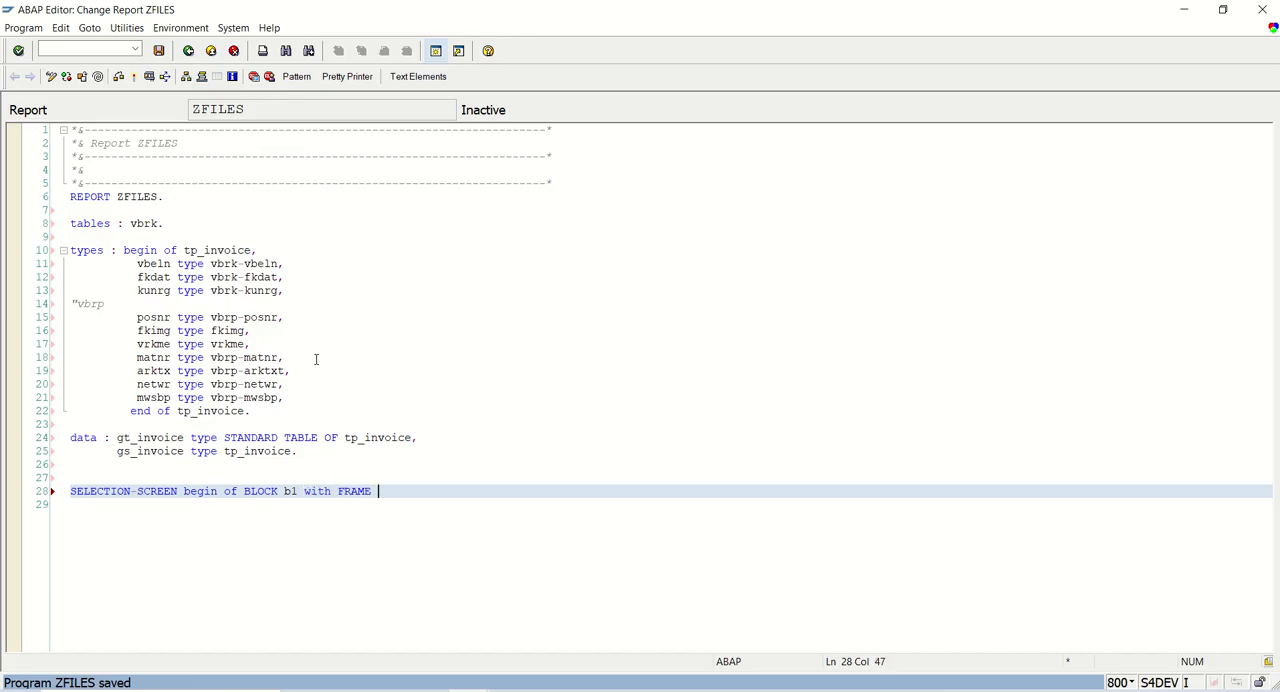
text(TITLE)
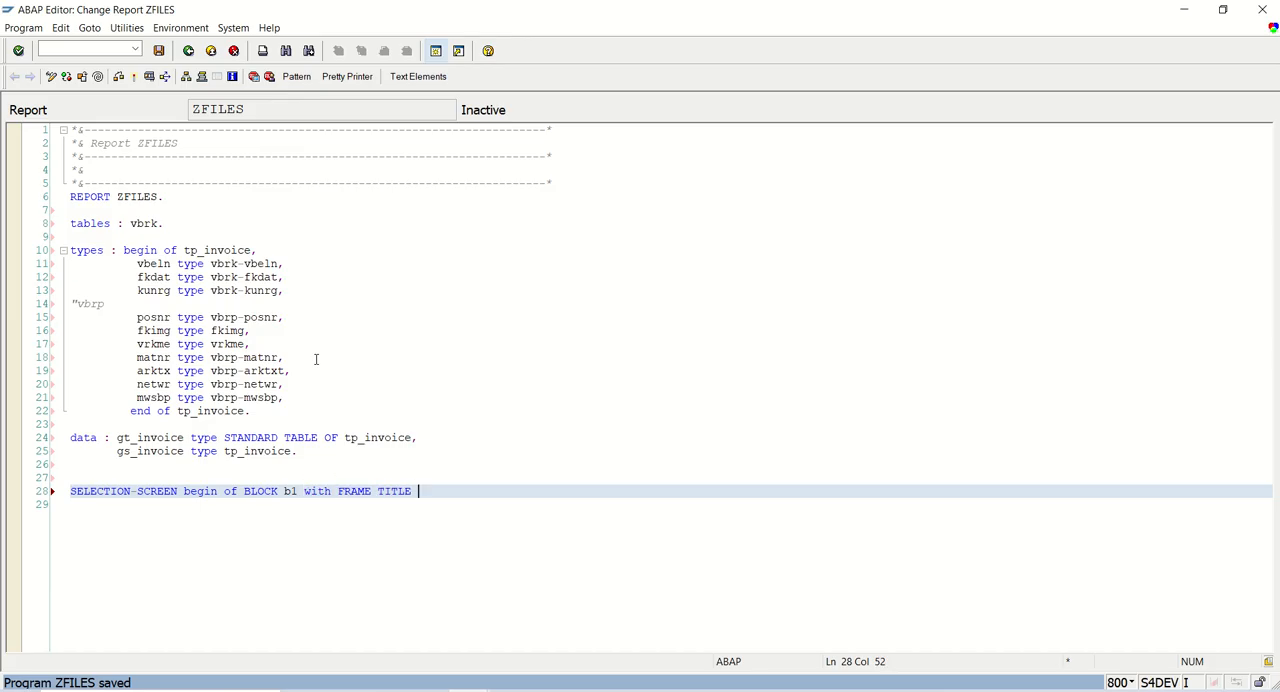
text(text-001)
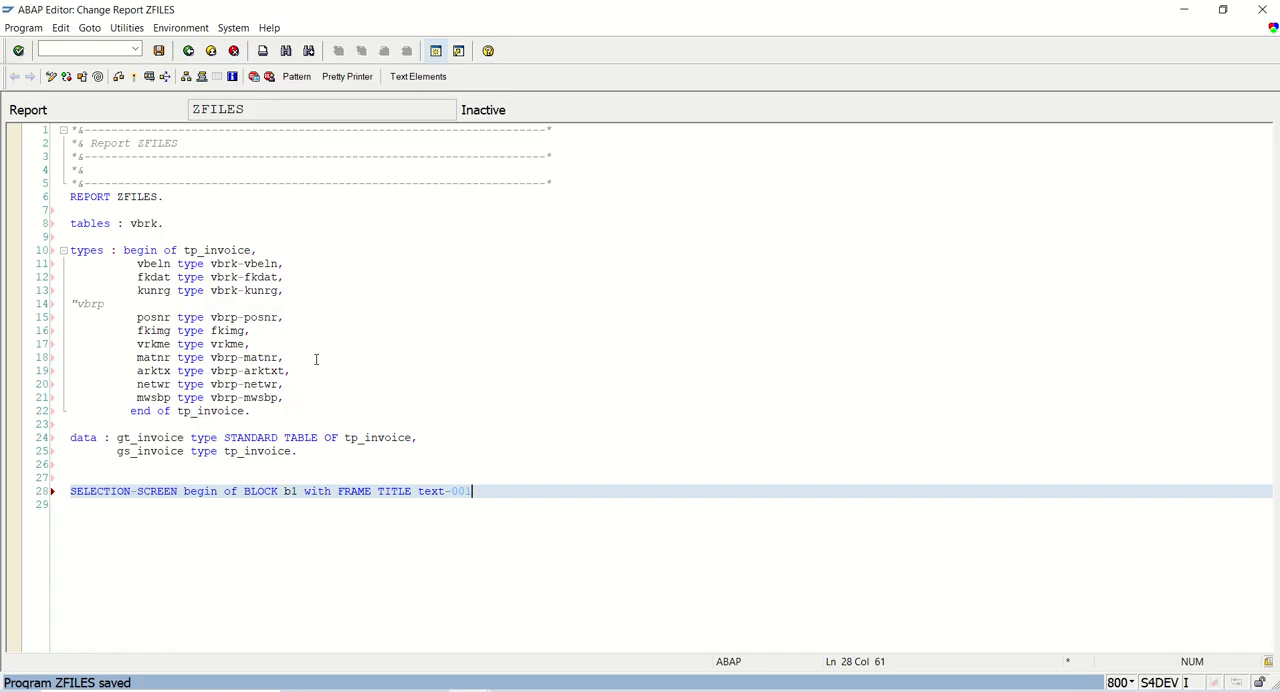
text(sele)
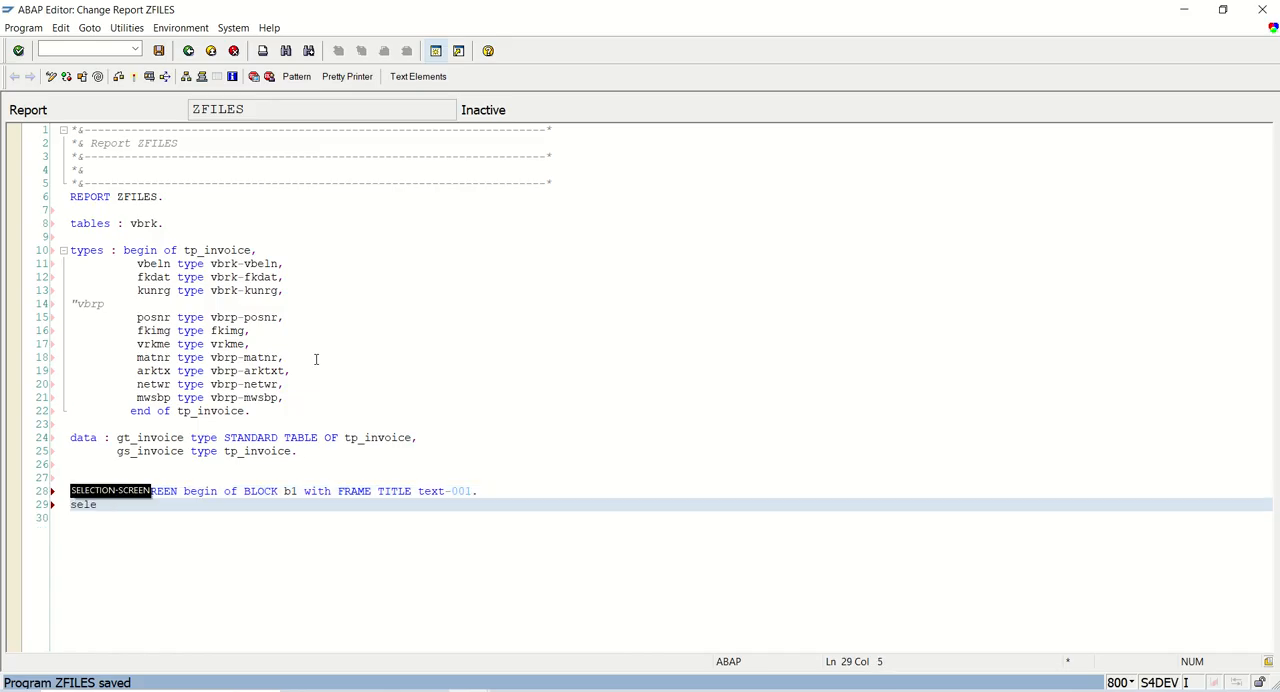
text(SELECTION-SCREEN end)
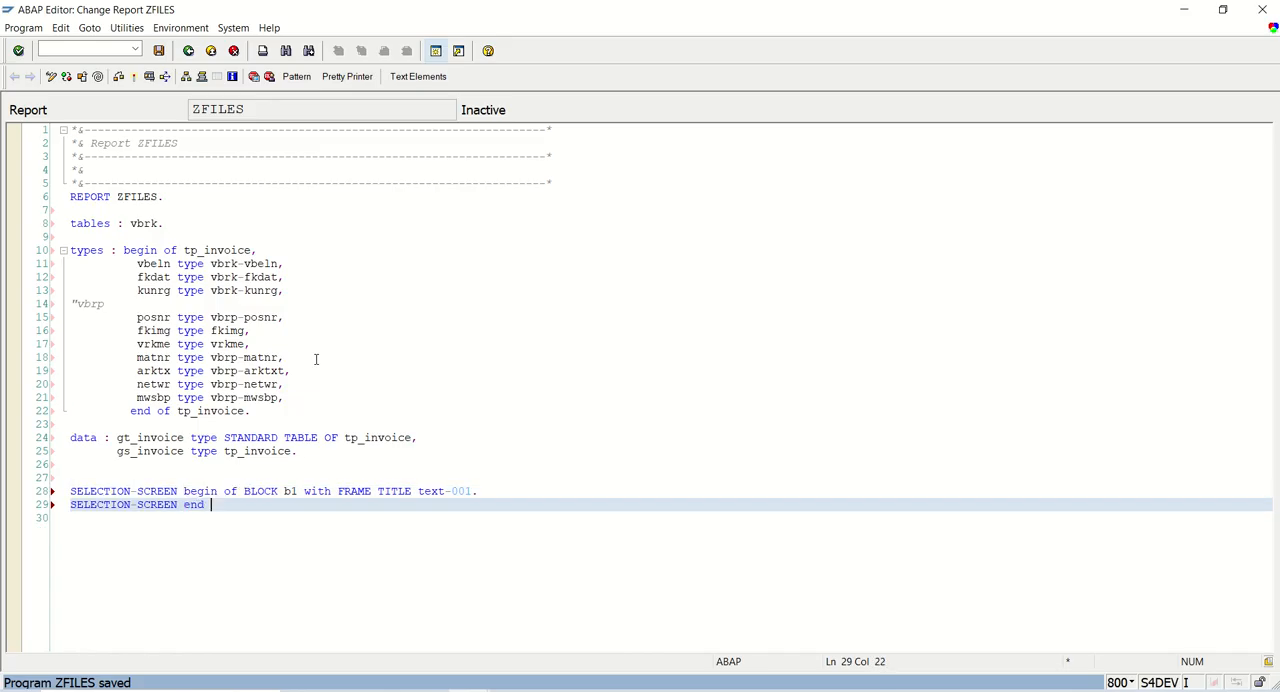
text(of BLOCK b1)
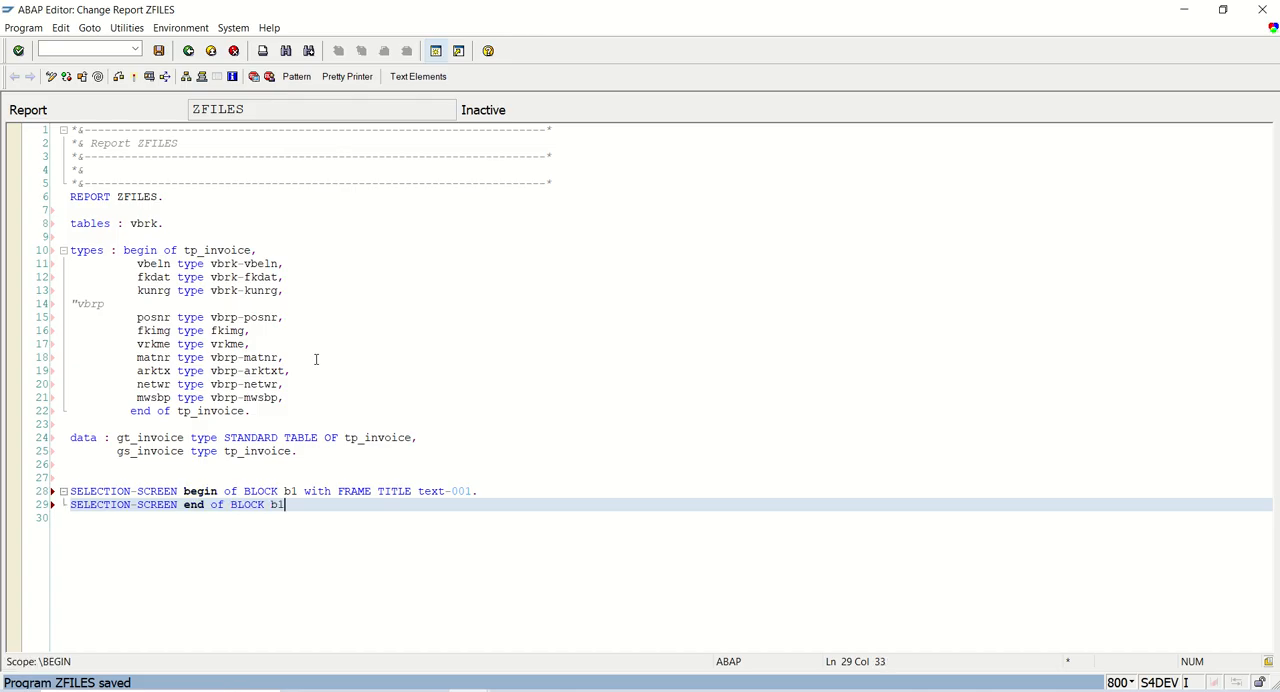
text(.)
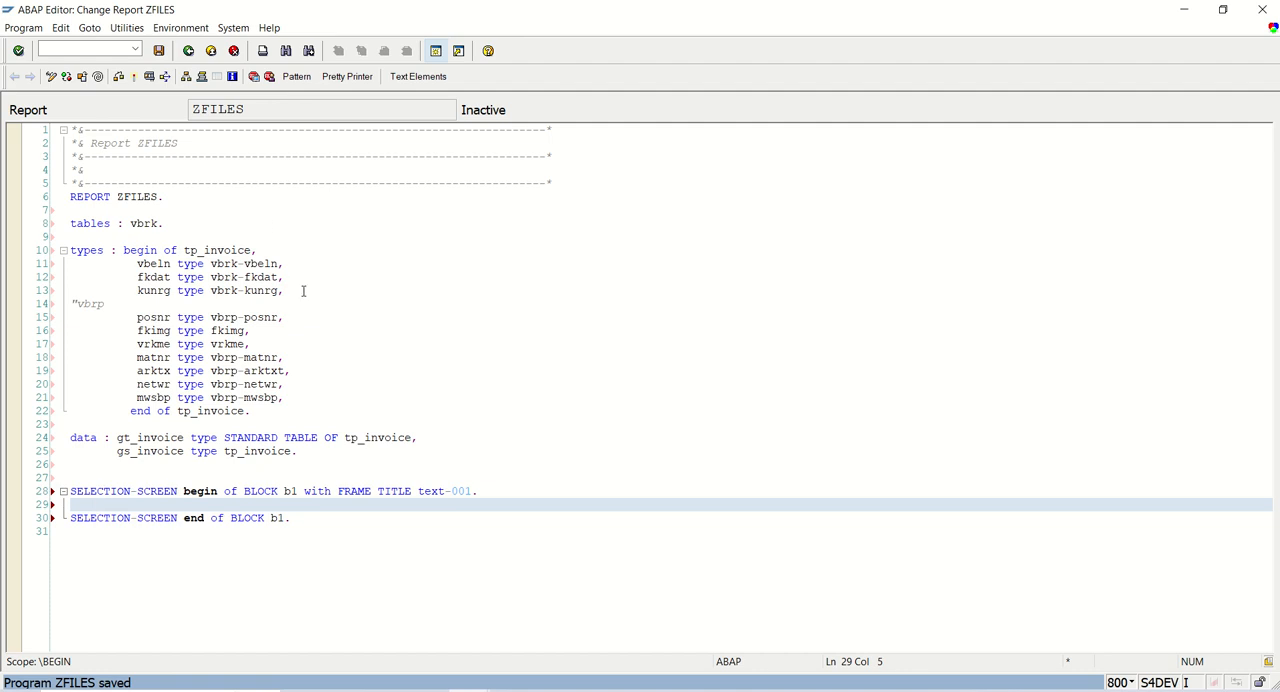
Inside block b1, add SELECT-OPTIONS s_fkdat for vbrk-fkdat and s_kunrg for vbrk-kunrg.
click(283, 290)
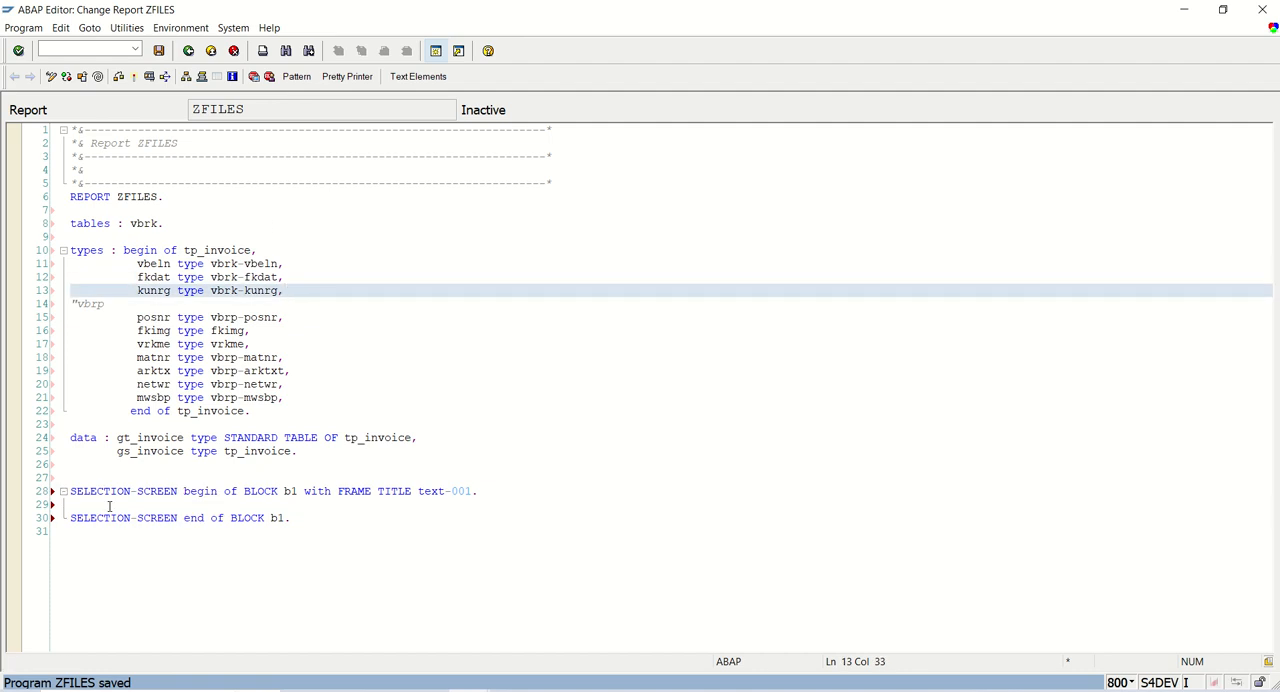
text(selec)
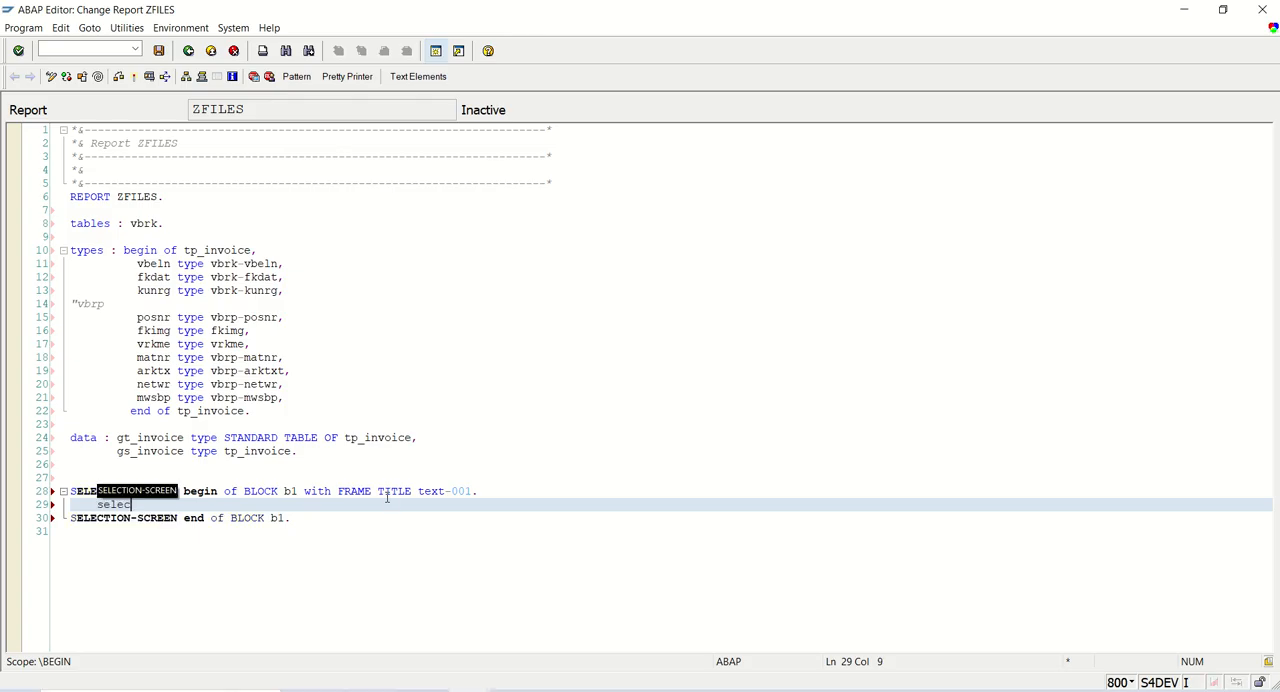
text(t-OPTIONS)
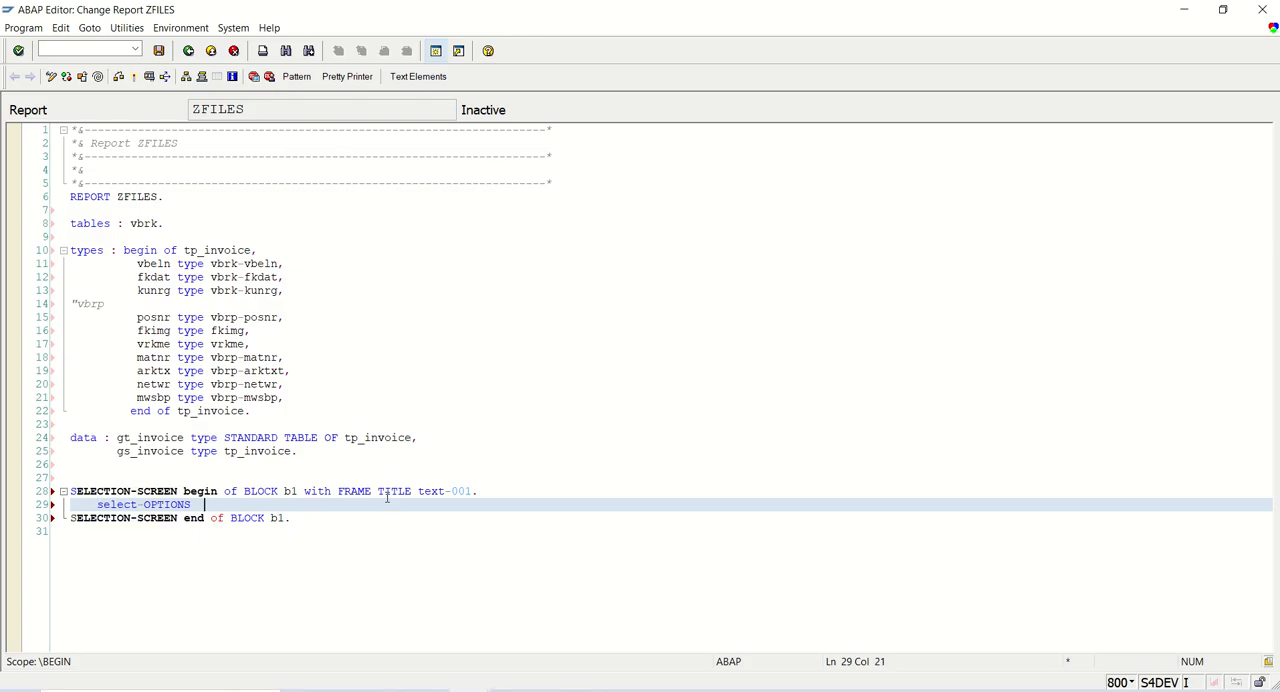
text(: s)
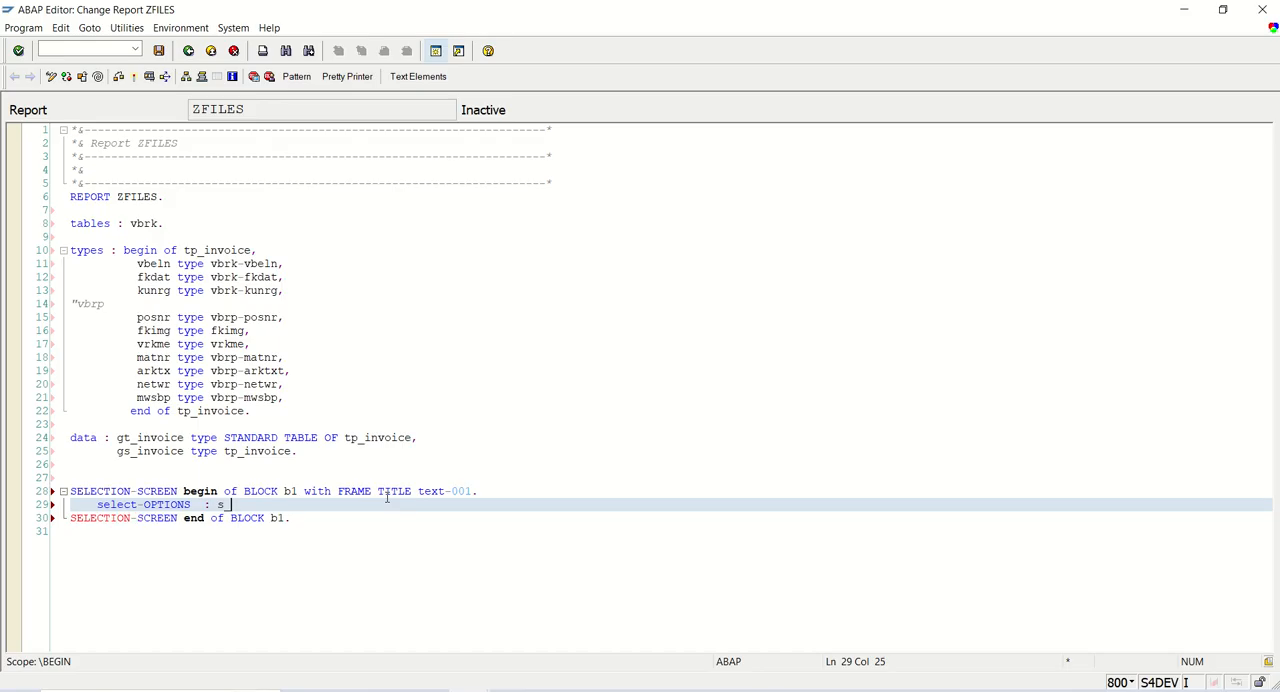
text(fkdat for)
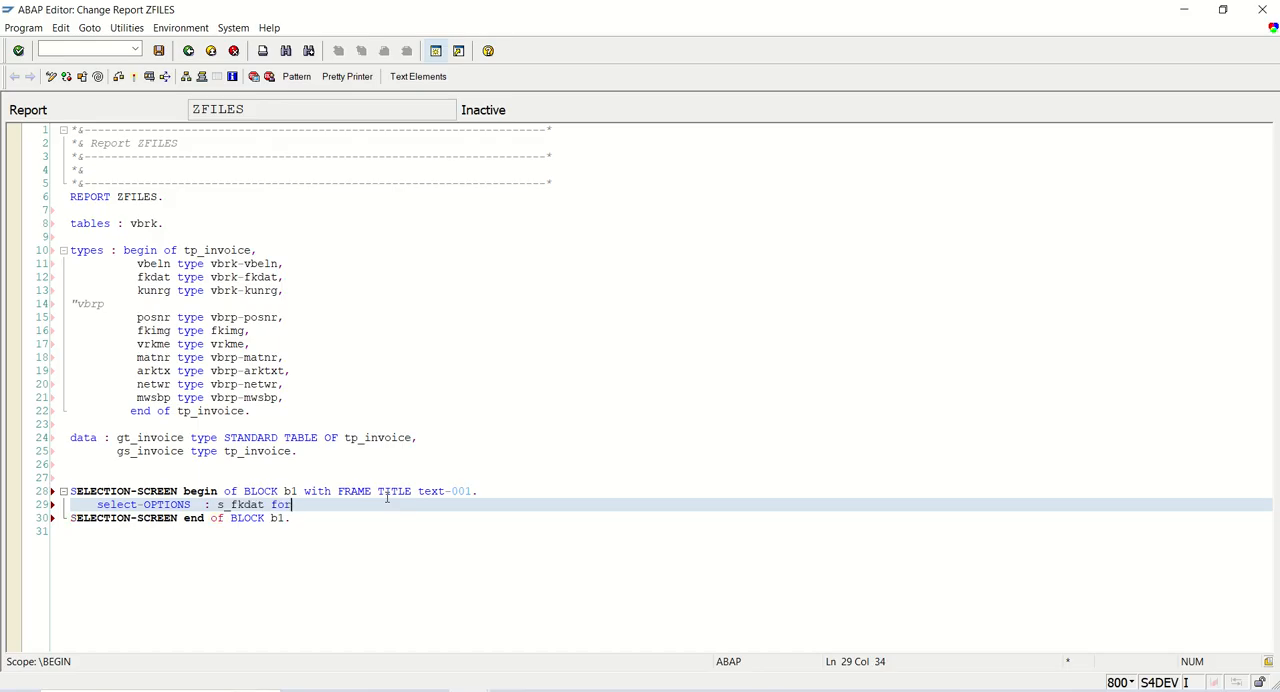
text(vbrk-fkdat,)
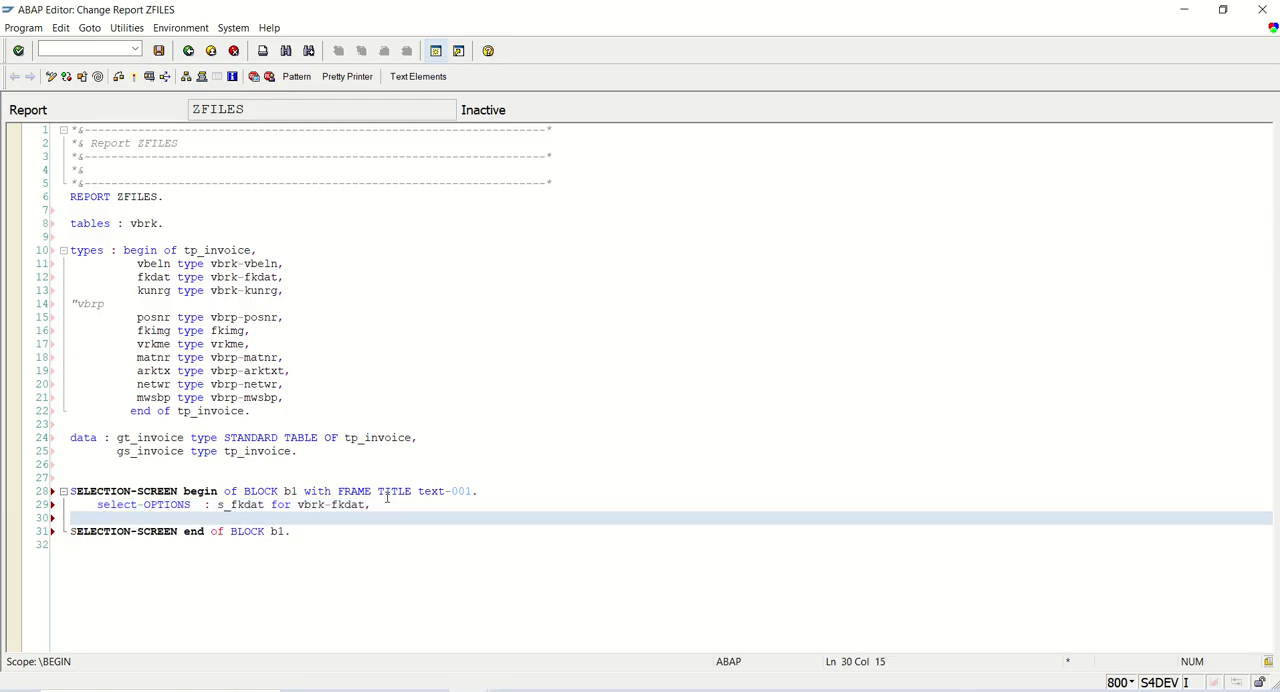
text(s_)
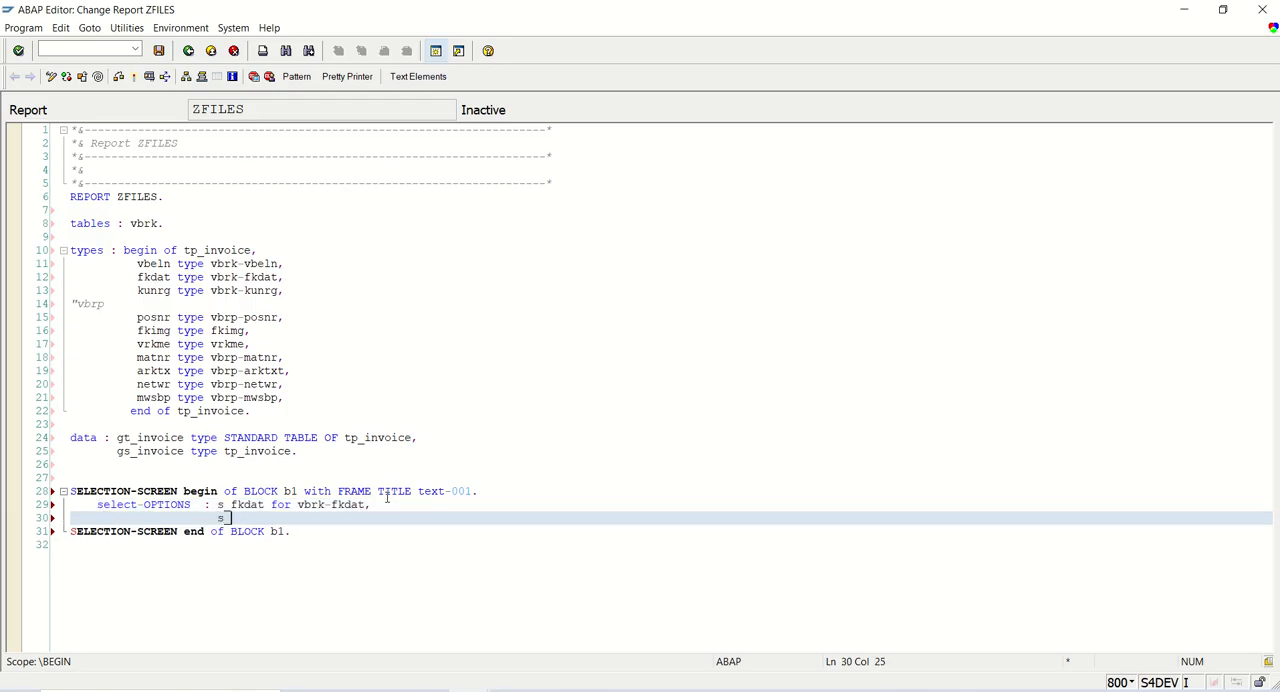
text(kunrg)
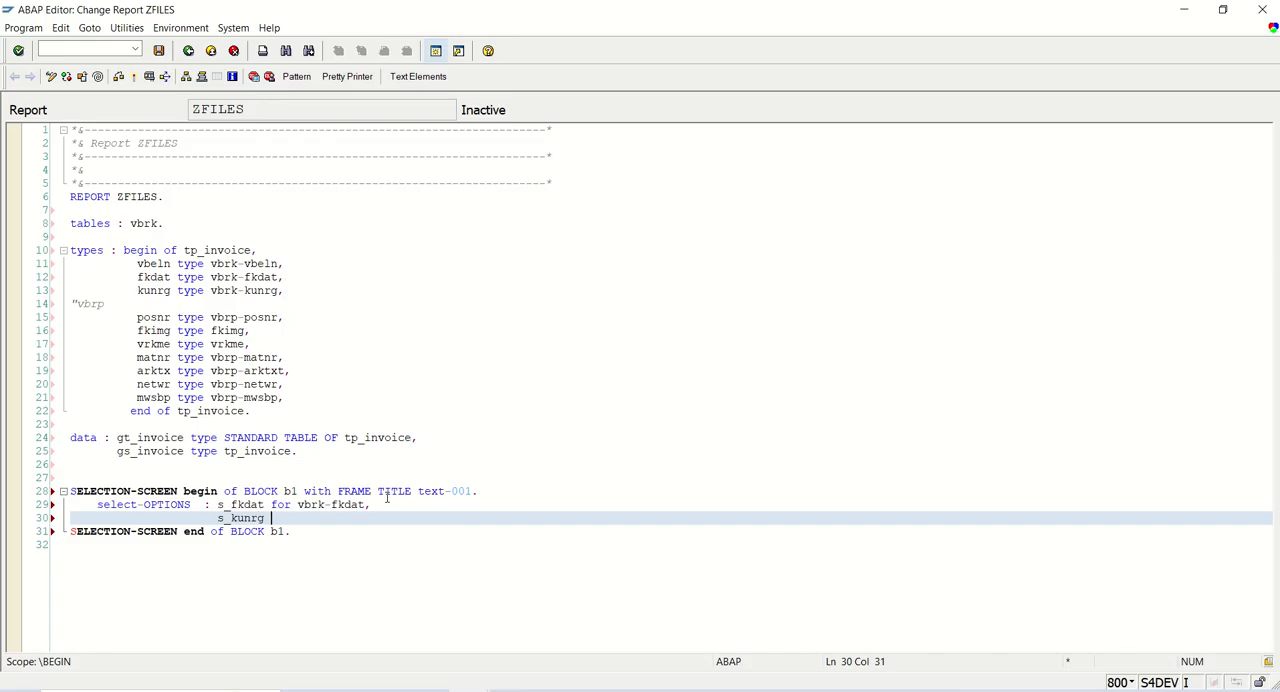
text(for vbrk)
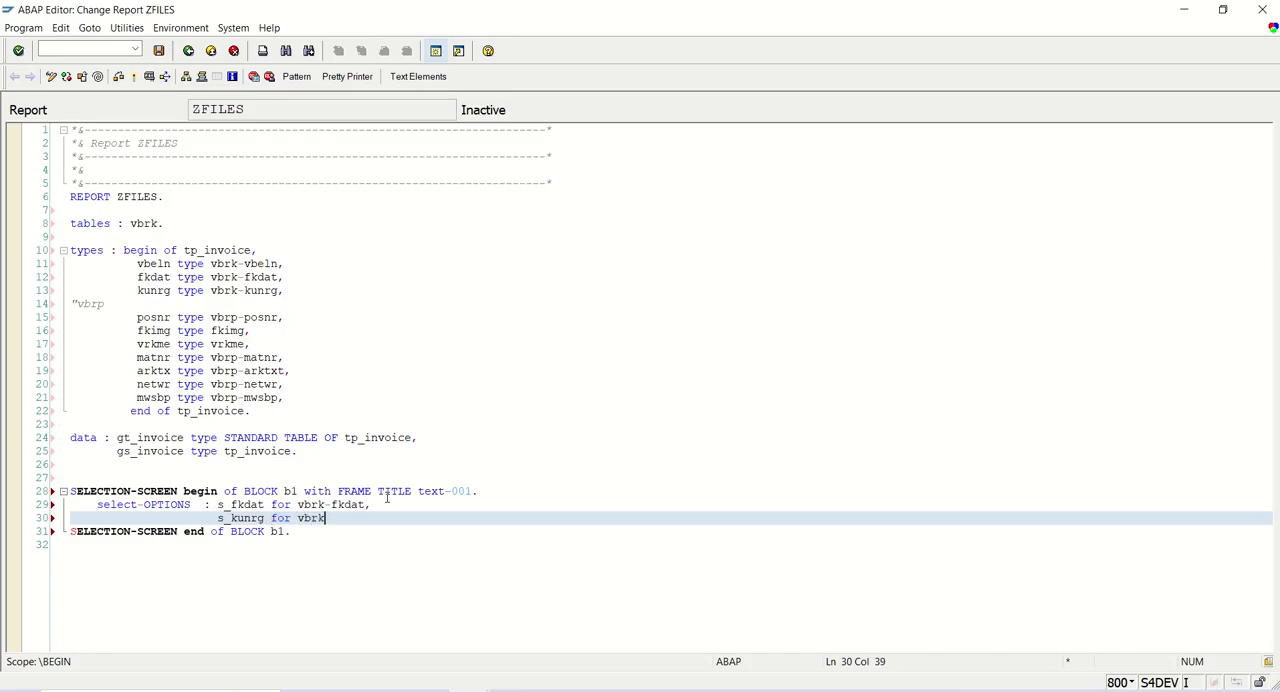
text(-kunrg.)
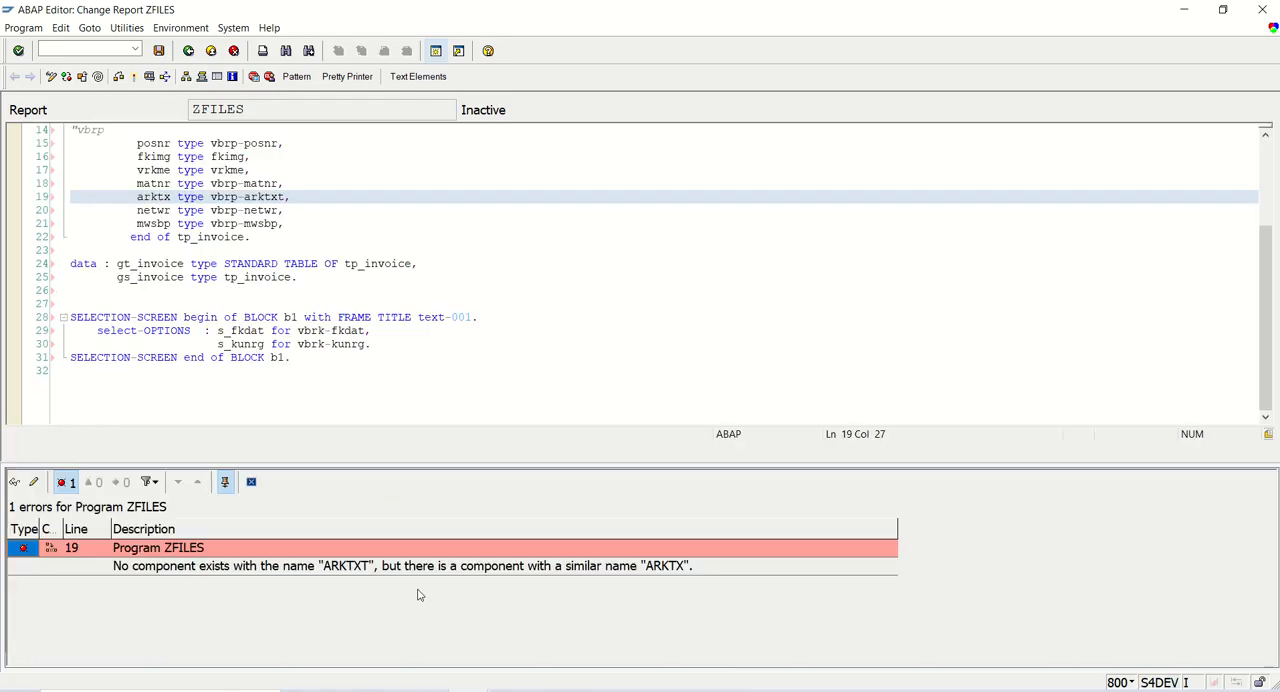
Jump from the error list to faulty line 19 with the ARKTXT type.
click(400, 566)
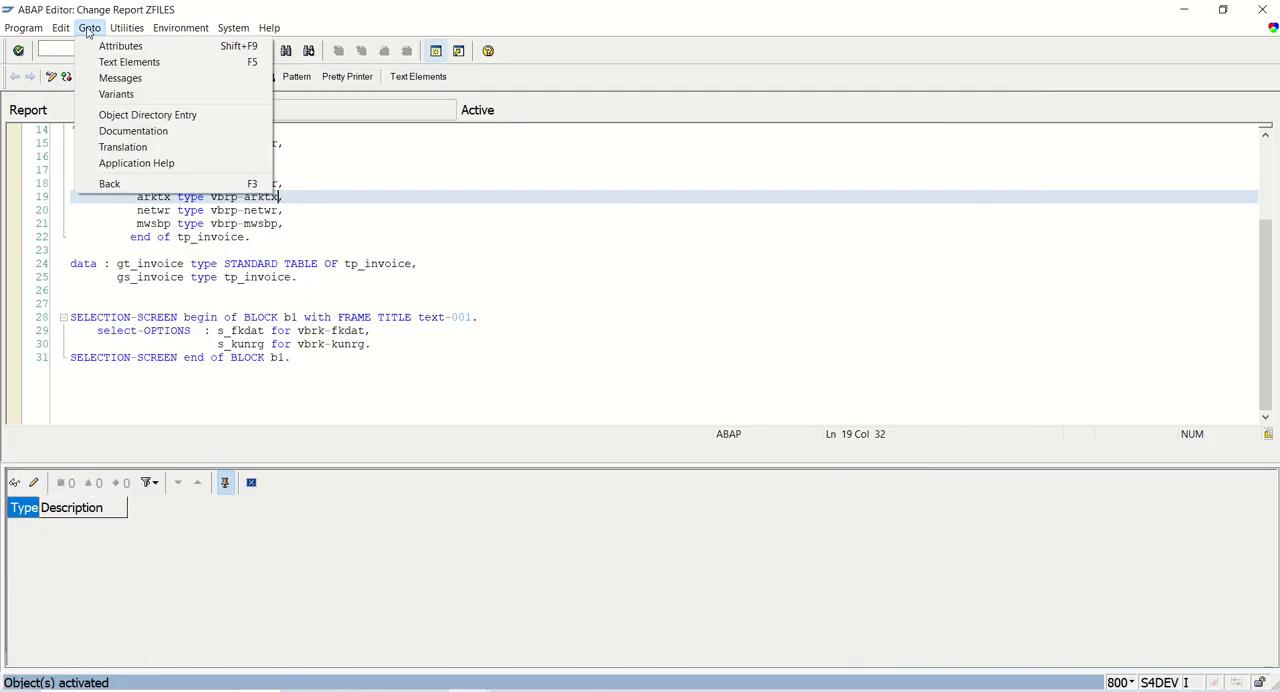
Use dictionary references to label S_FKDAT 'Billing Date' and S_KUNRG 'Payer', then activate.
click(129, 61)
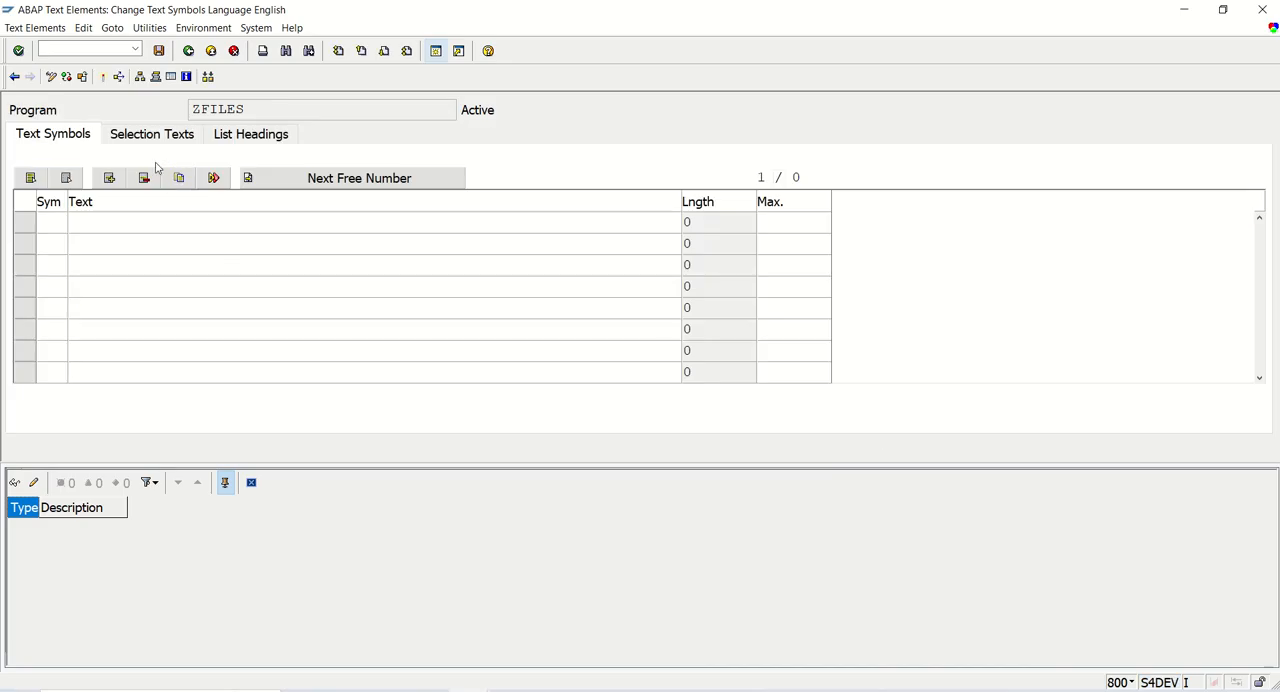
click(151, 133)
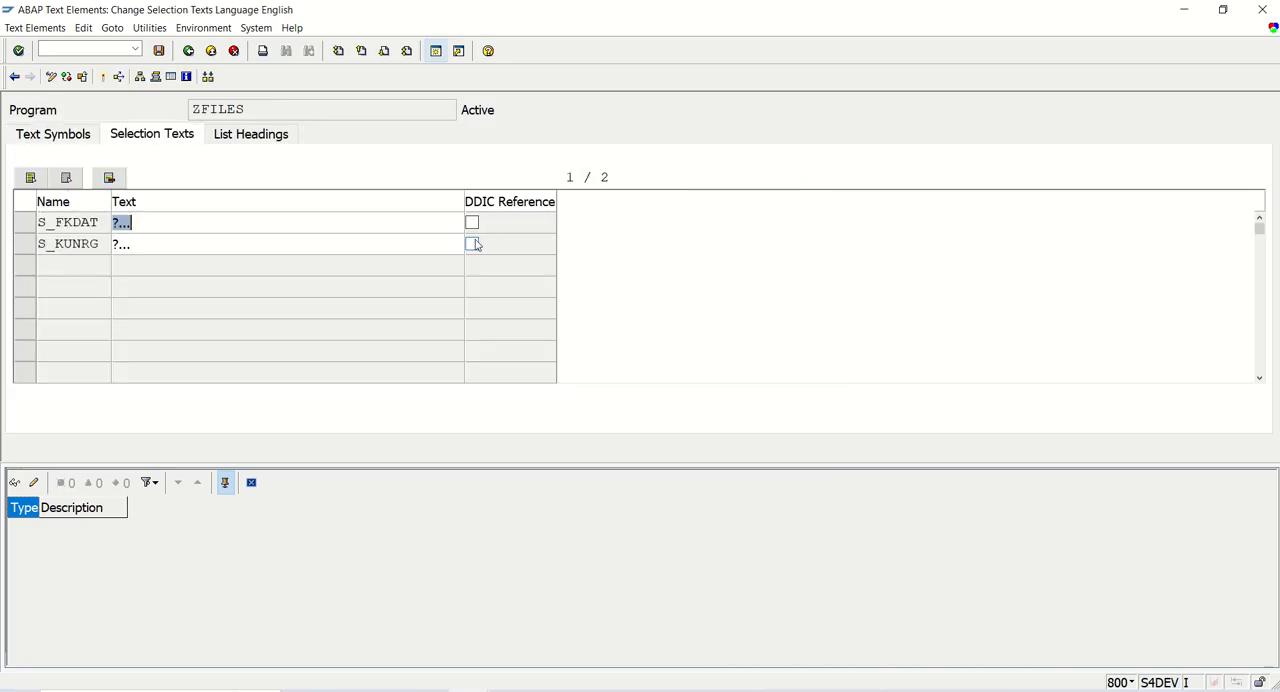
click(471, 244)
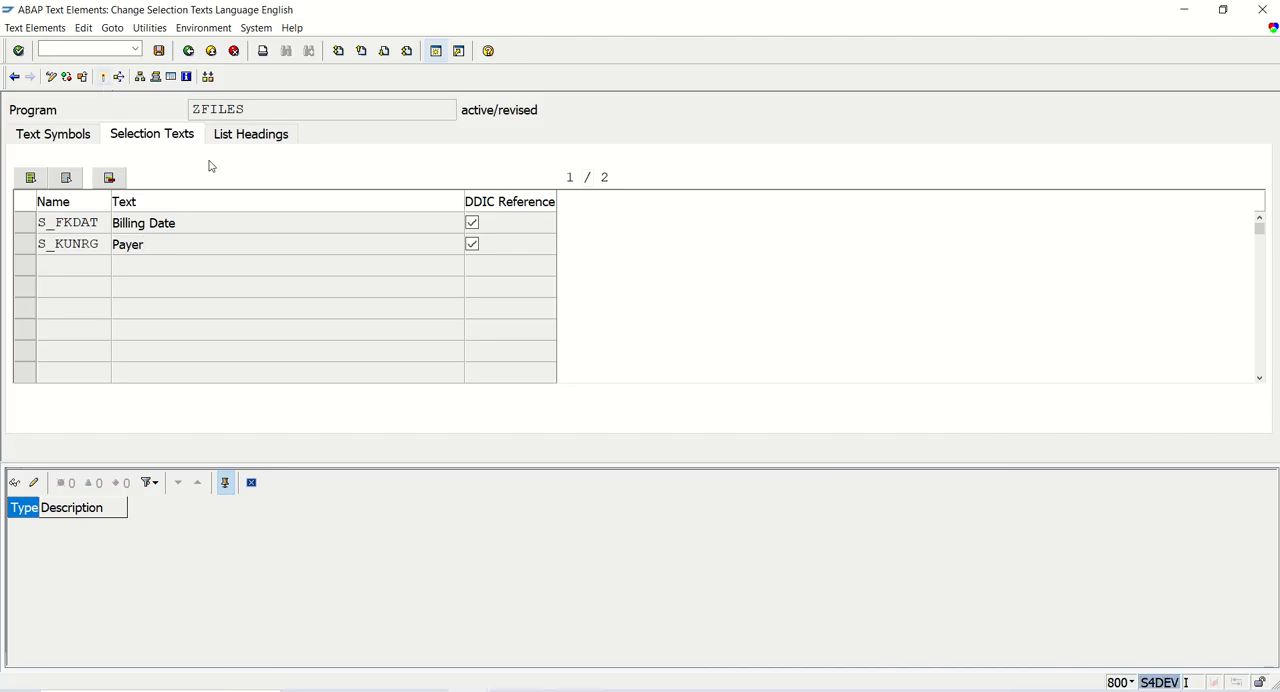
click(189, 50)
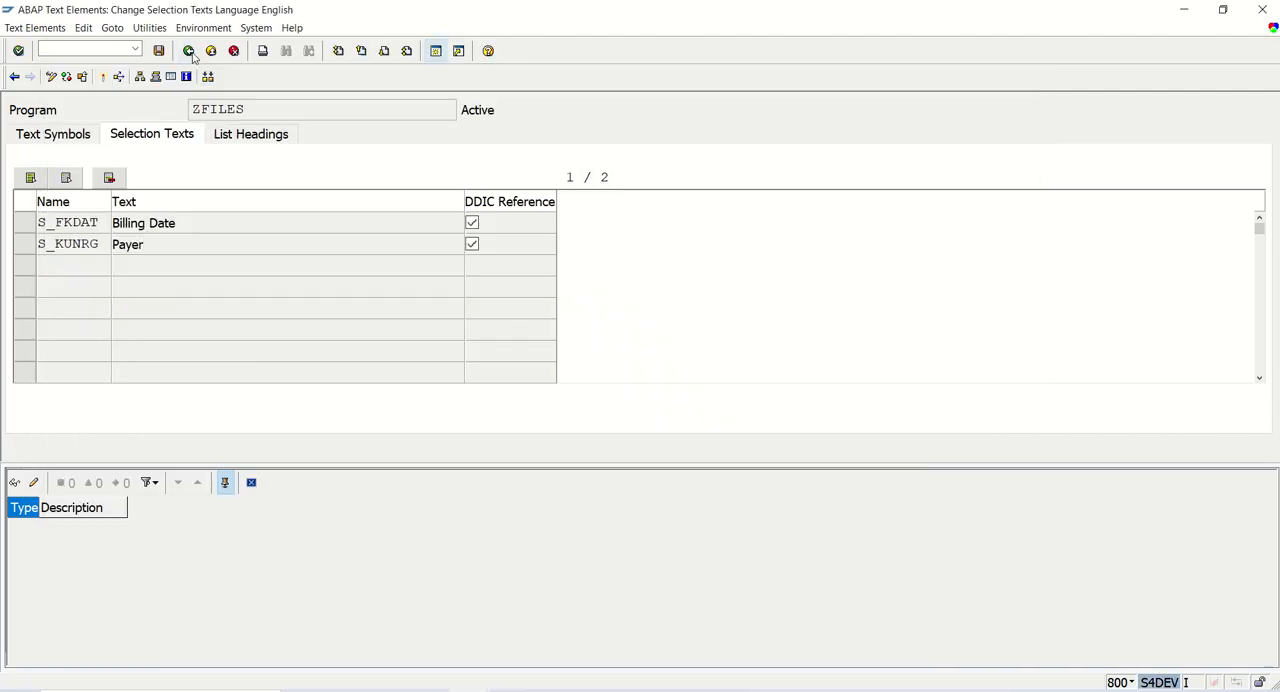